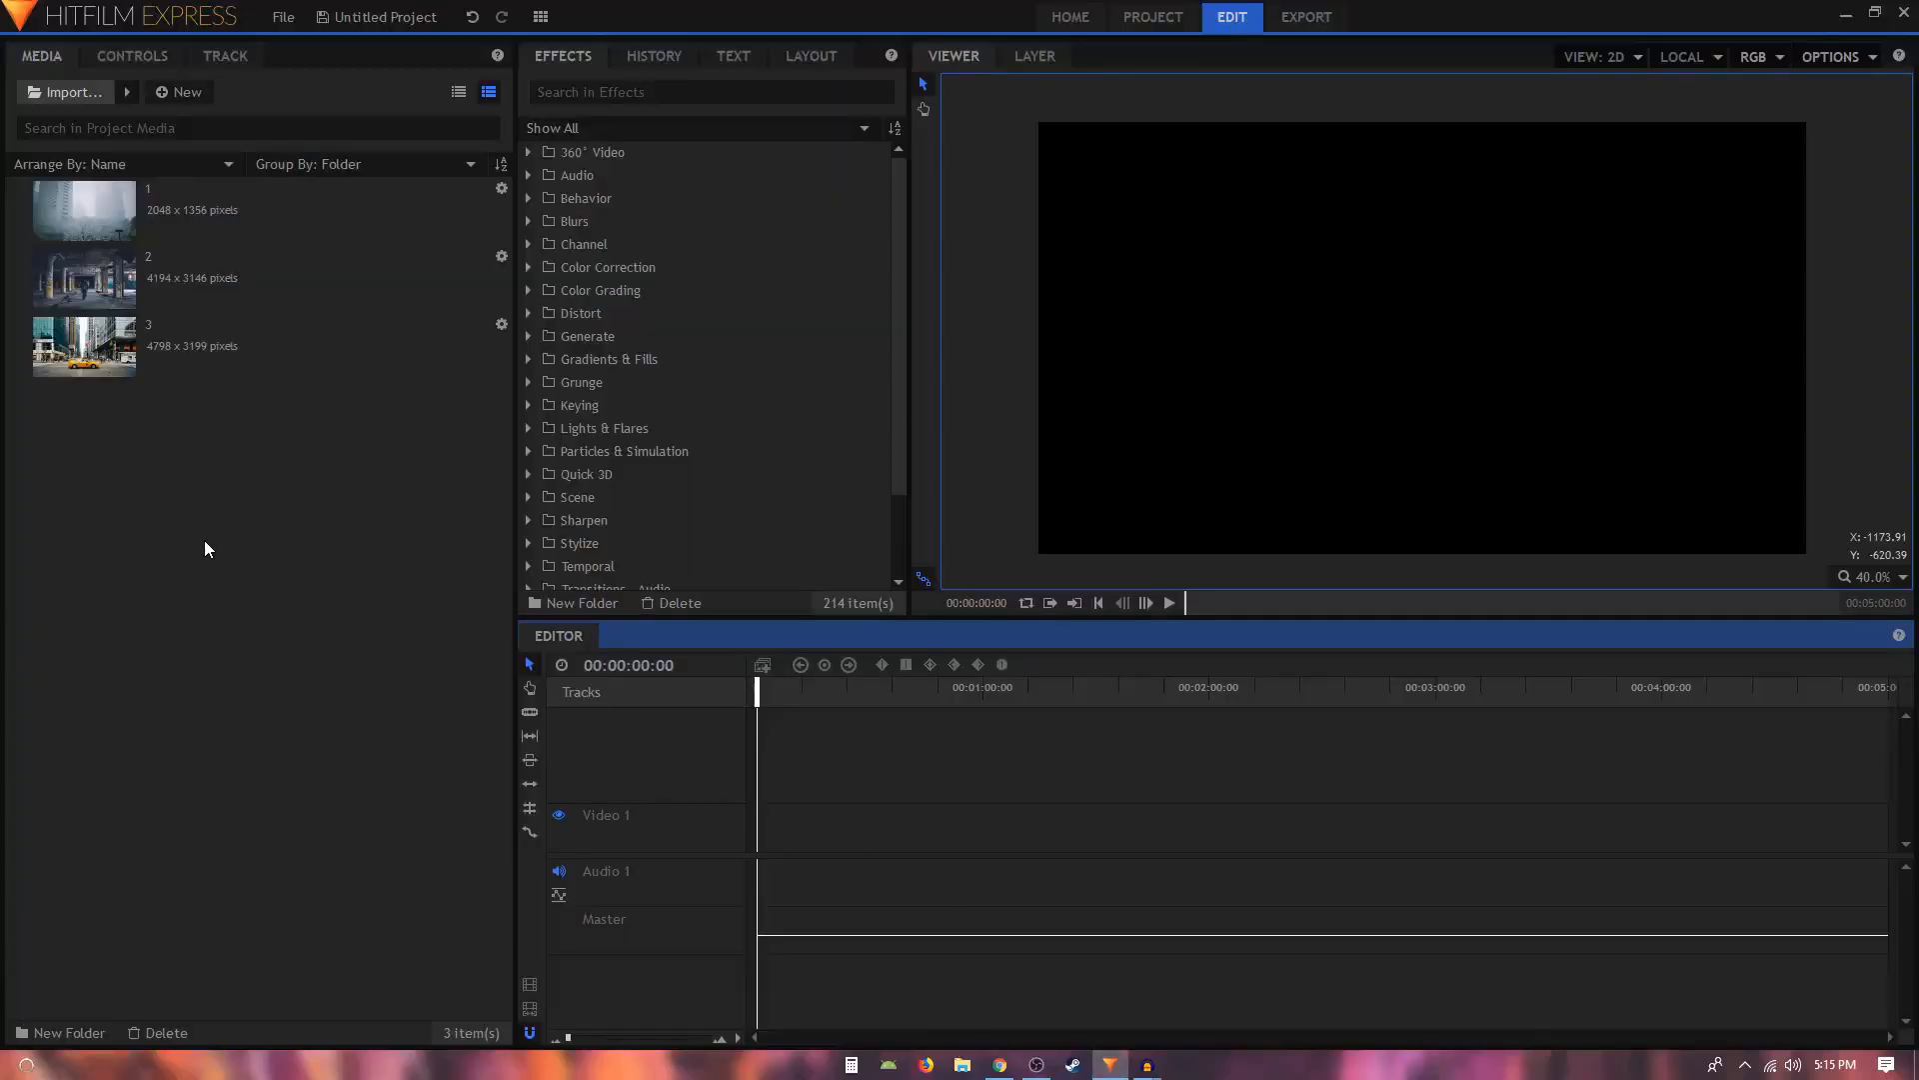
pyautogui.moveTo(164, 435)
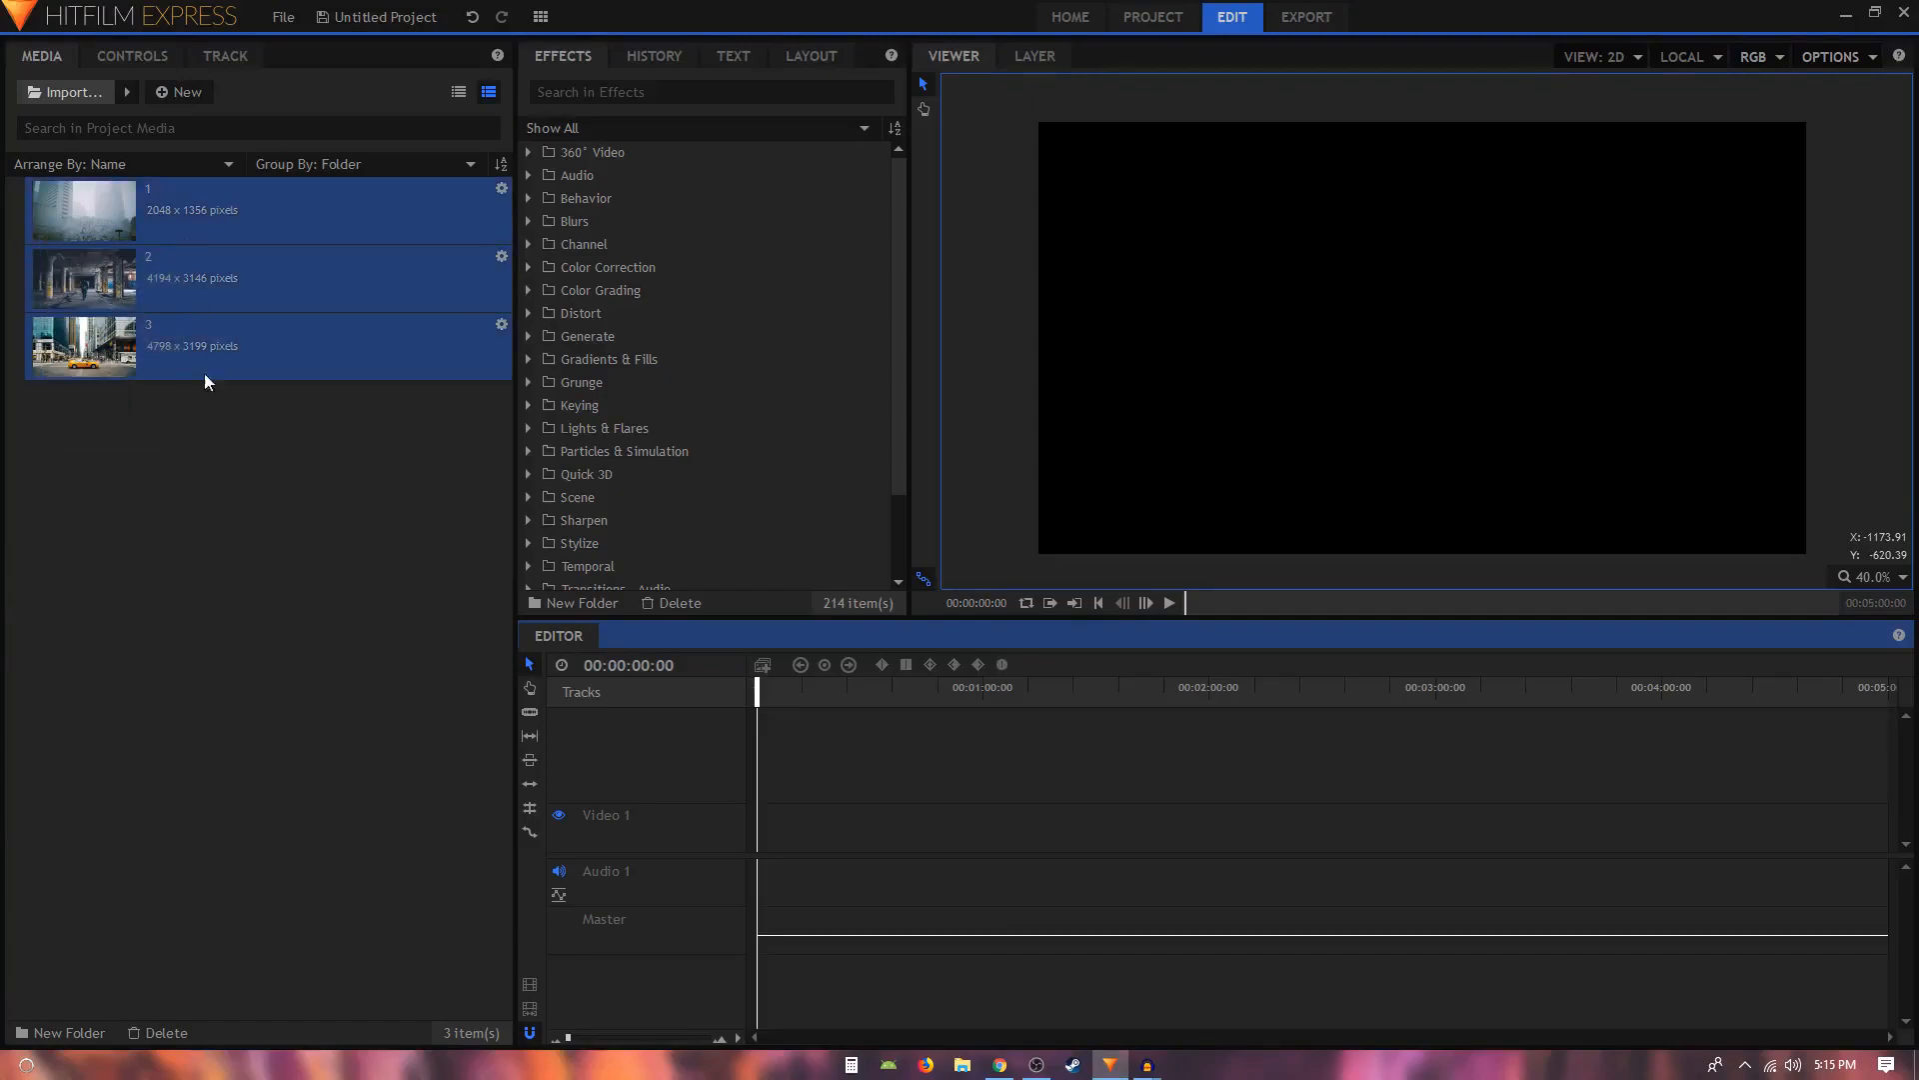
# Create a new 1080p composite shot named 'main'.
pyautogui.click(179, 92)
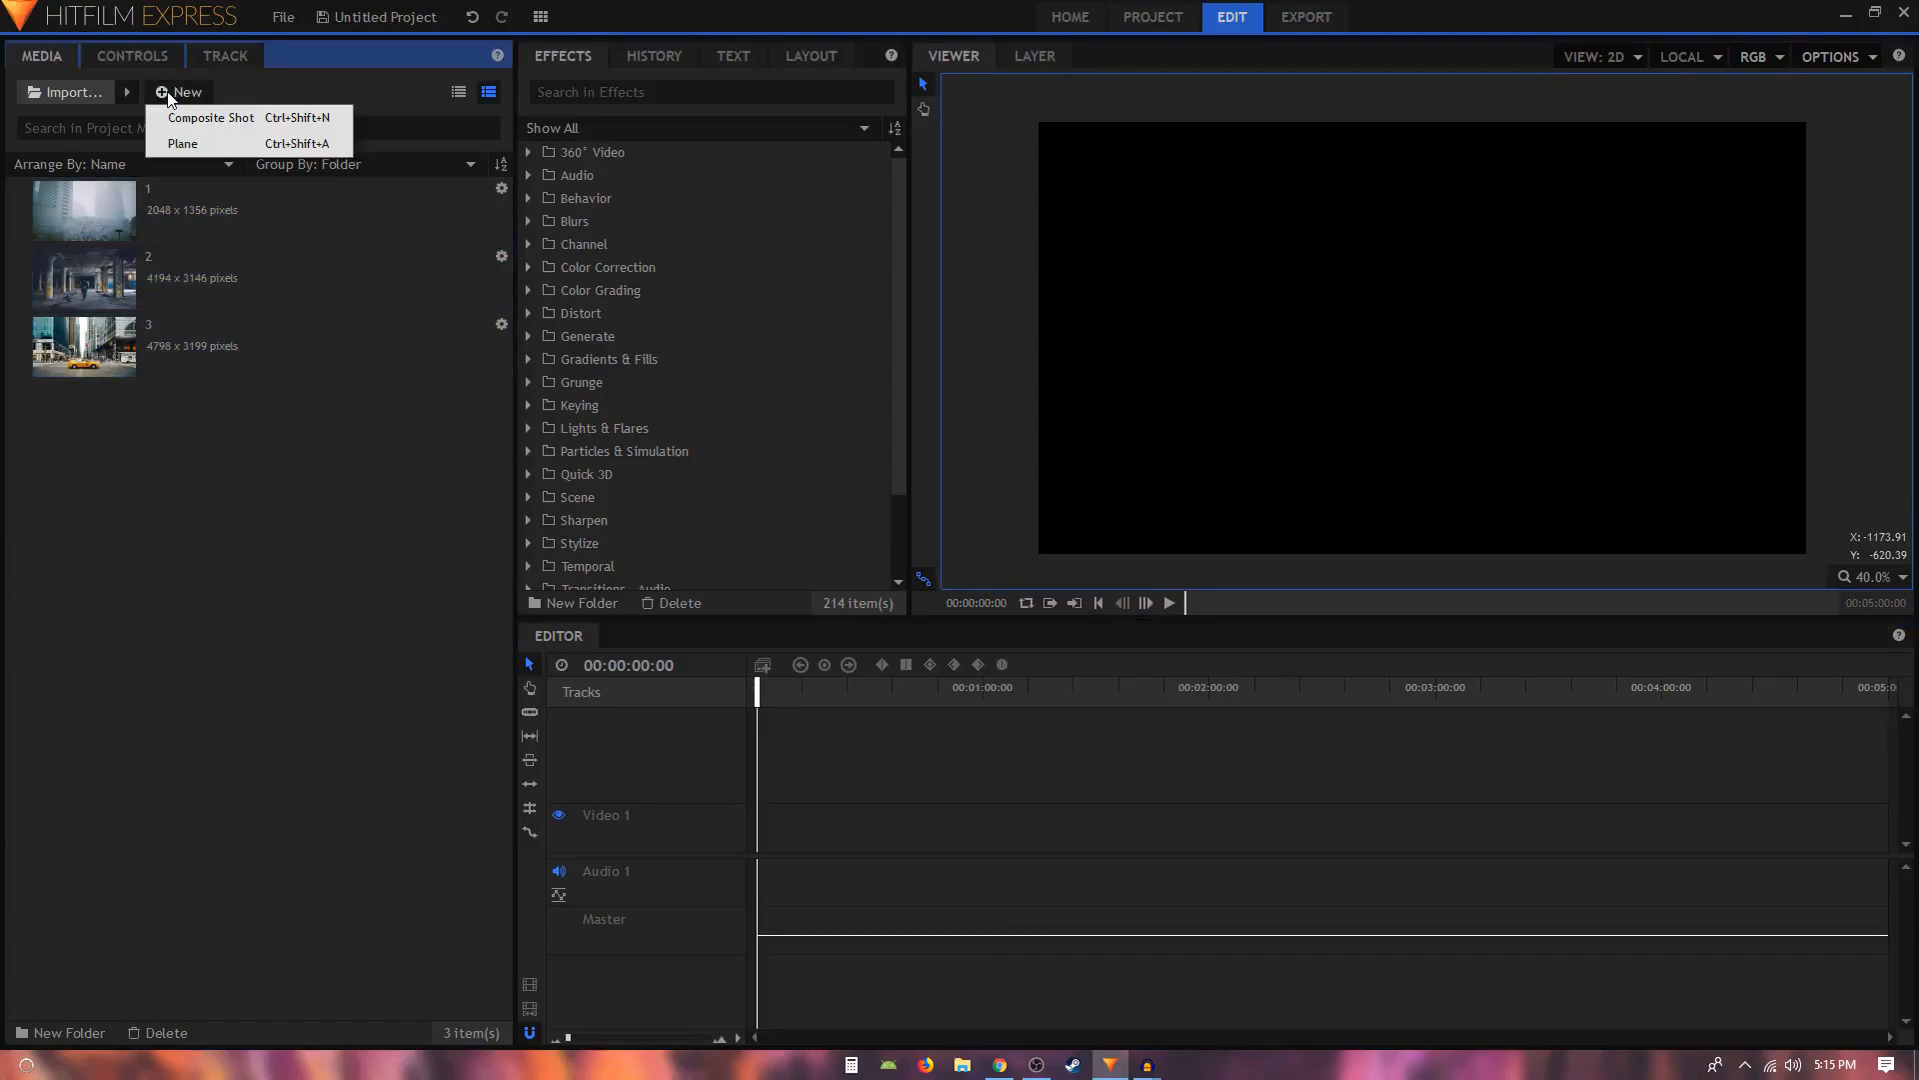
pyautogui.click(211, 118)
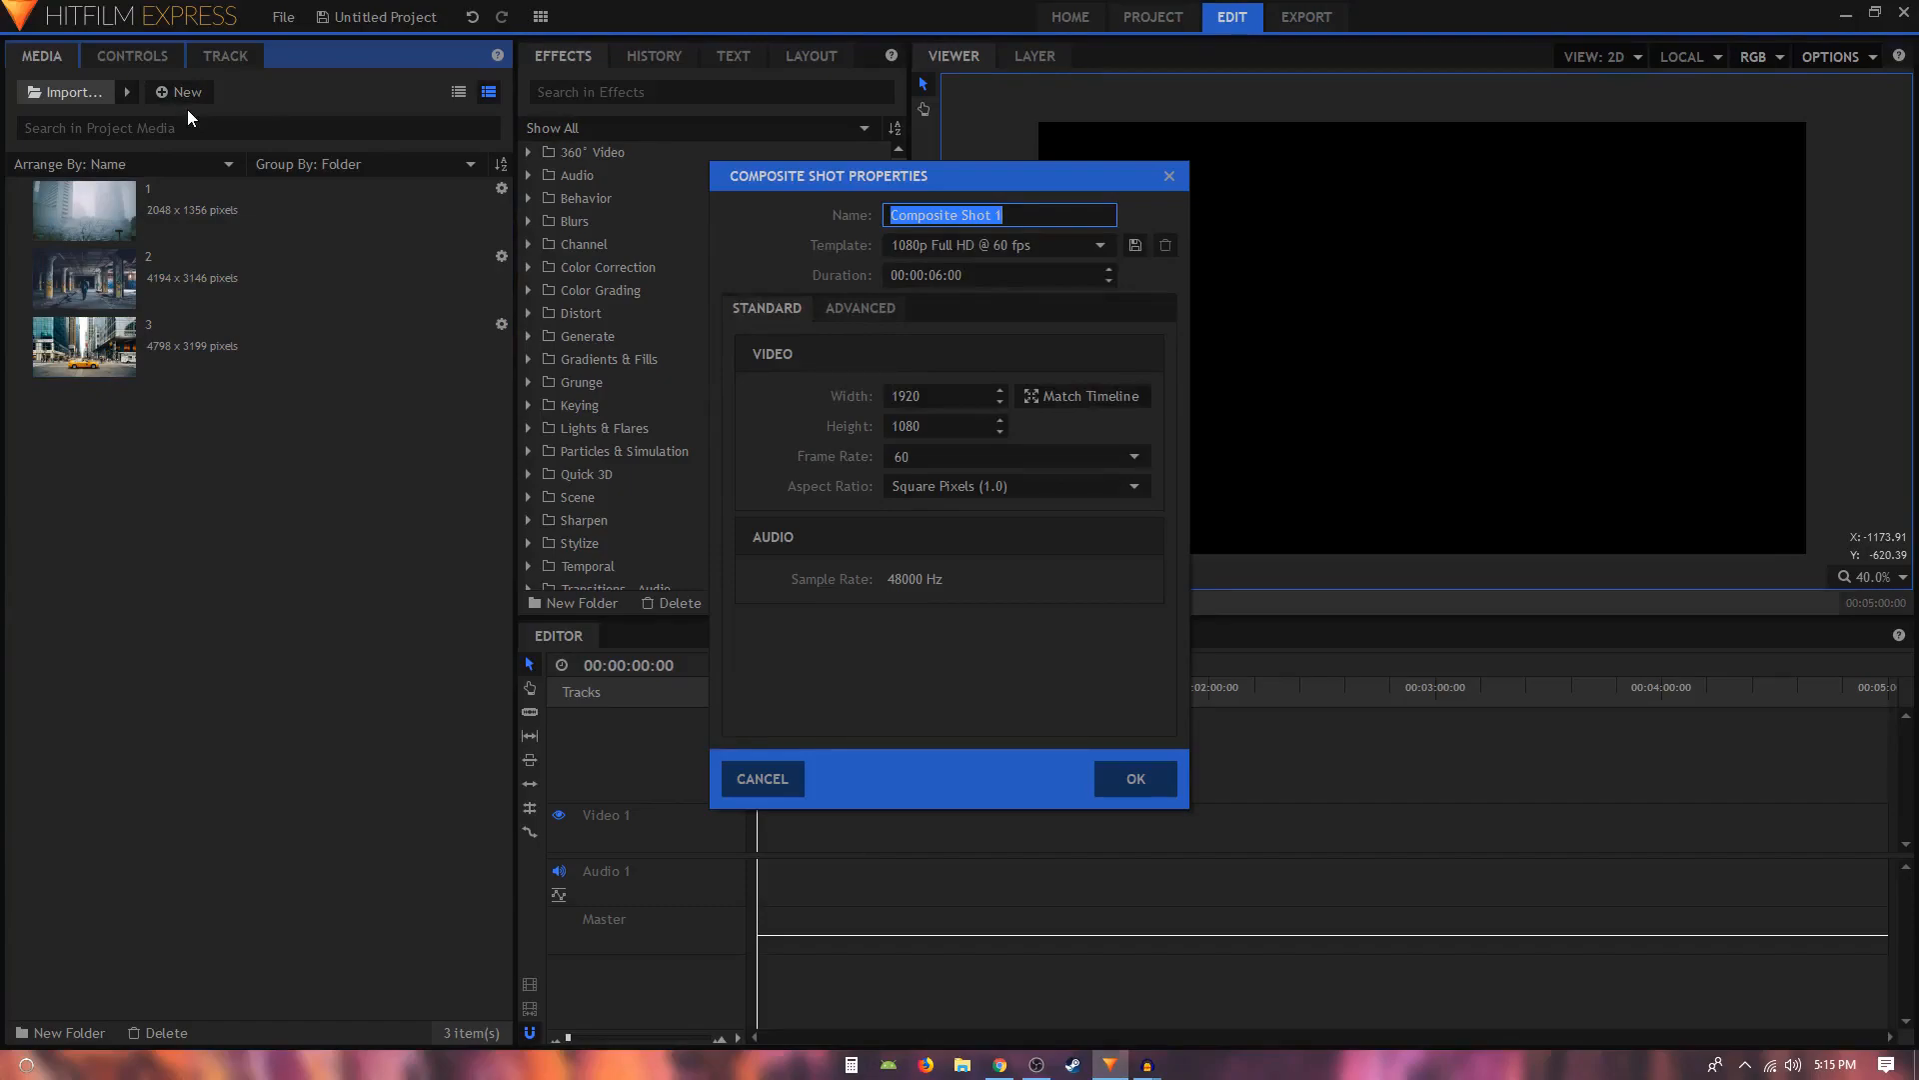
pyautogui.write('main')
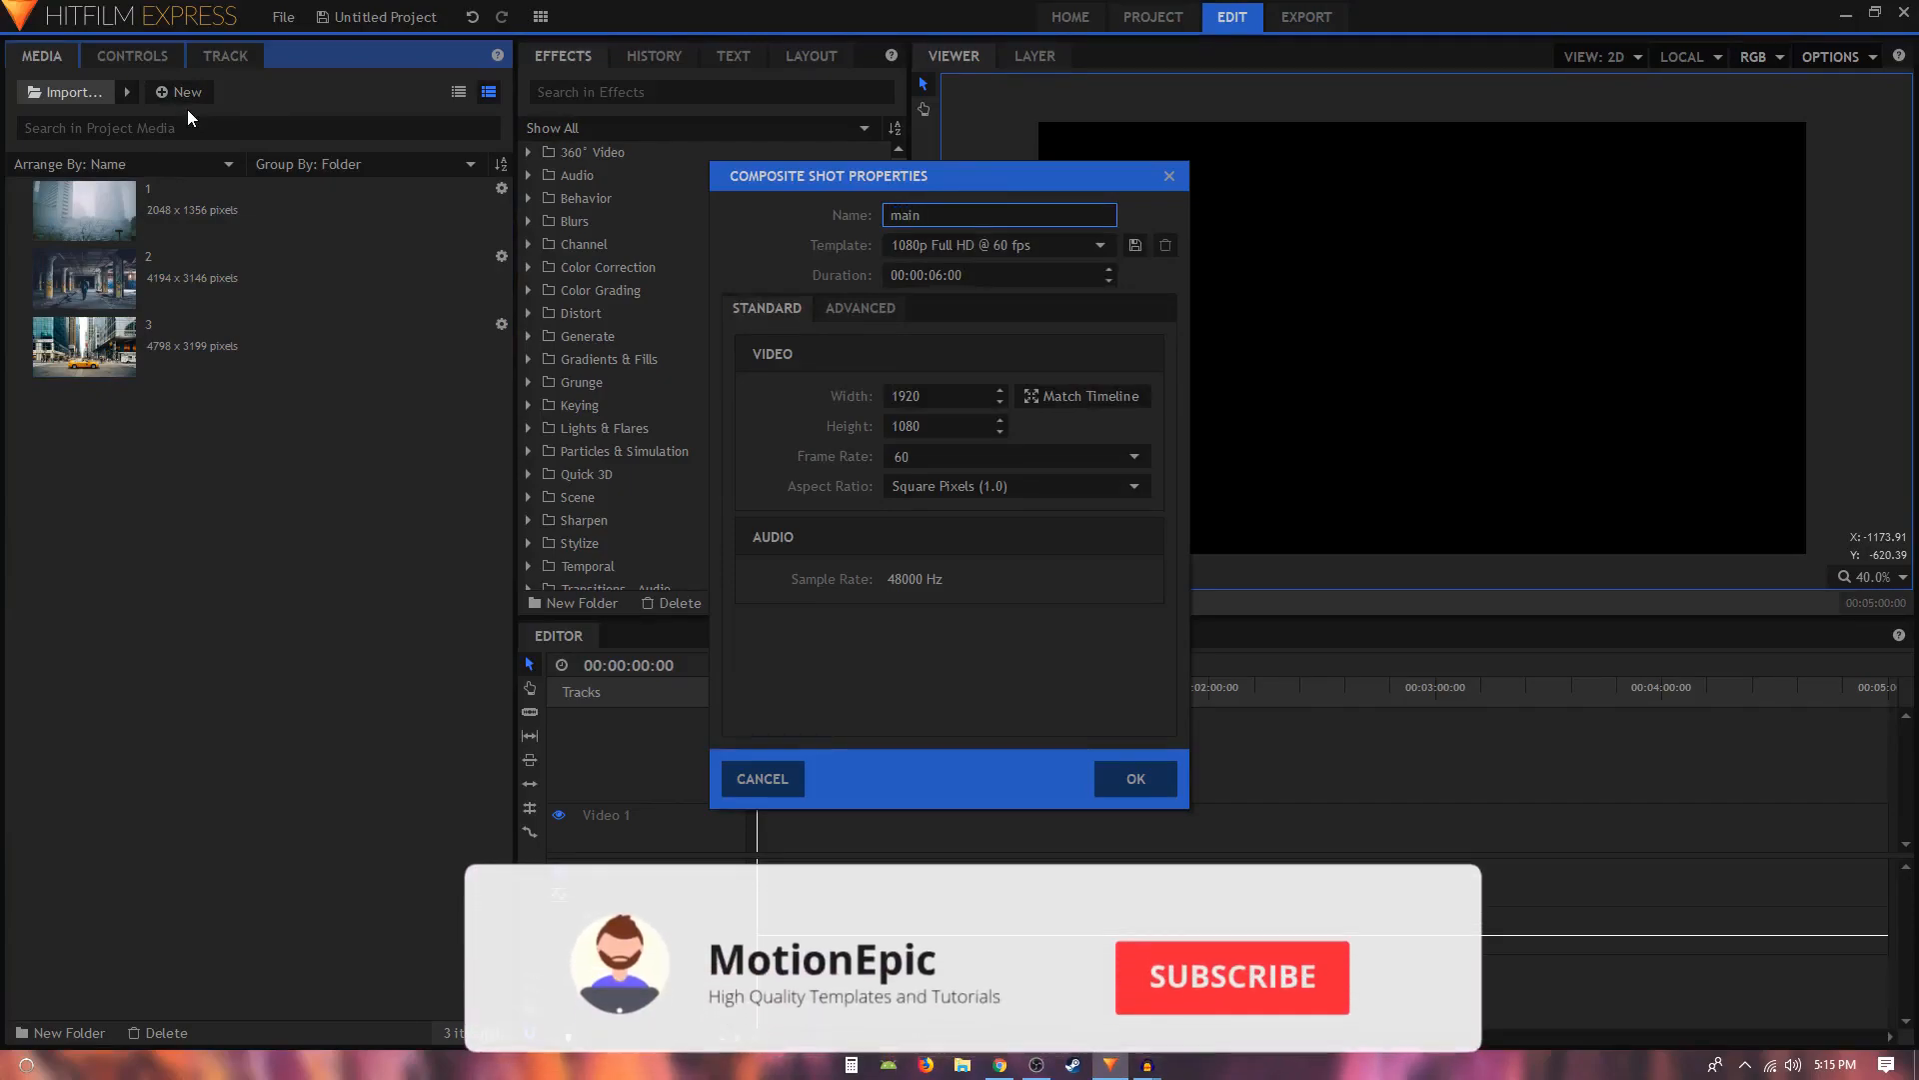
pyautogui.click(1133, 779)
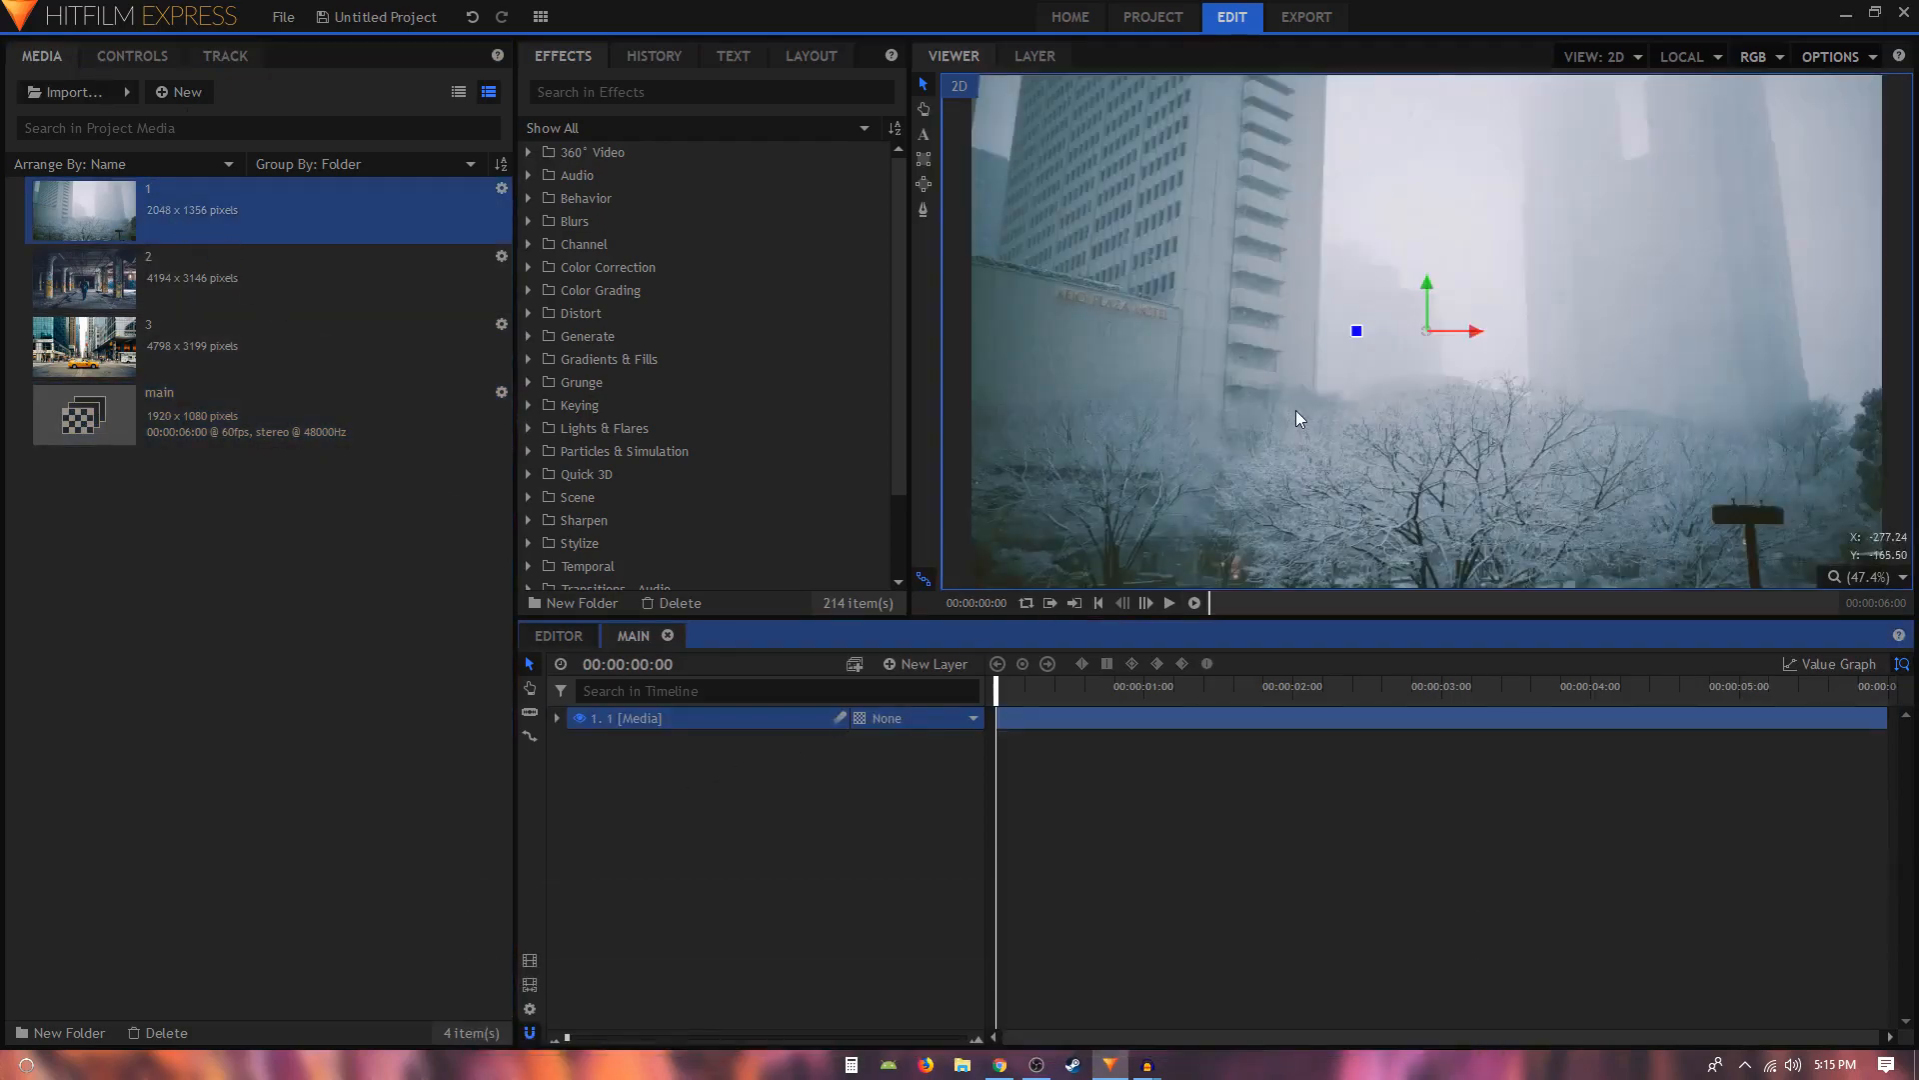
# Set the foggy city photo layer's Transform Scale to 94%.
pyautogui.click(557, 718)
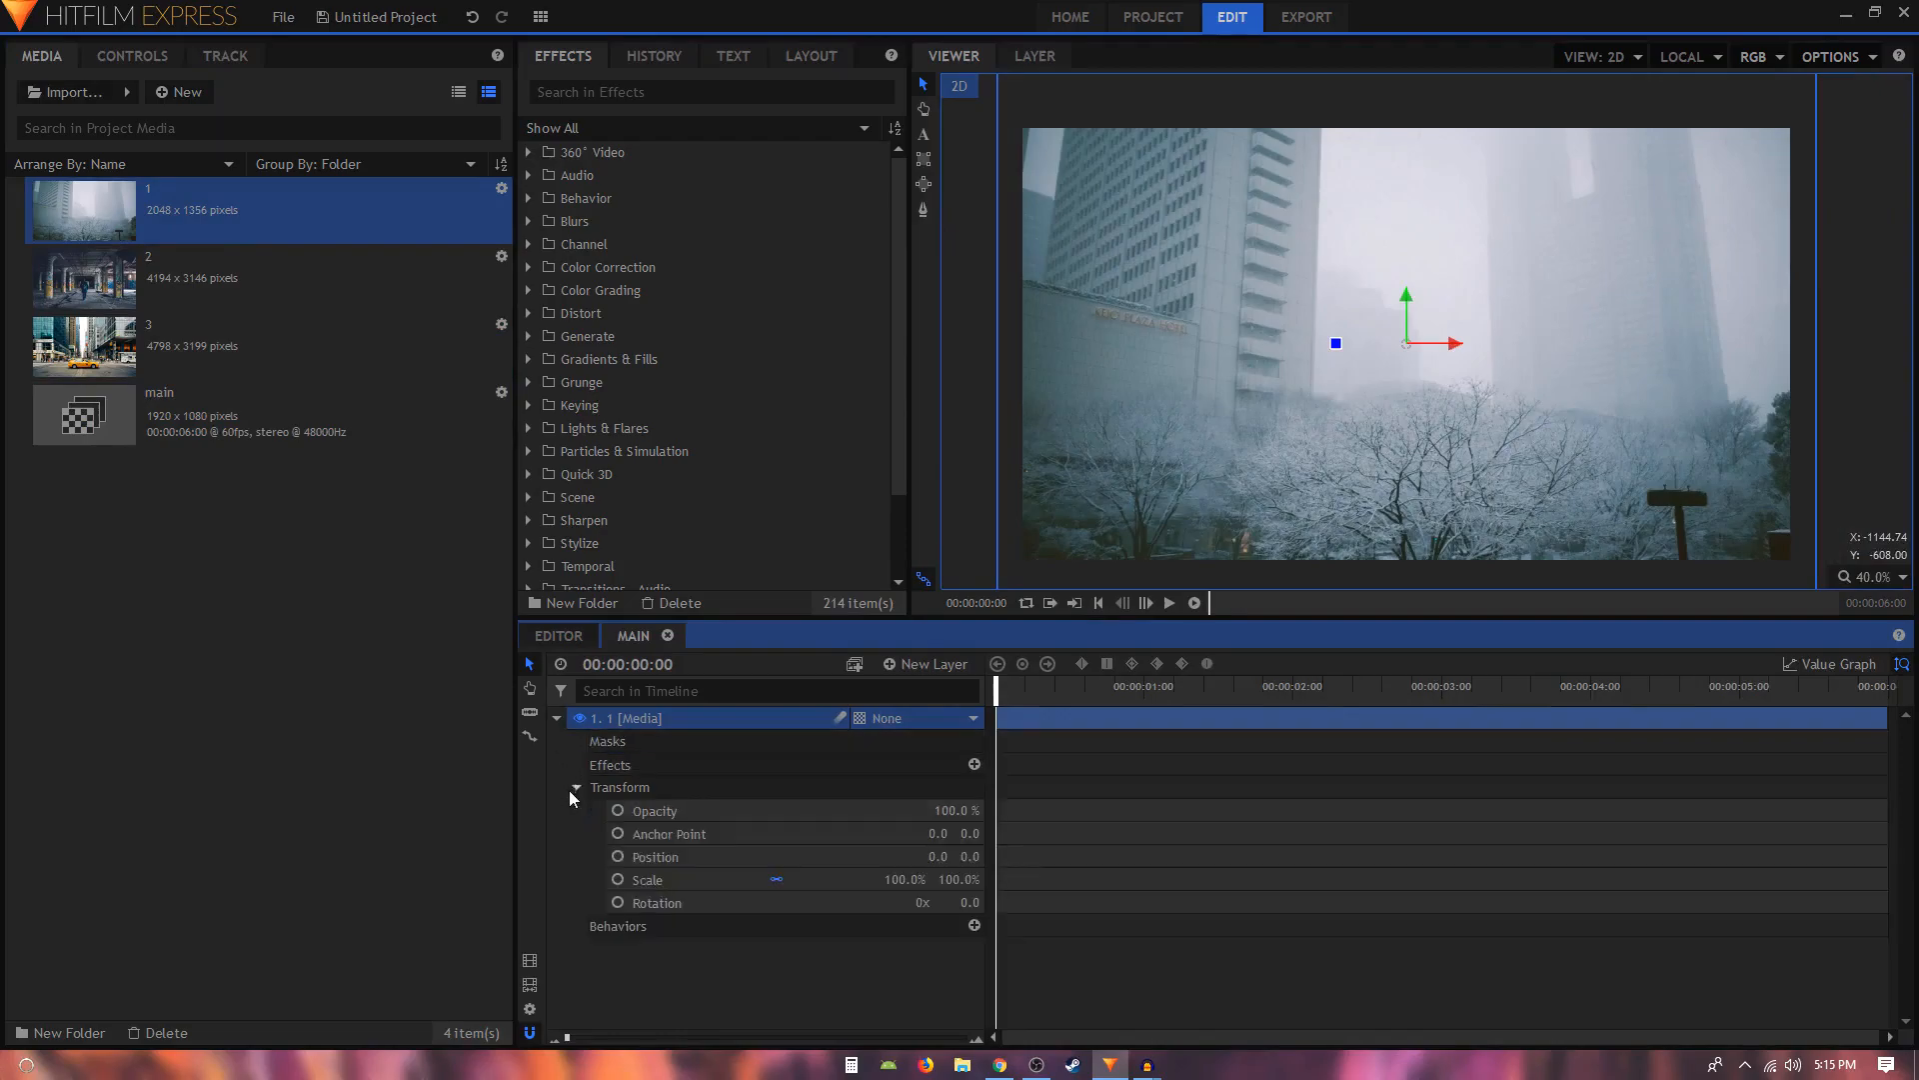
pyautogui.doubleClick(915, 878)
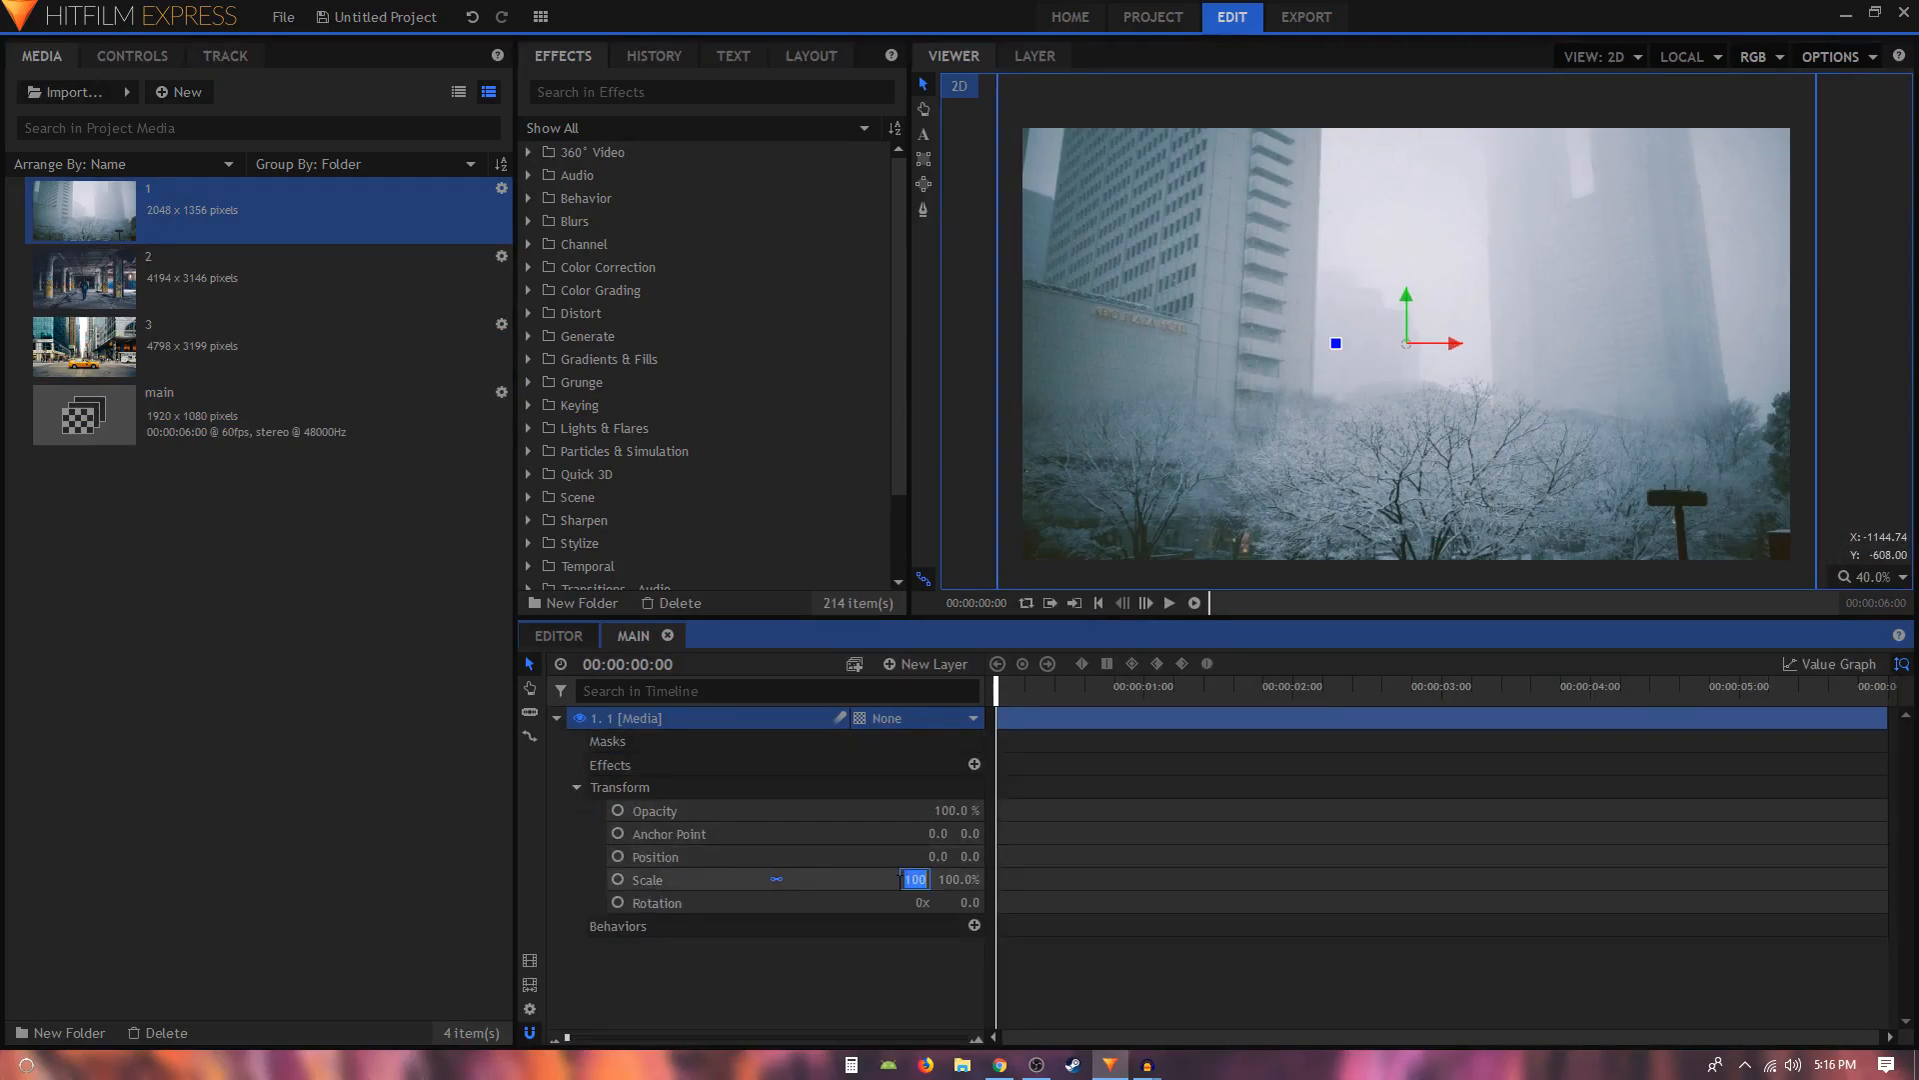
pyautogui.write('97')
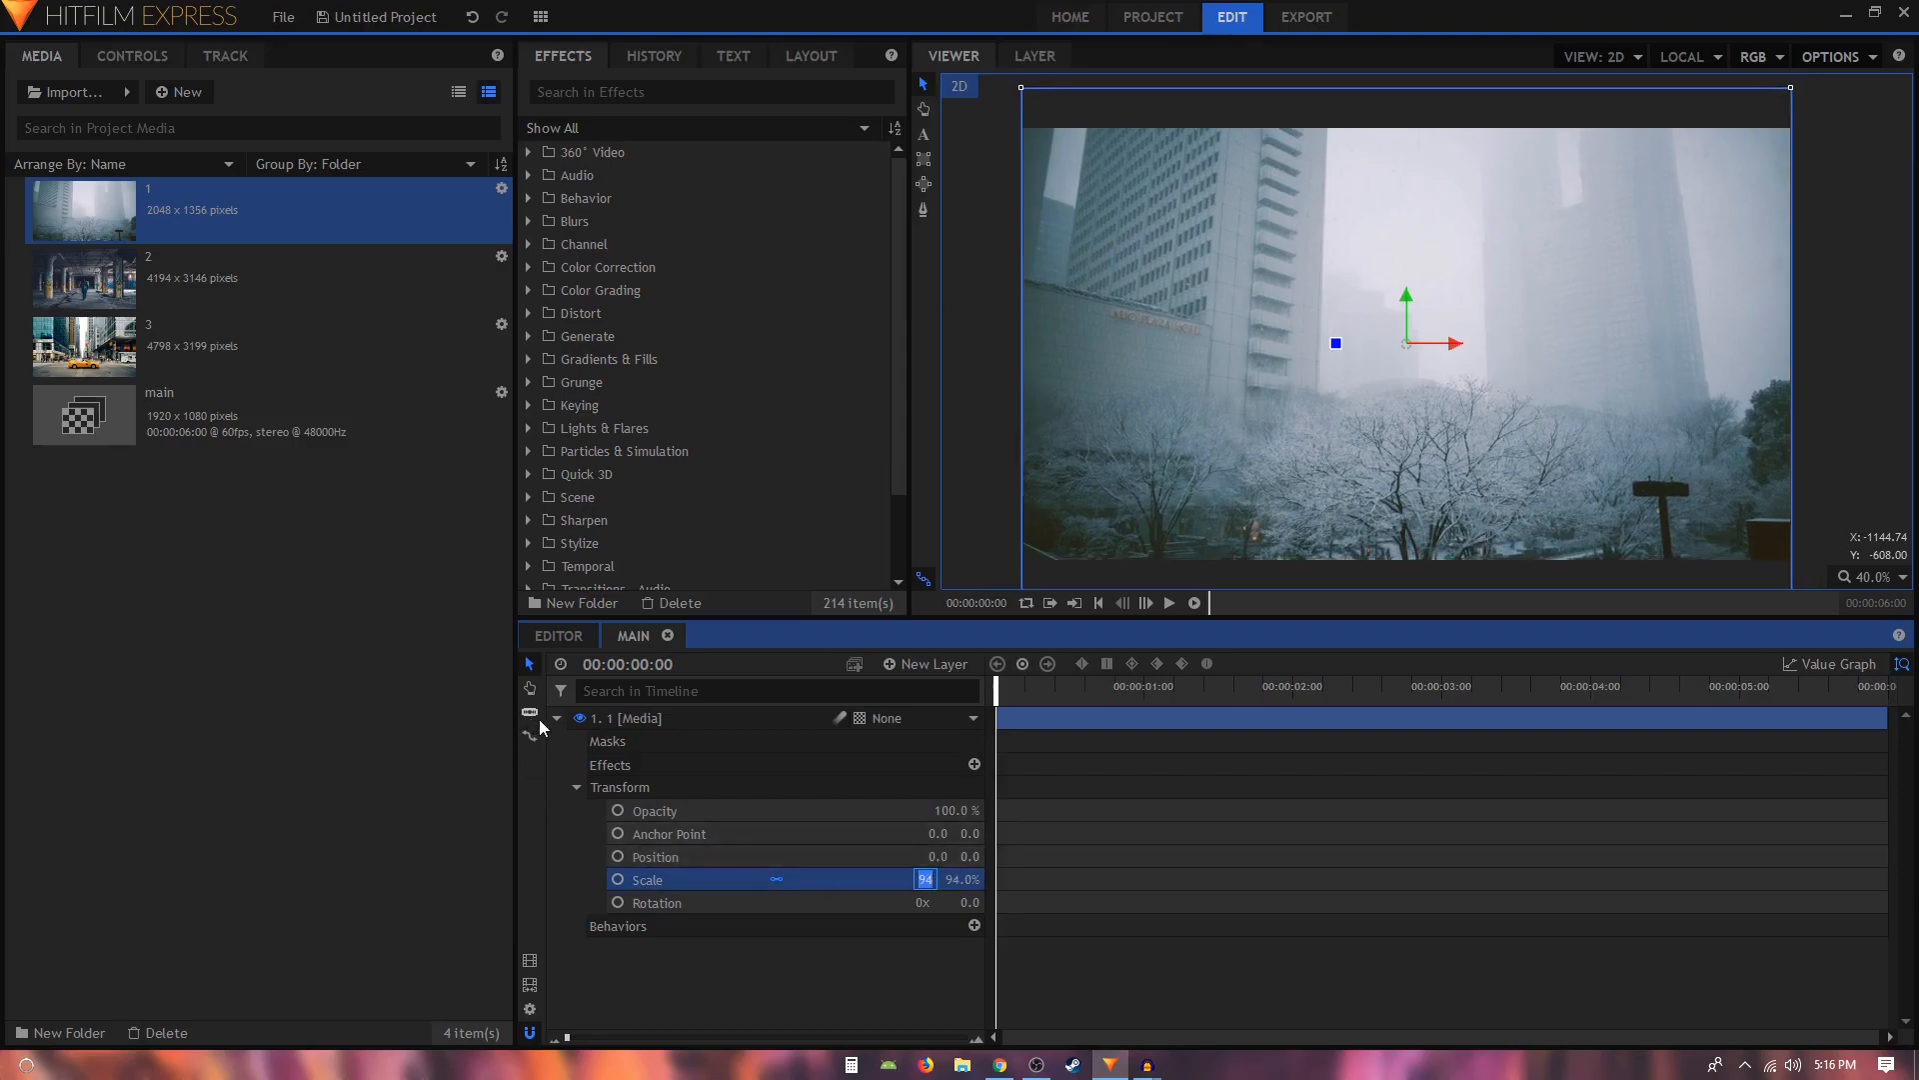
# Convert the photo layer into a composite shot called 'pics'.
pyautogui.rightClick(637, 718)
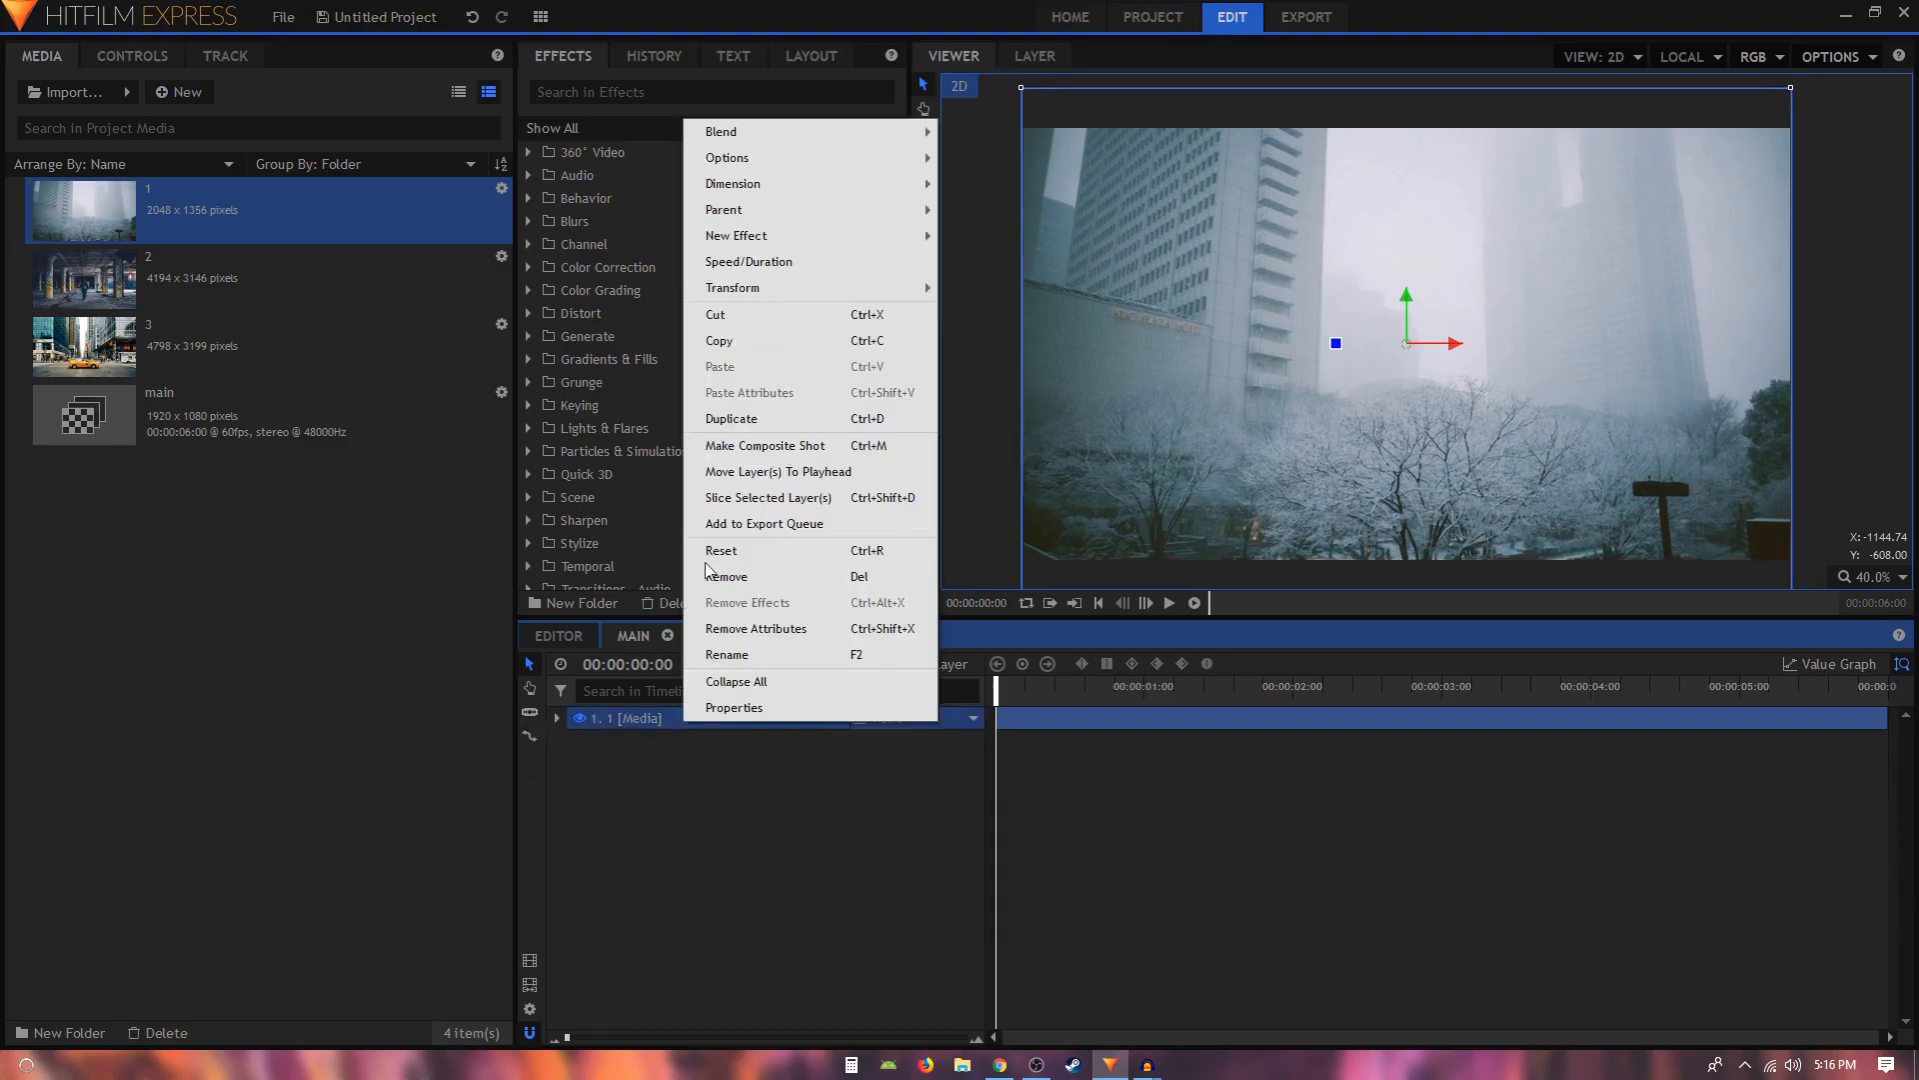
pyautogui.click(763, 443)
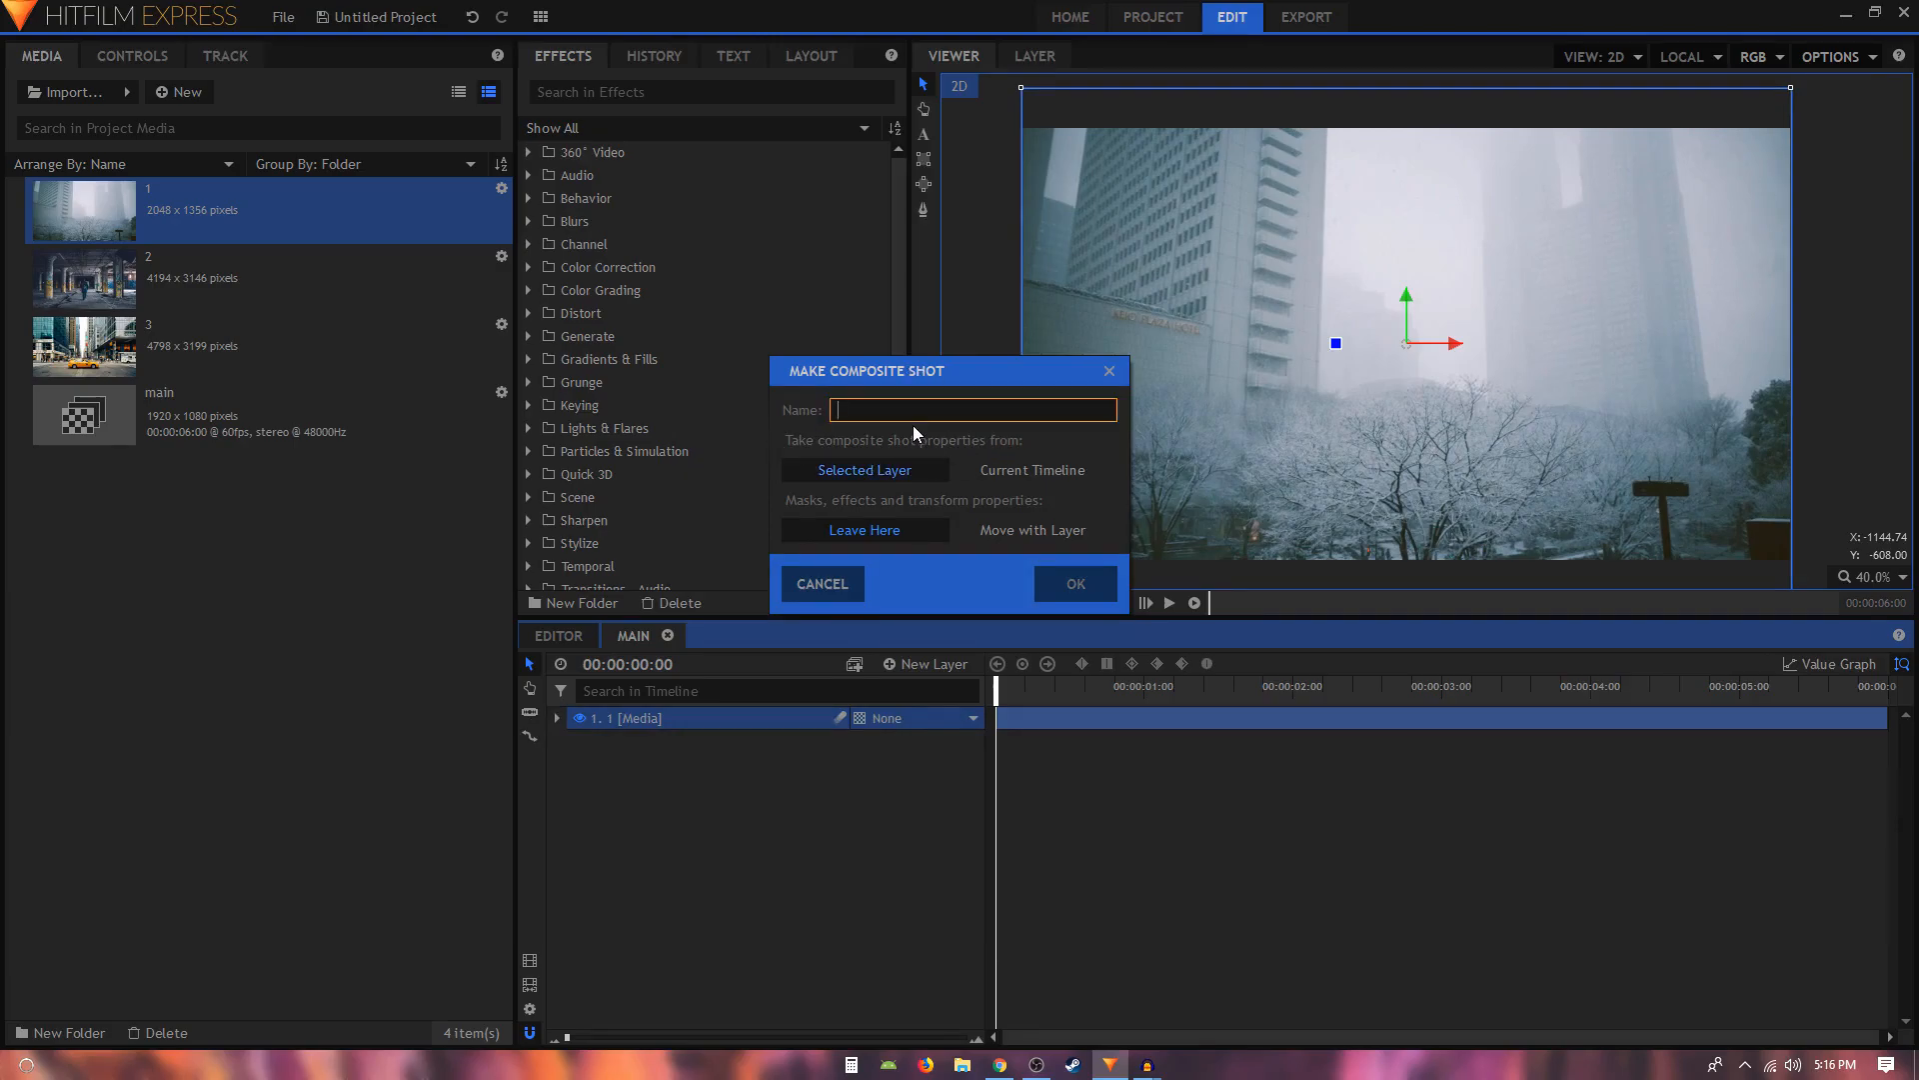
pyautogui.write('pics')
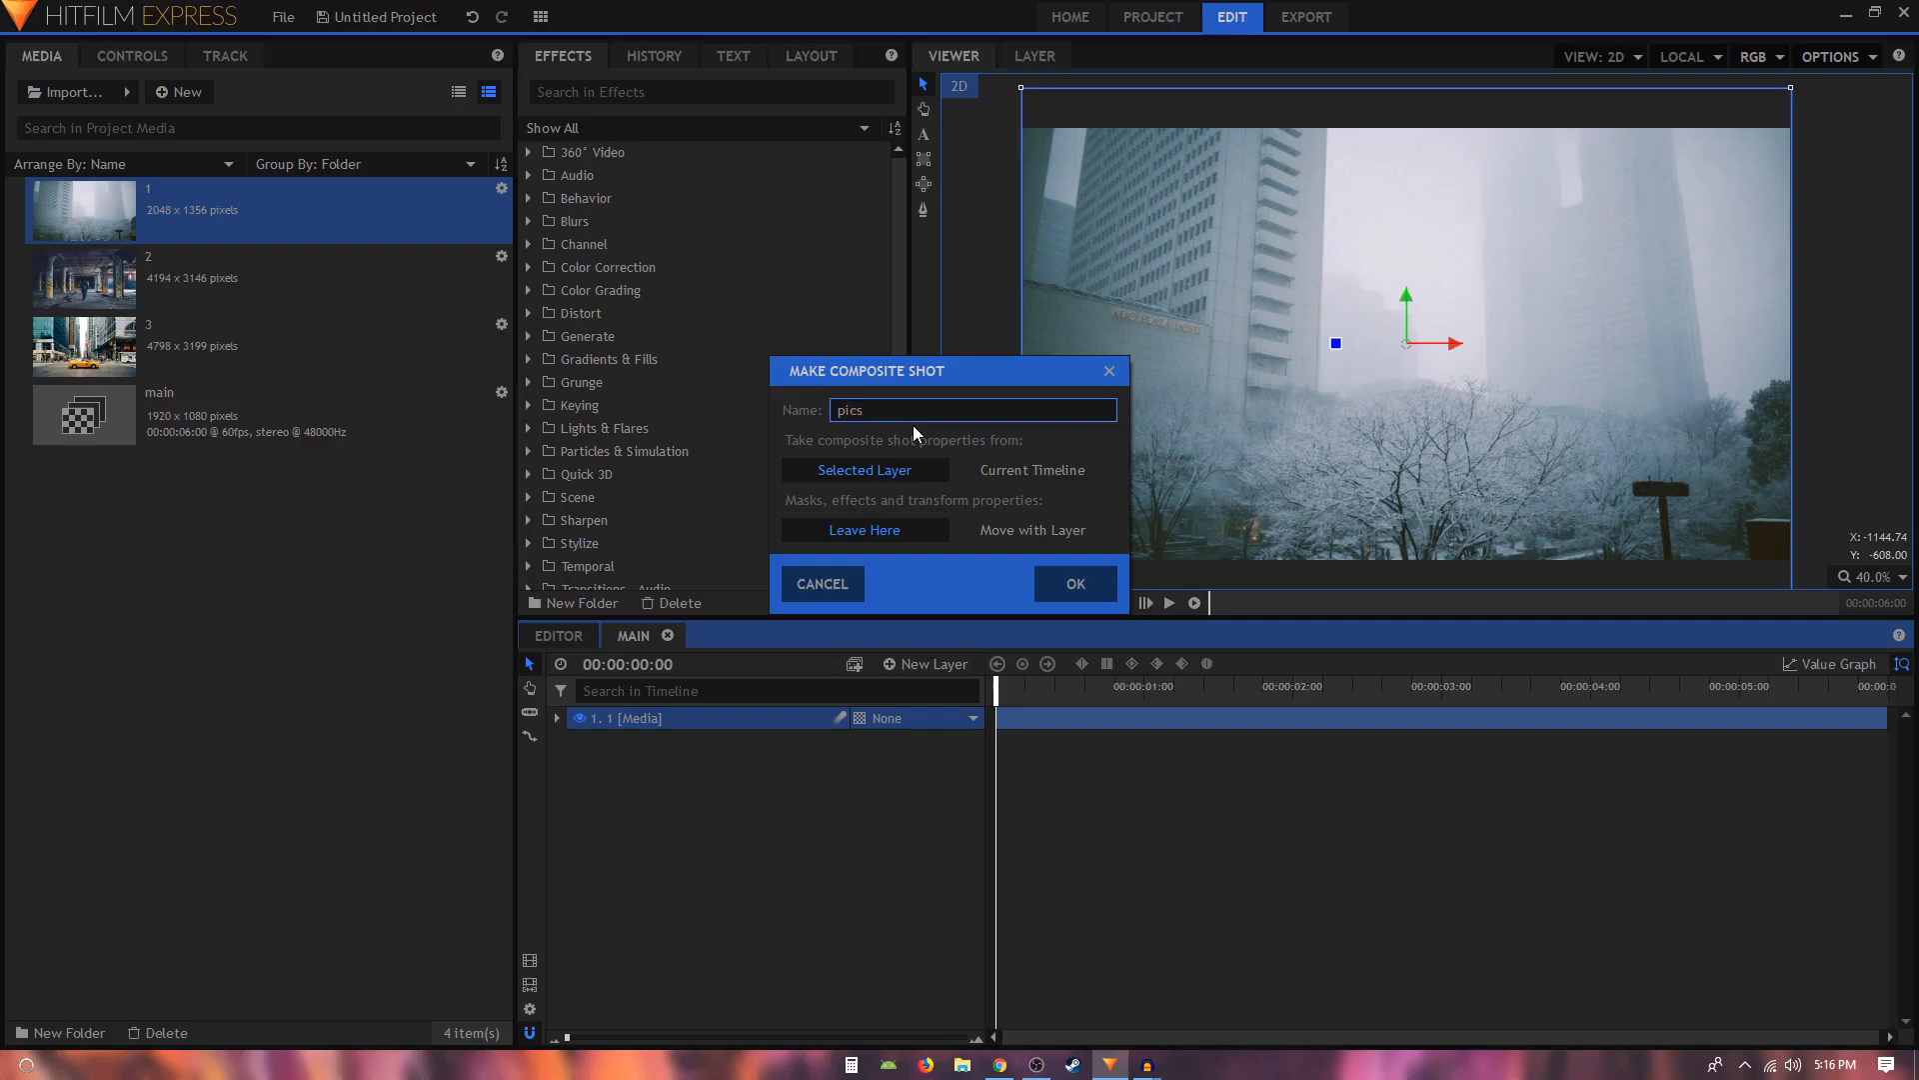
pyautogui.click(1073, 583)
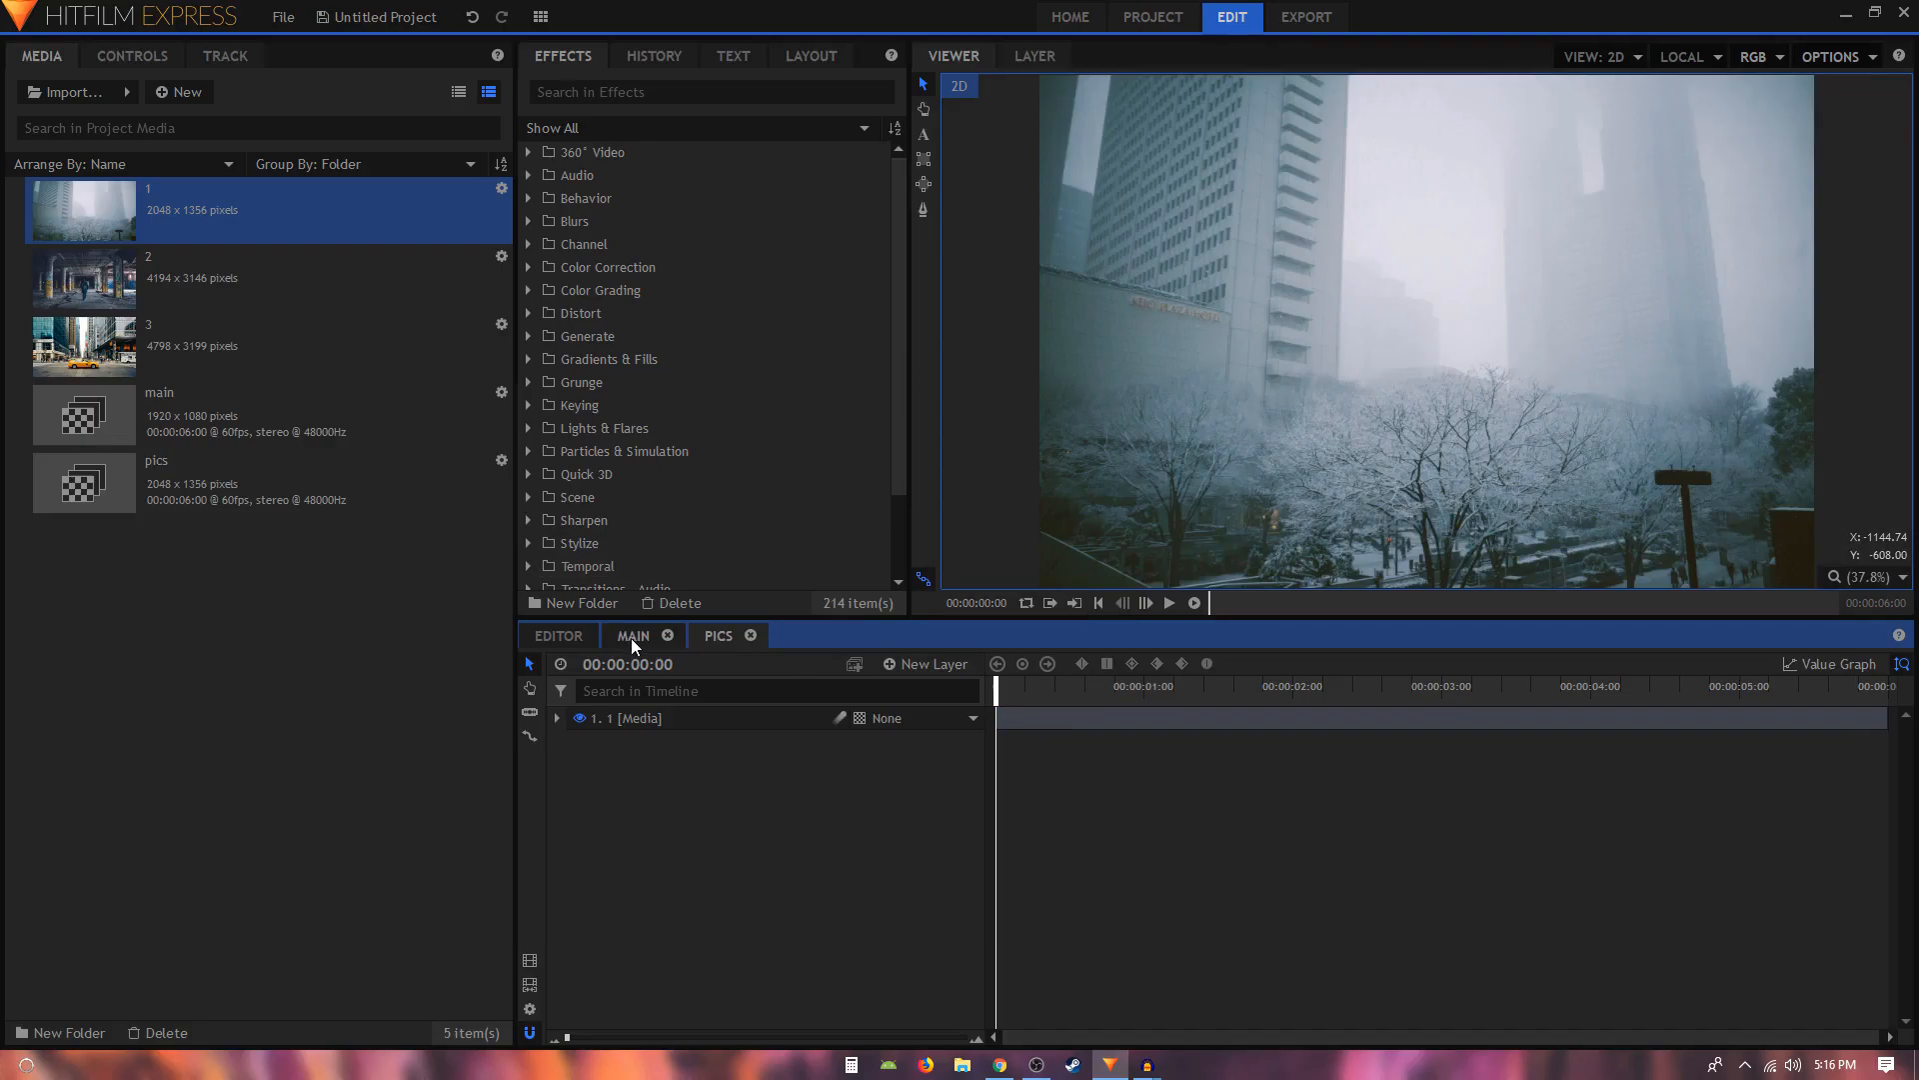
# Make a new composite shot named 'displacement' holding the pics composite.
pyautogui.click(718, 634)
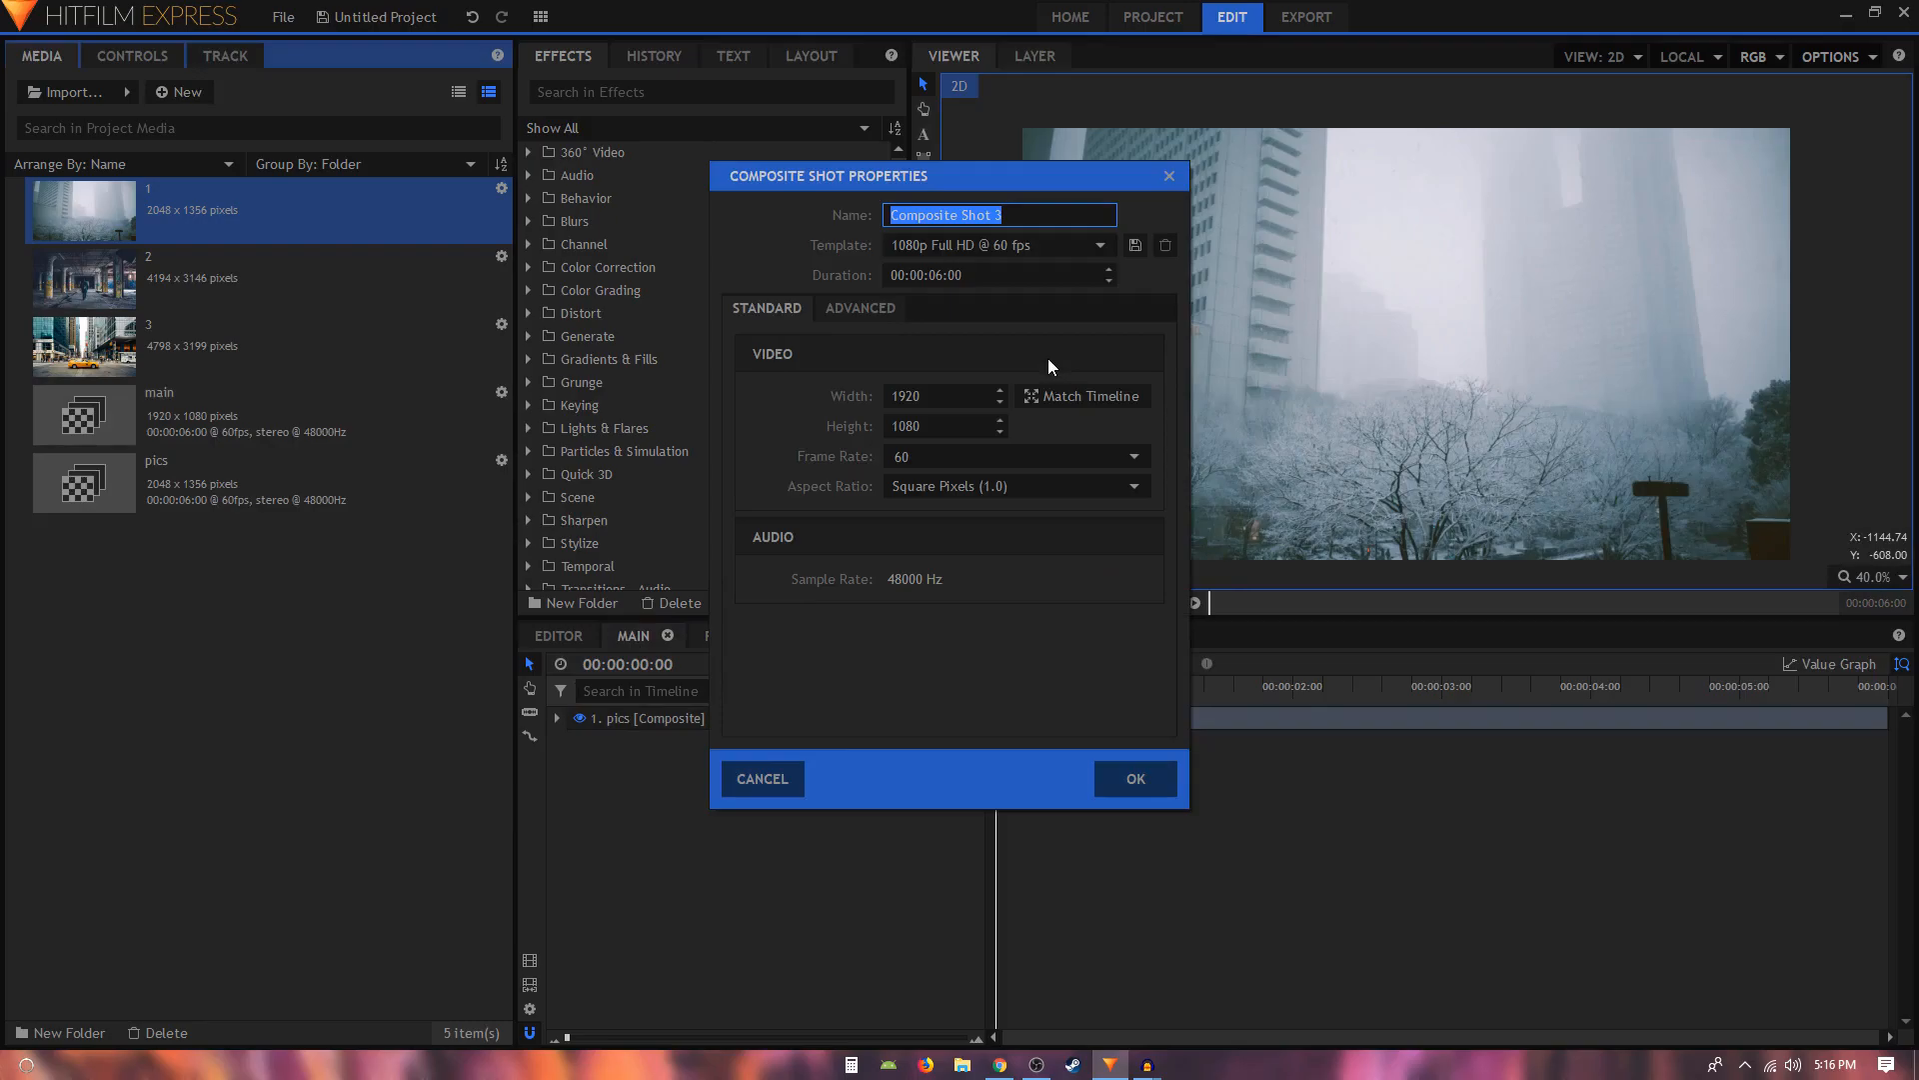
pyautogui.write('displacem')
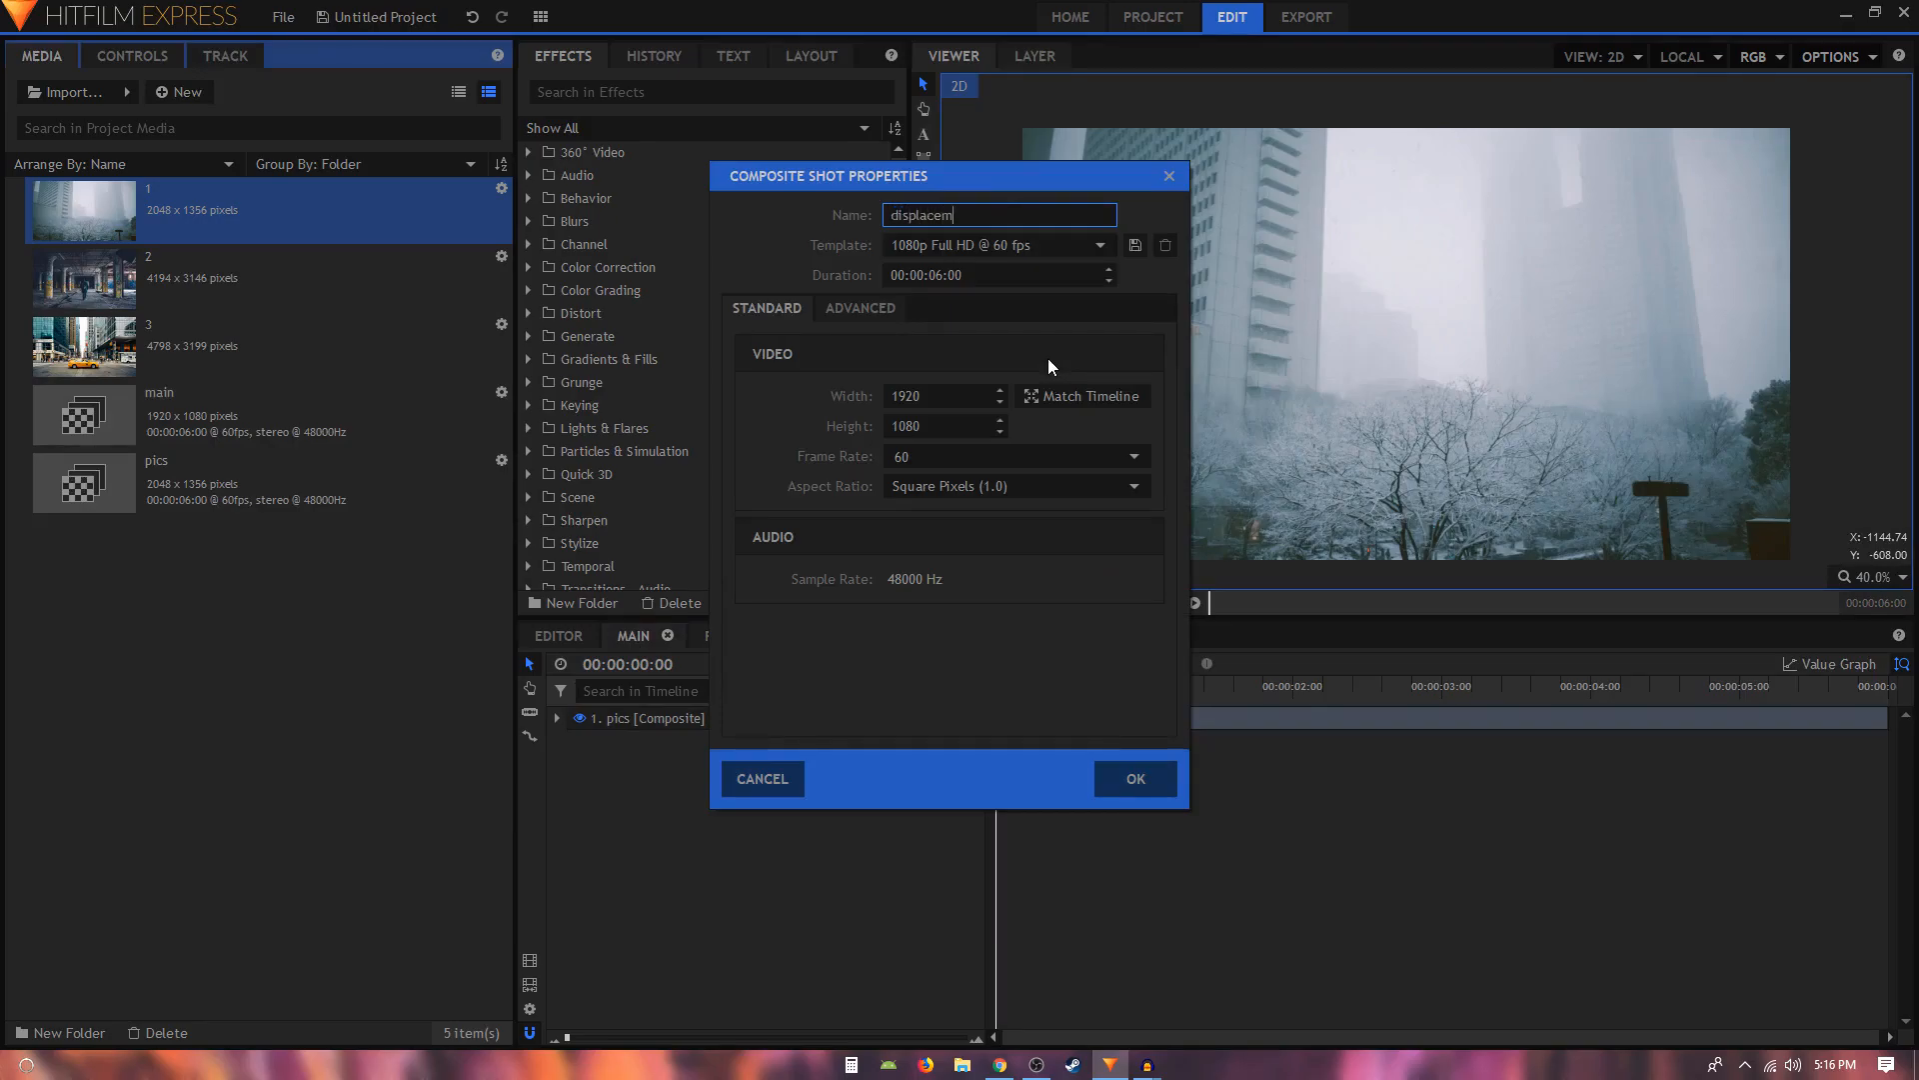
pyautogui.click(1133, 778)
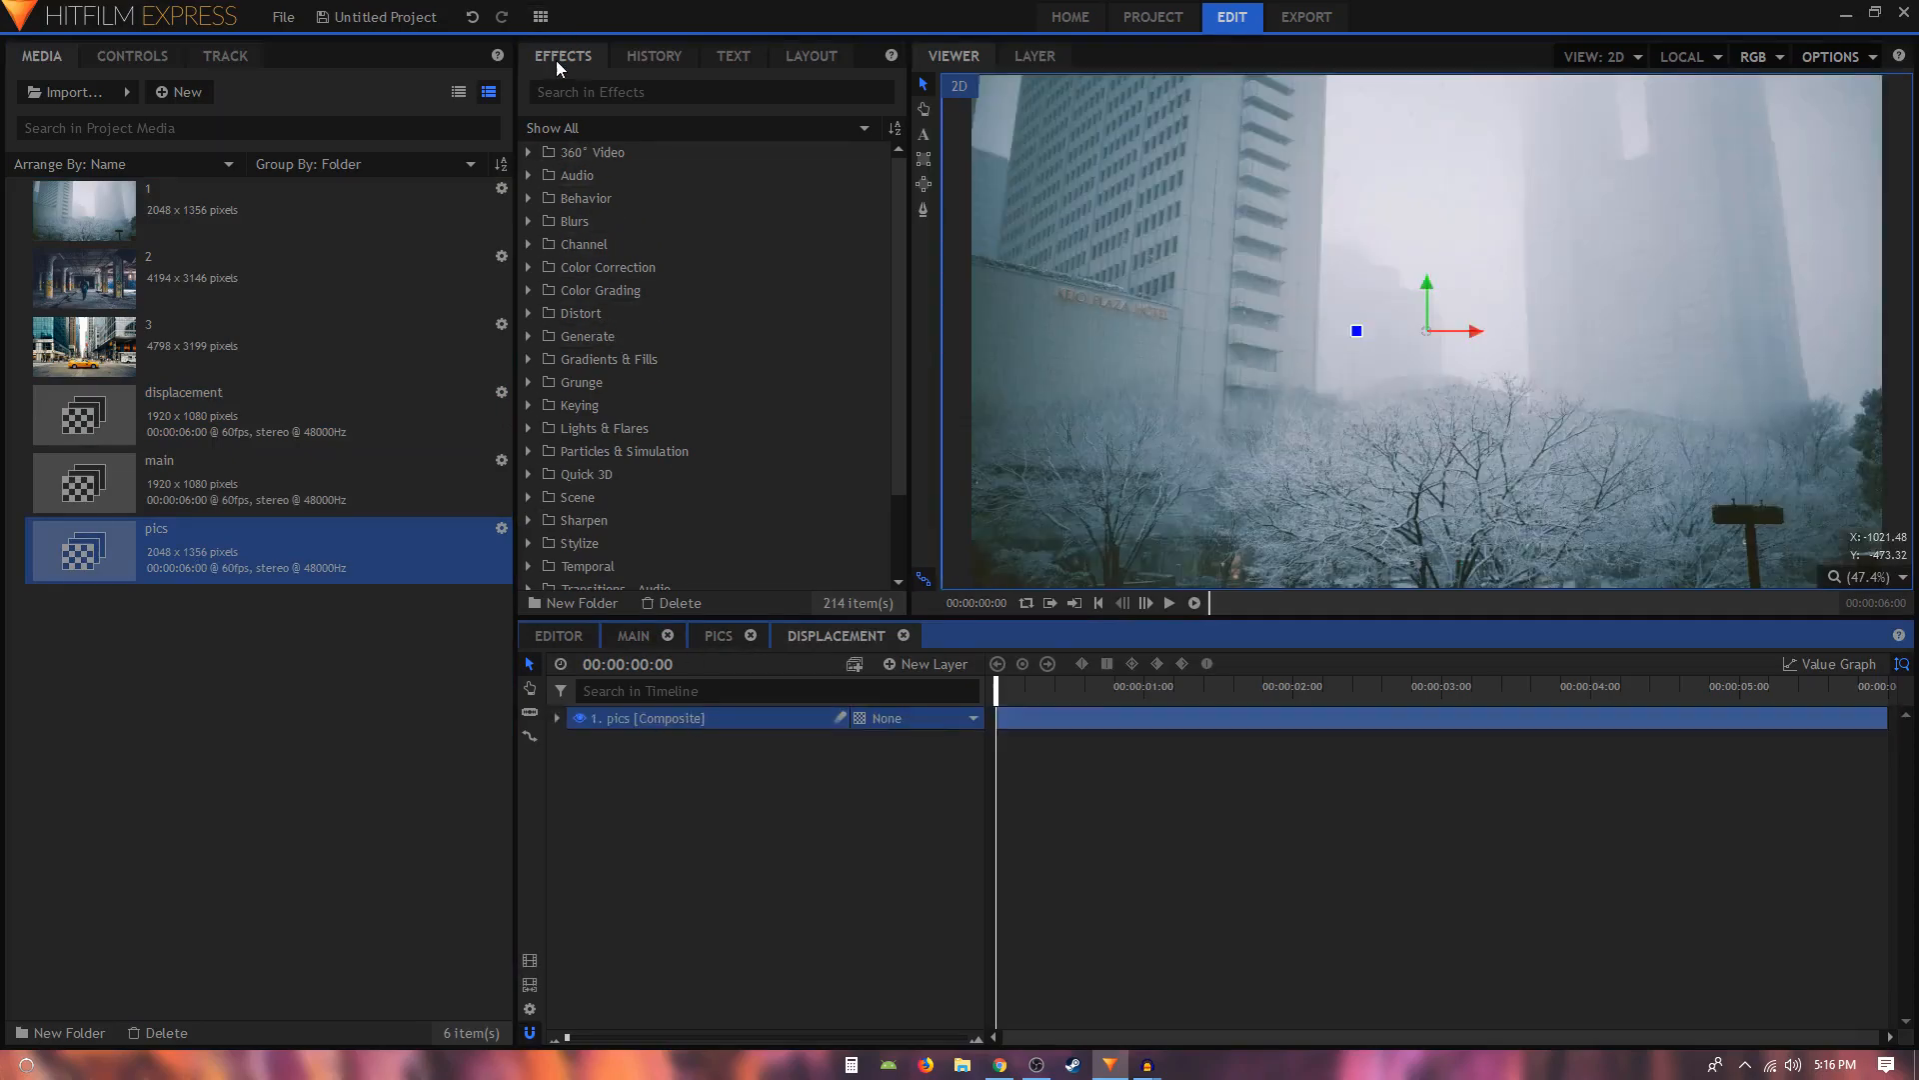
# Apply the Distort Mosaic effect with the 40x20 preset to pics, then reopen main.
pyautogui.click(710, 92)
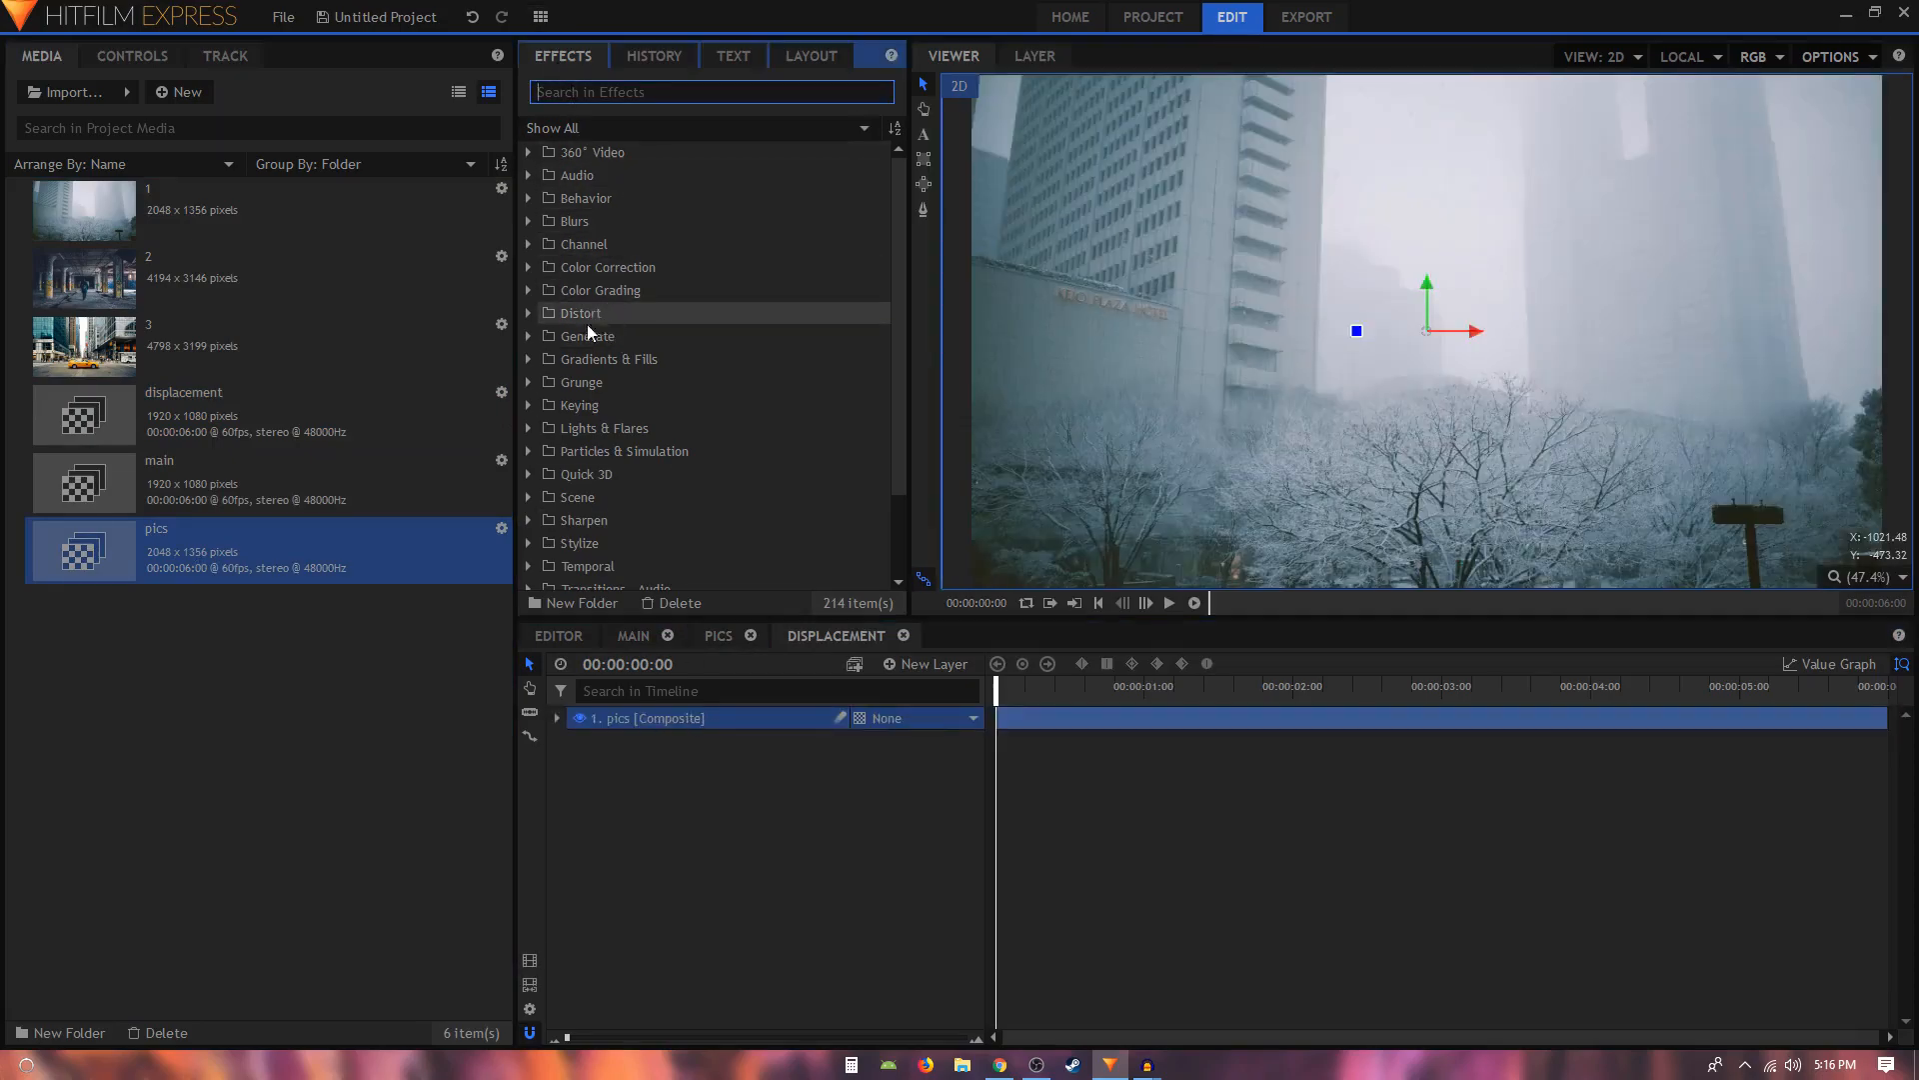
pyautogui.click(580, 312)
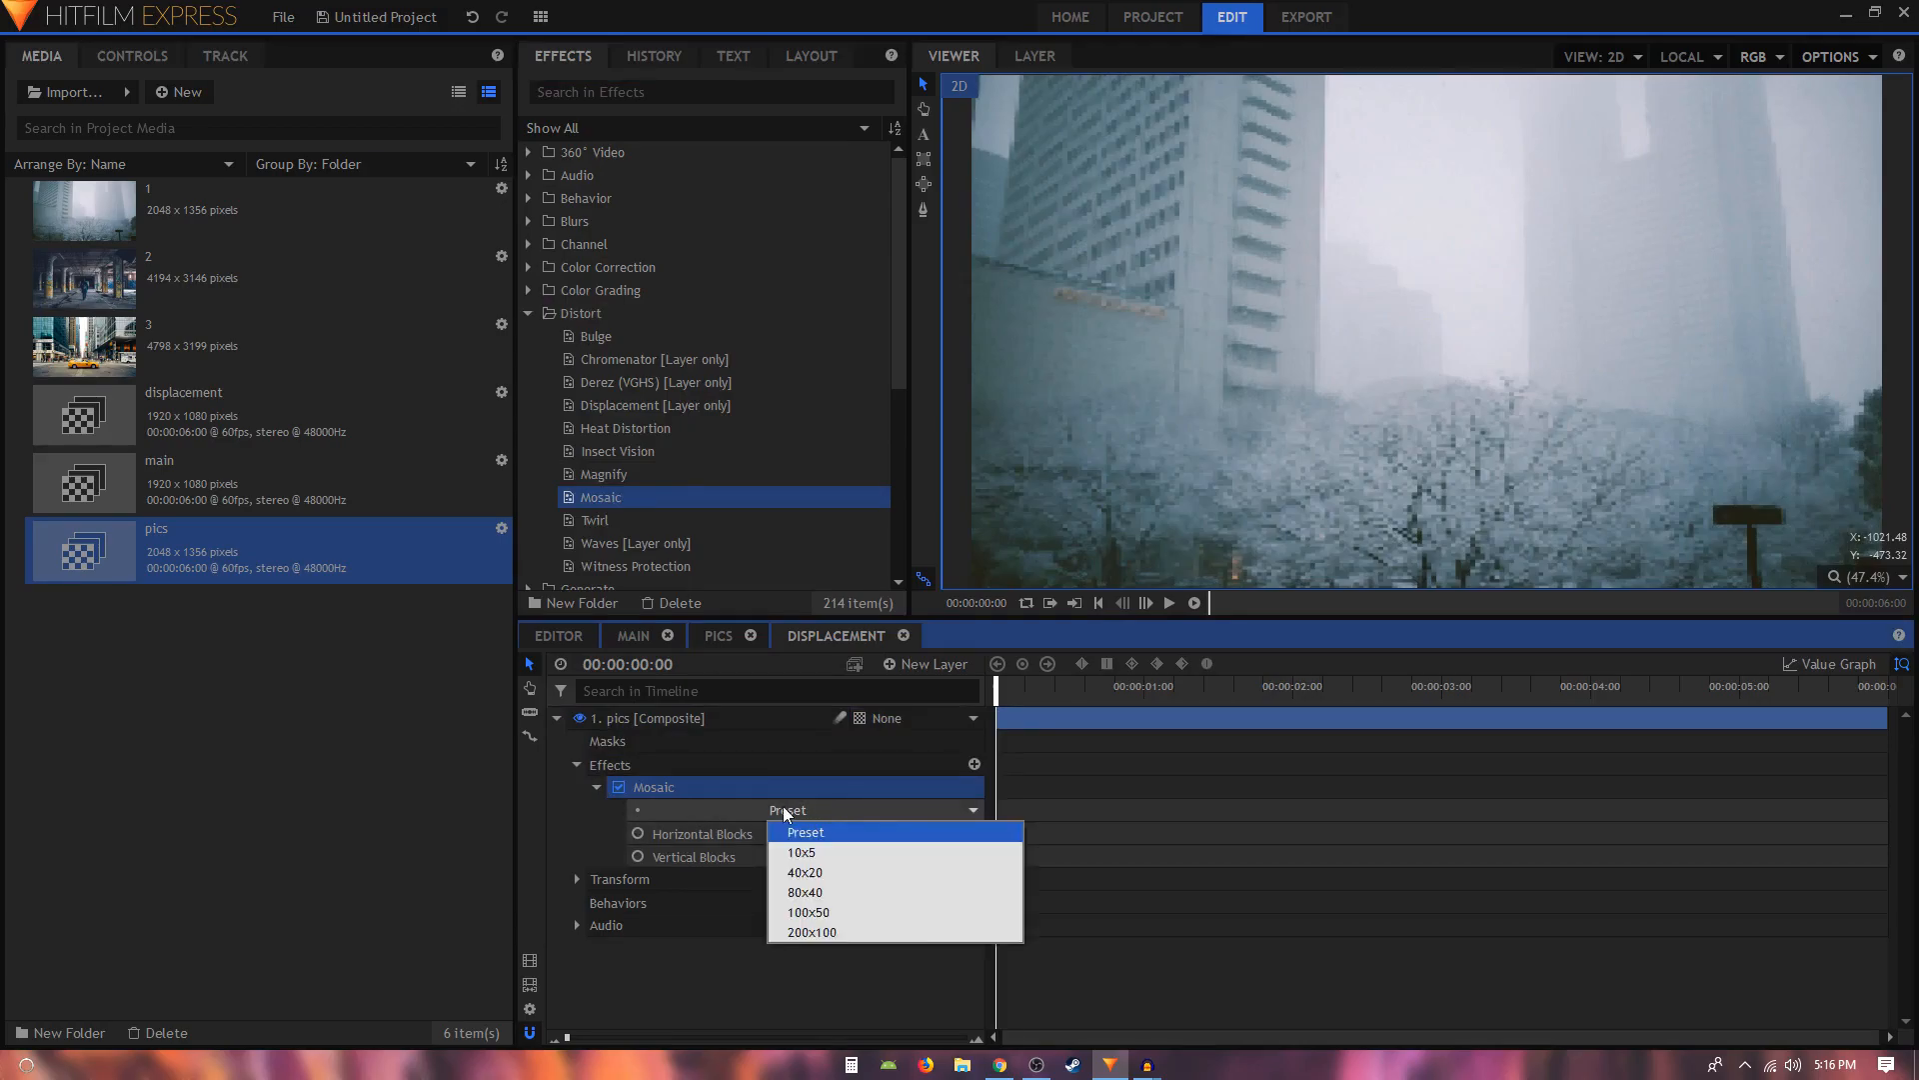
pyautogui.moveTo(830, 853)
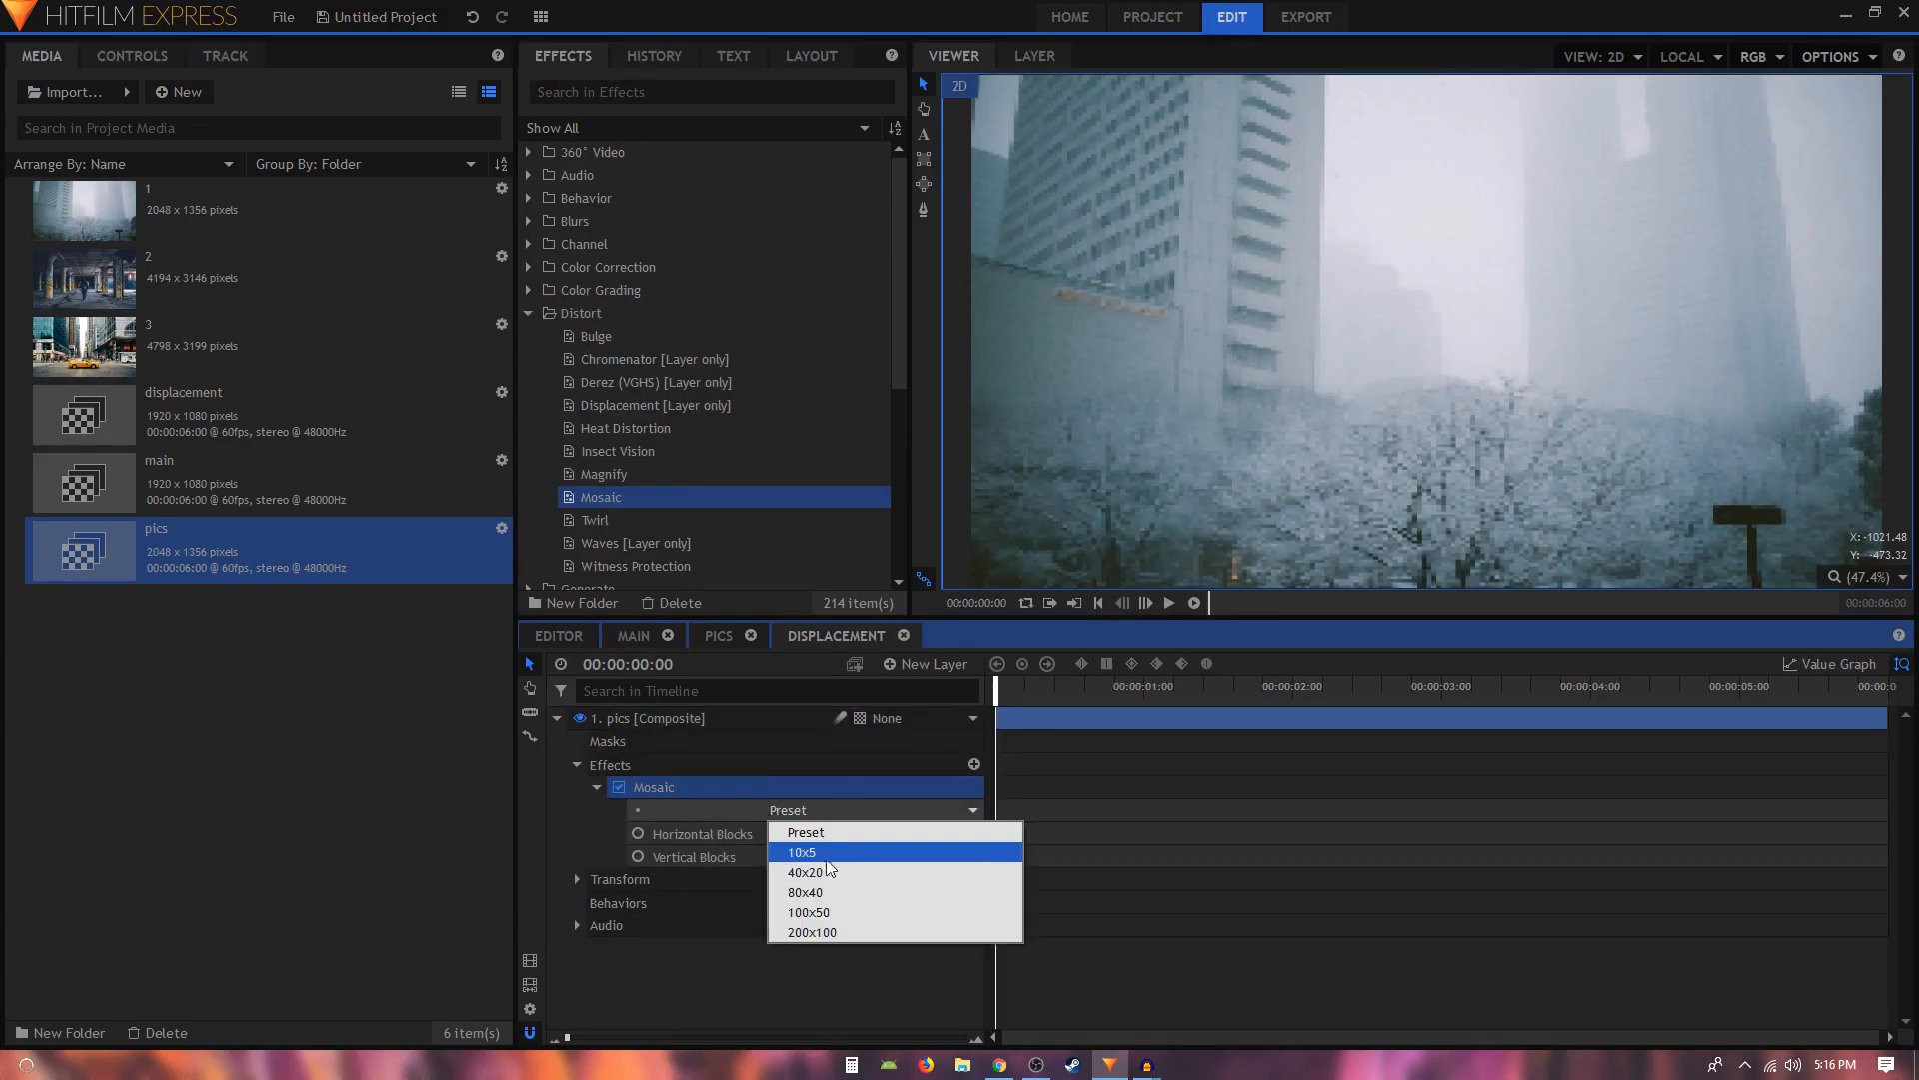
pyautogui.click(811, 872)
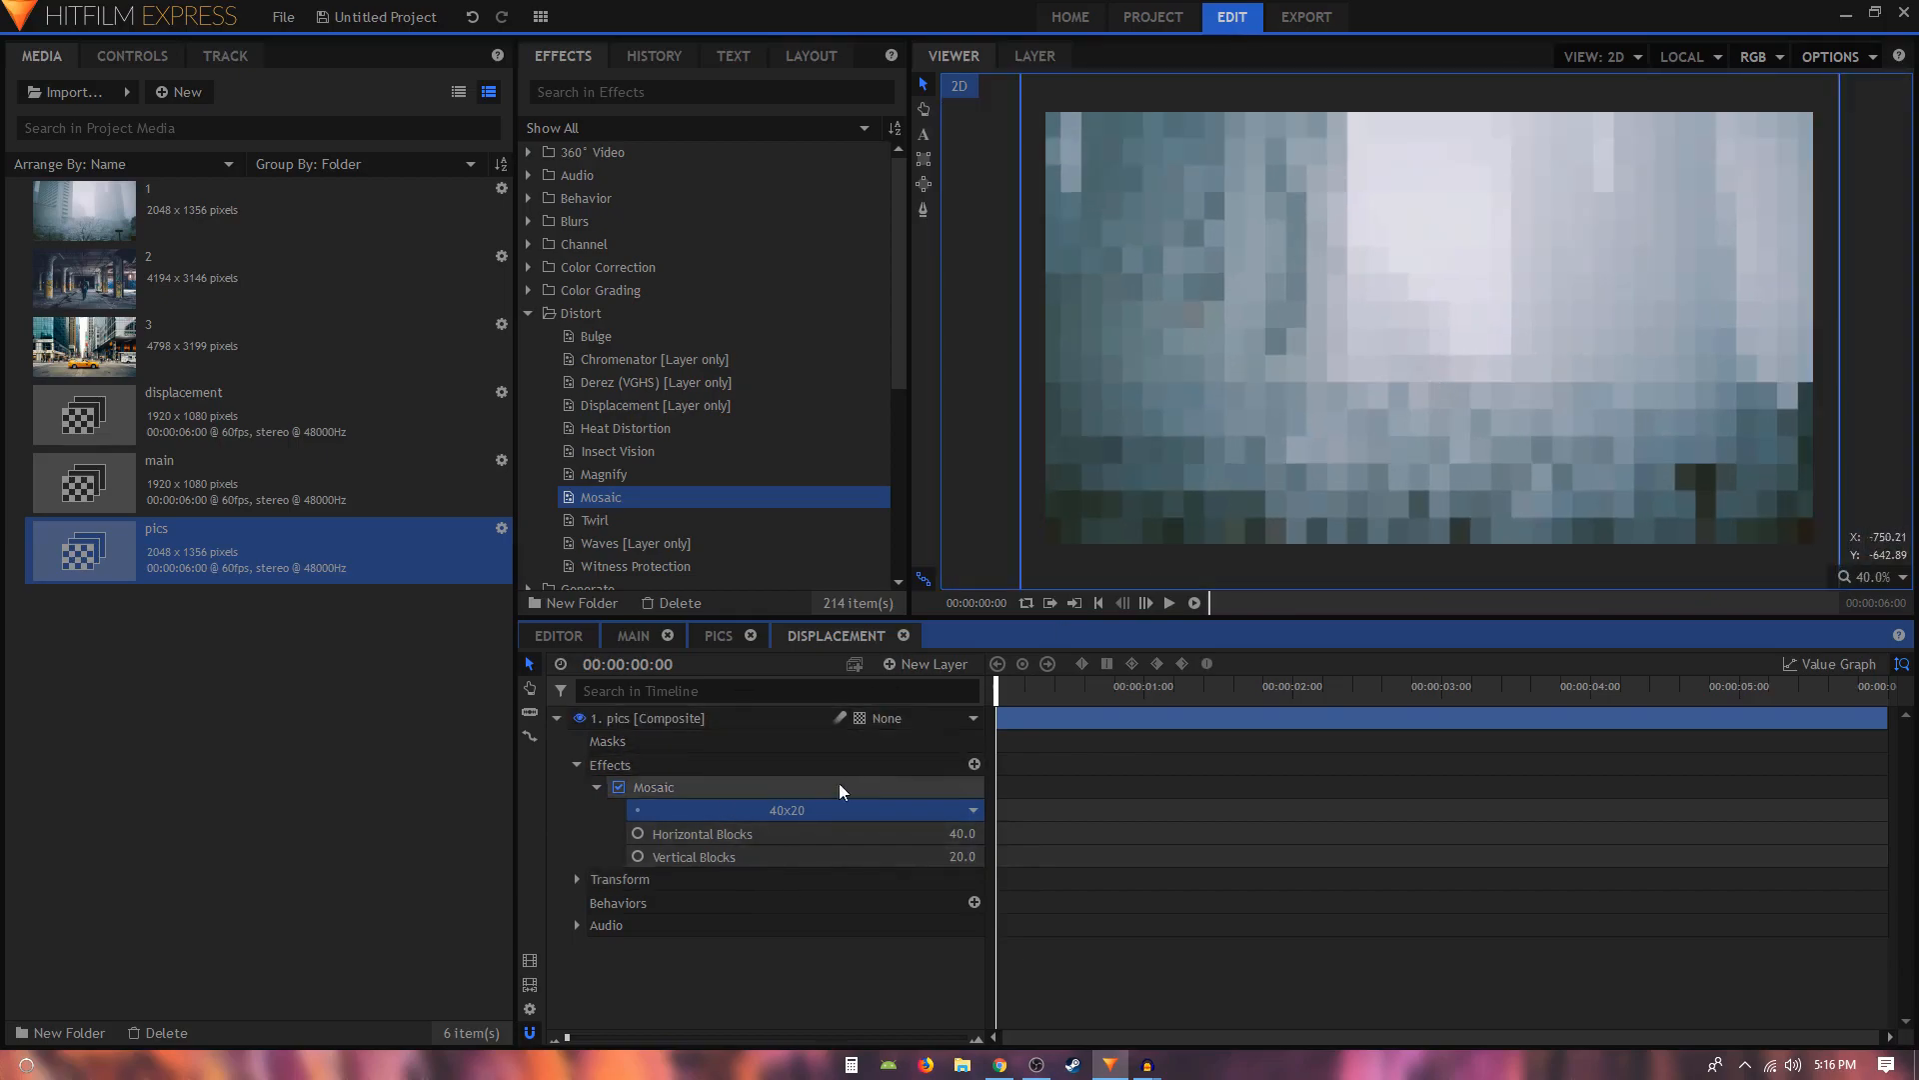
pyautogui.click(557, 718)
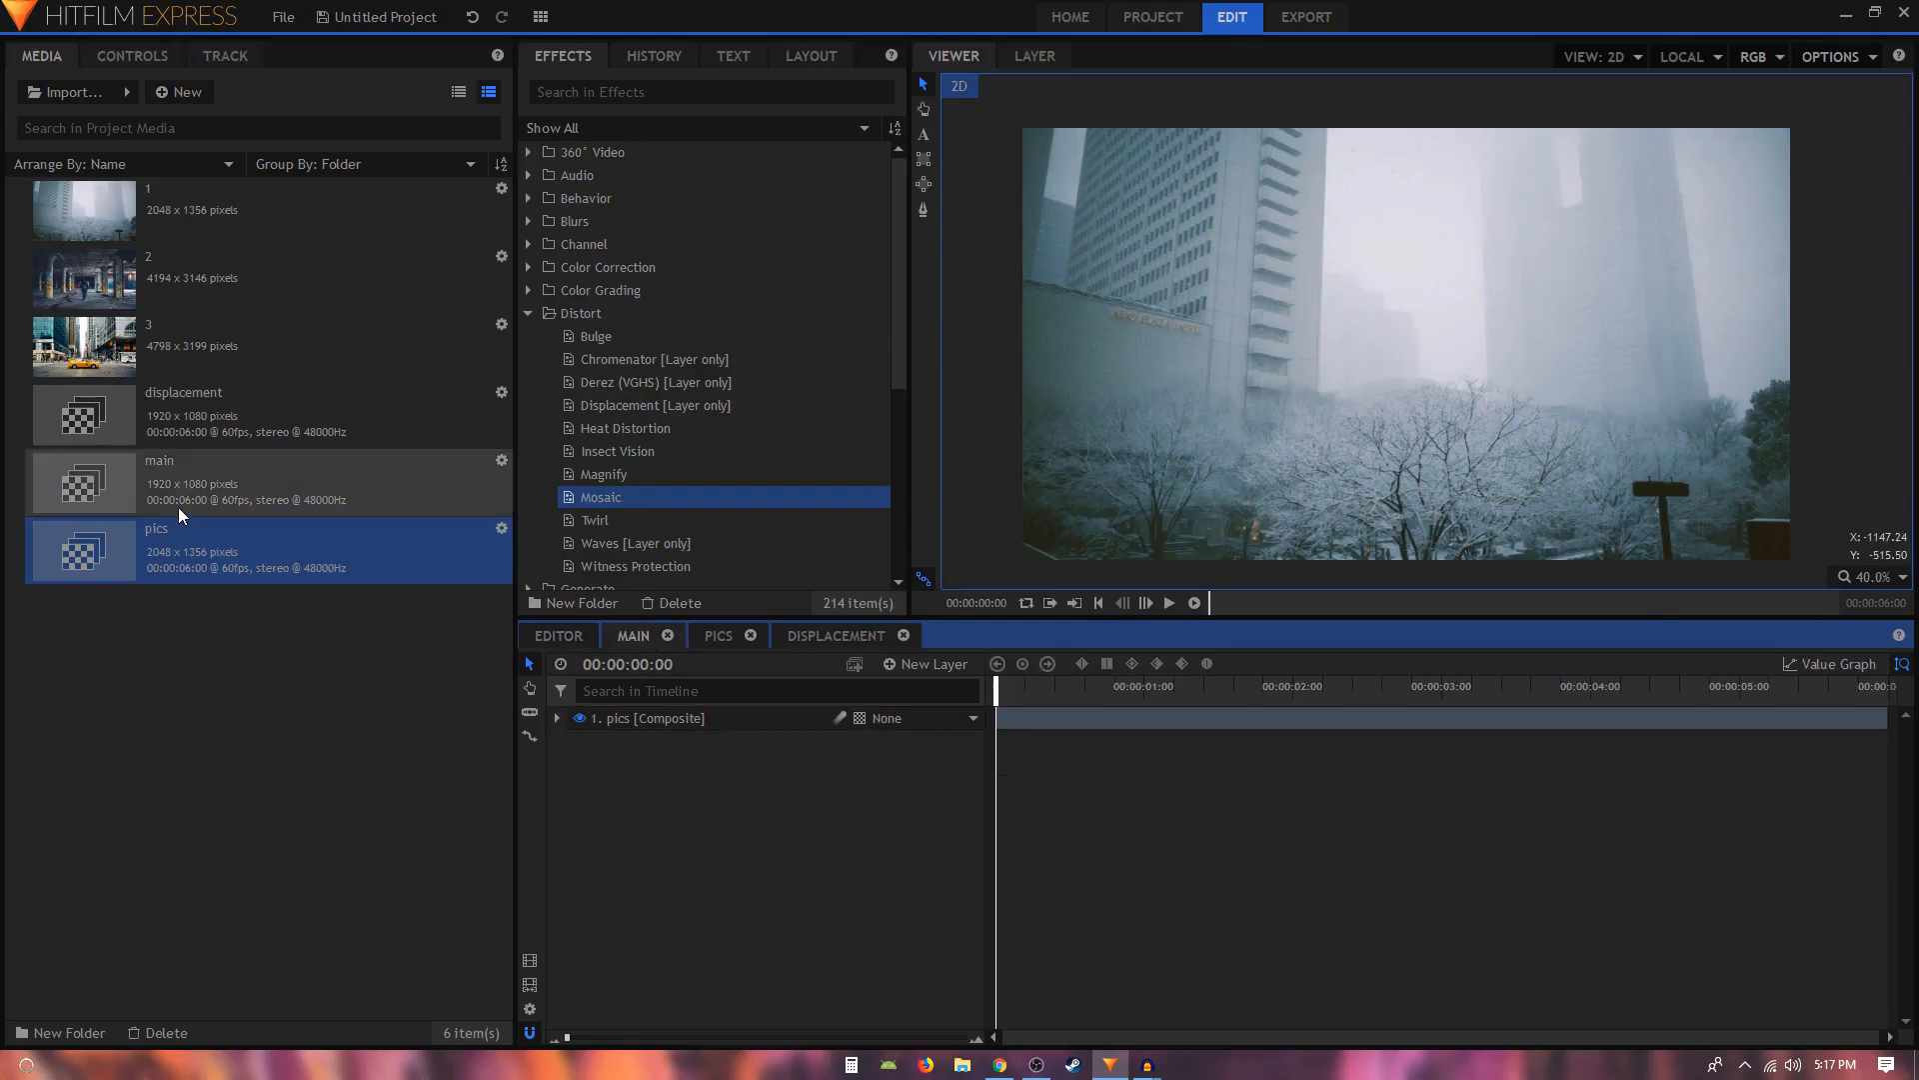
# Add the displacement composite to the main timeline above pics.
pyautogui.click(183, 414)
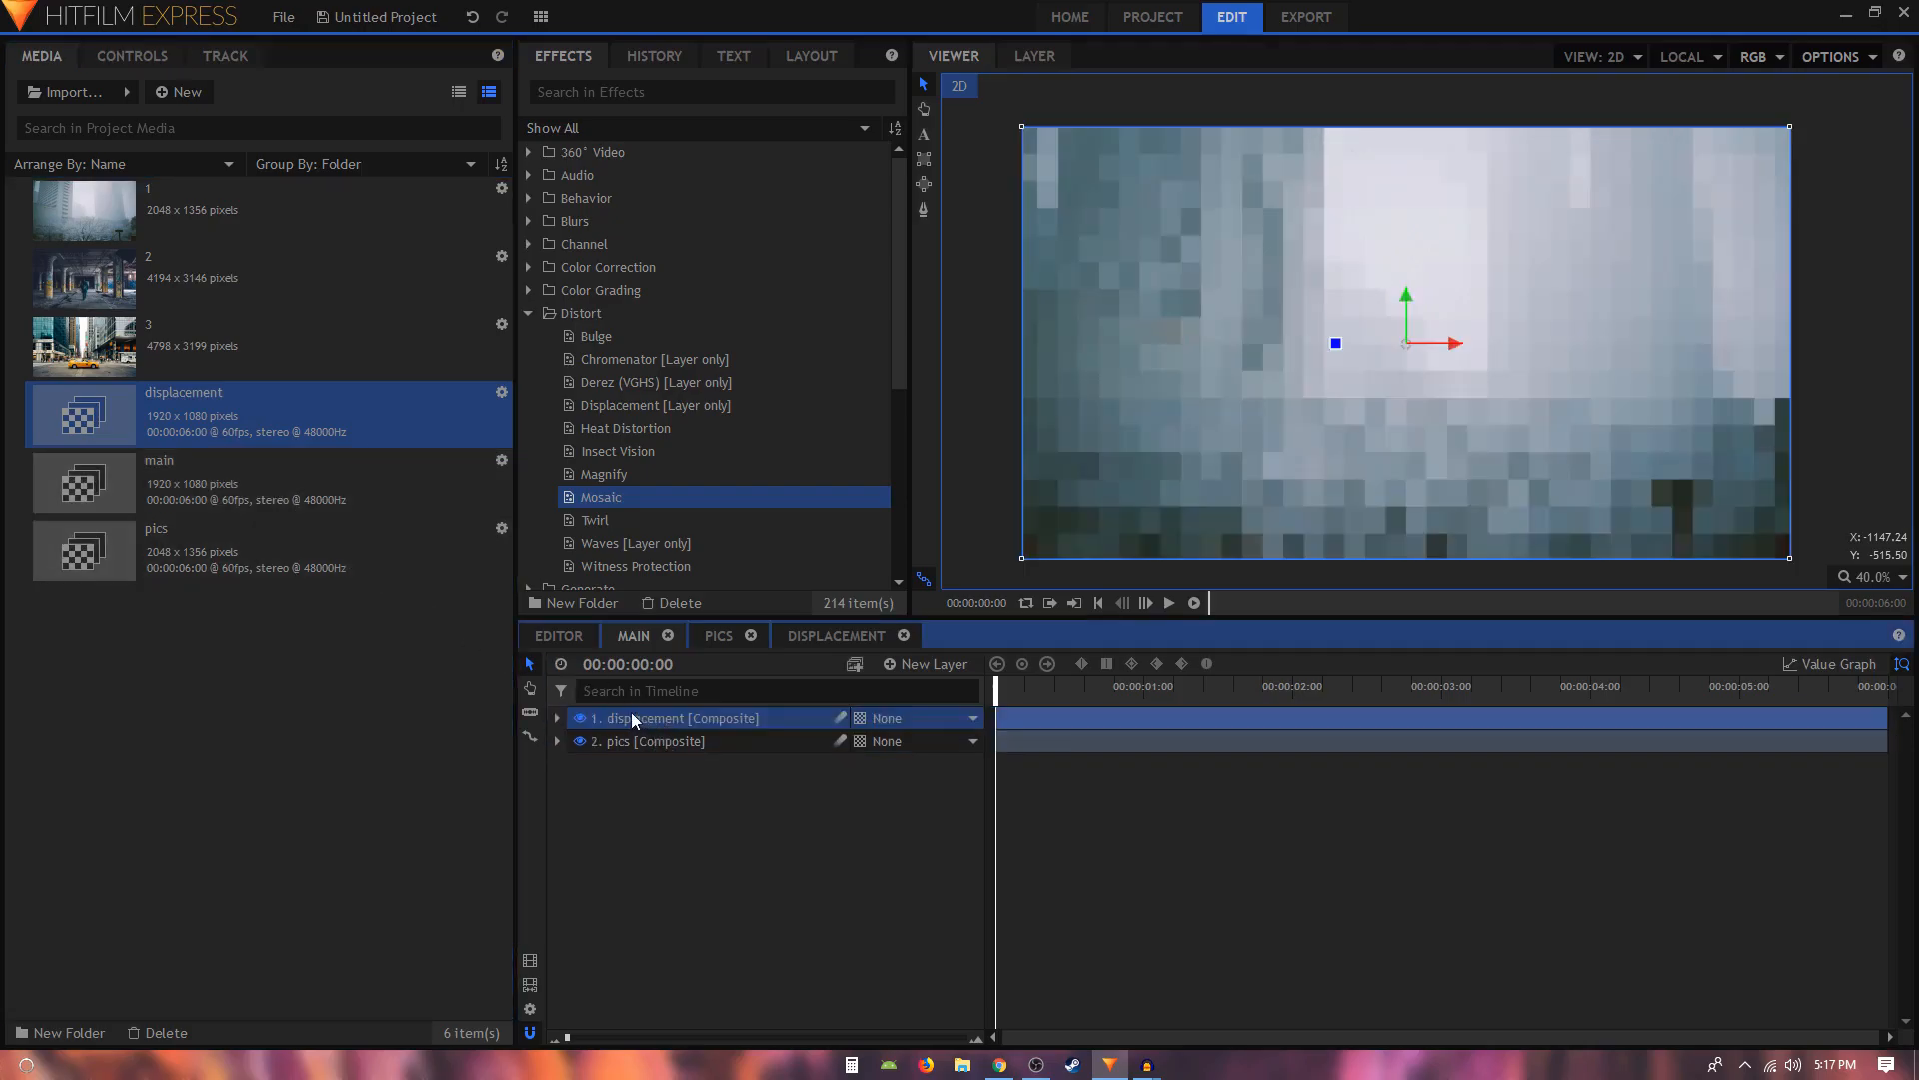
pyautogui.moveTo(1117, 550)
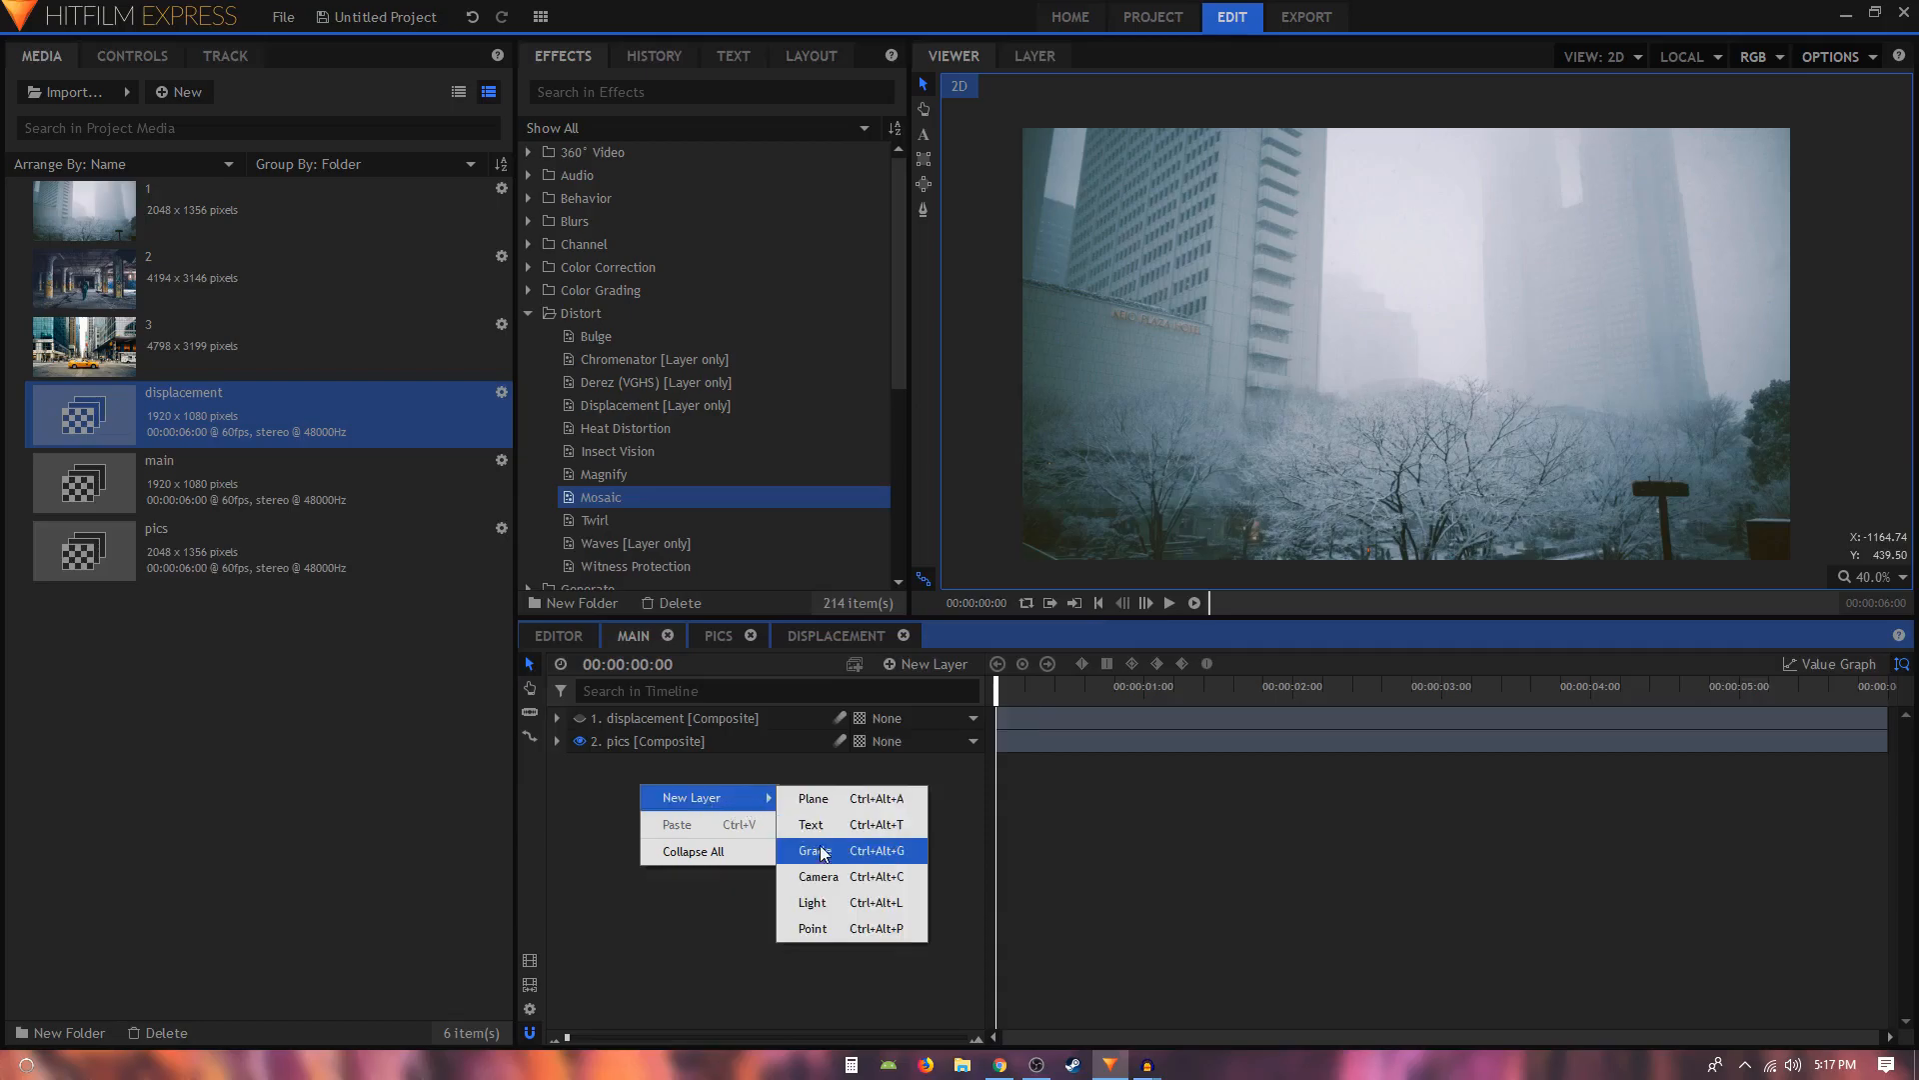
# Add a grade layer to main and apply a Displacement effect to it.
pyautogui.click(812, 850)
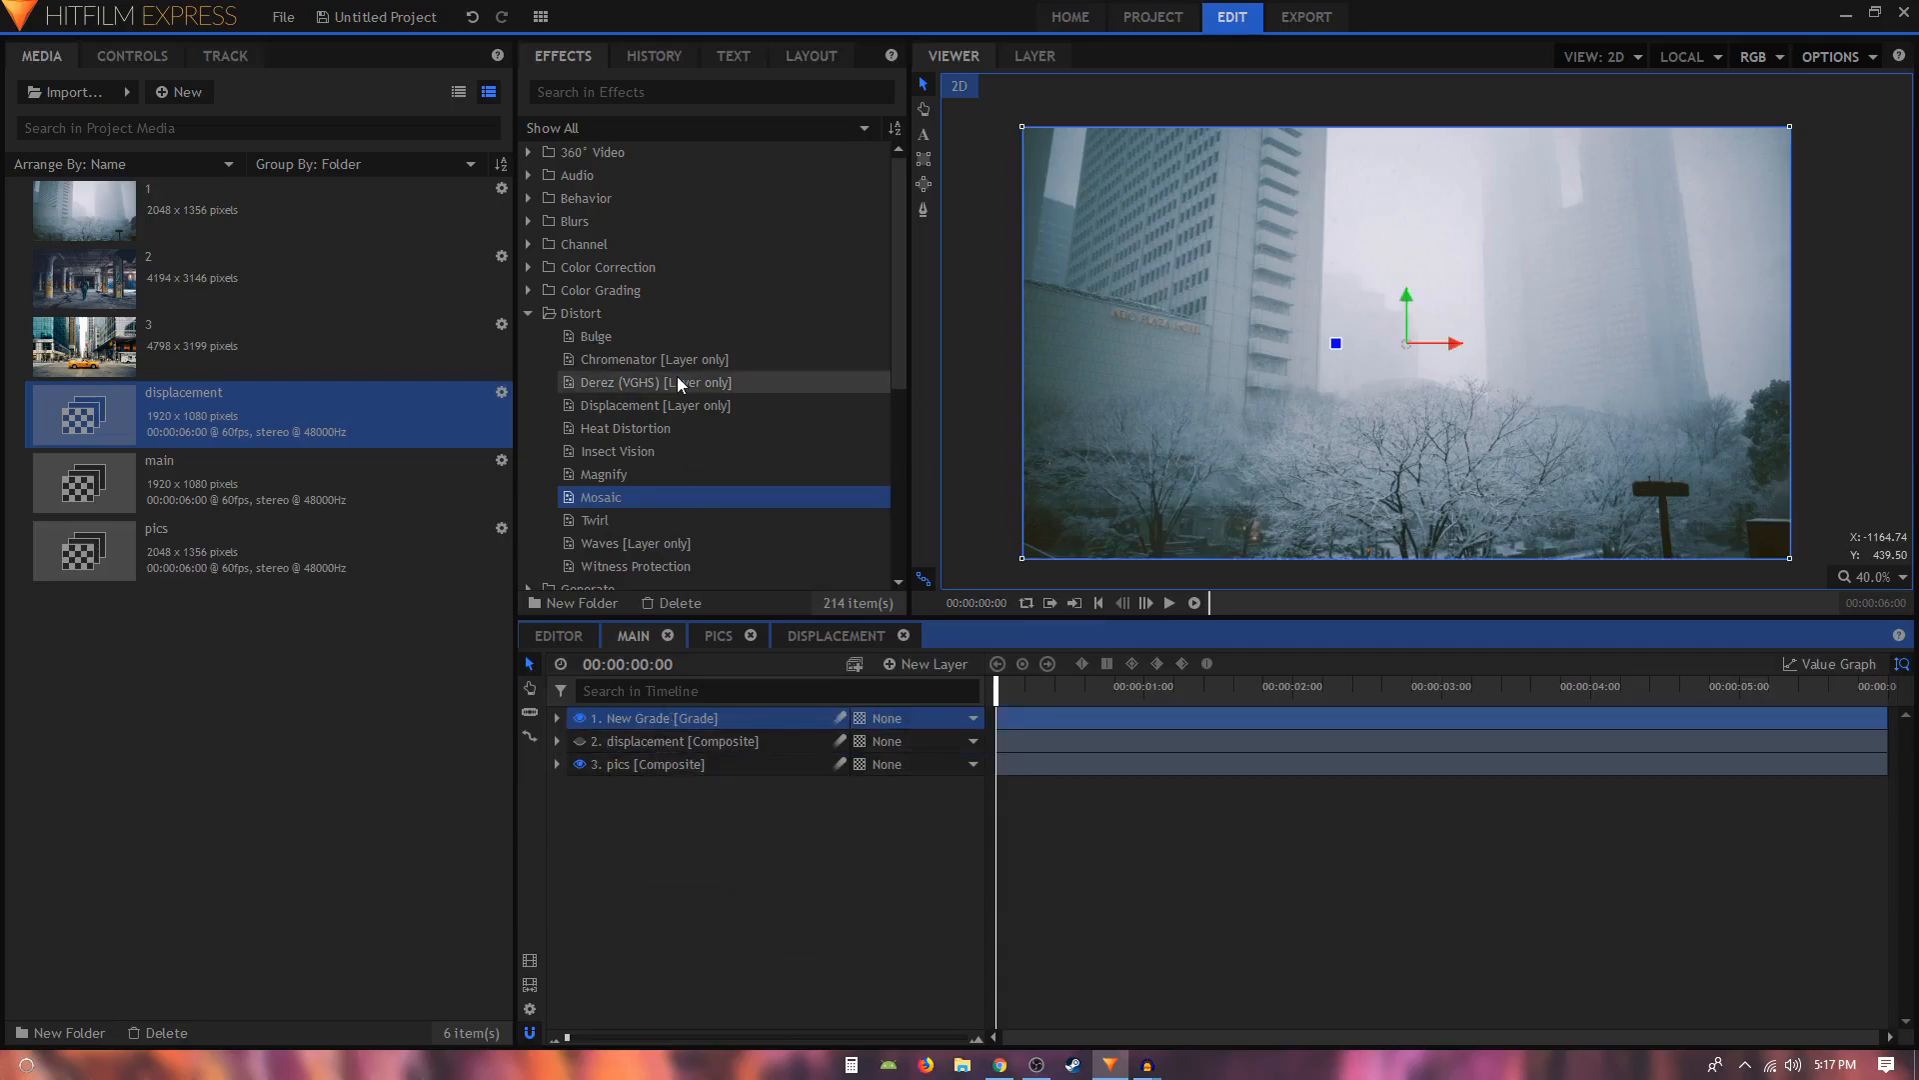
pyautogui.click(710, 92)
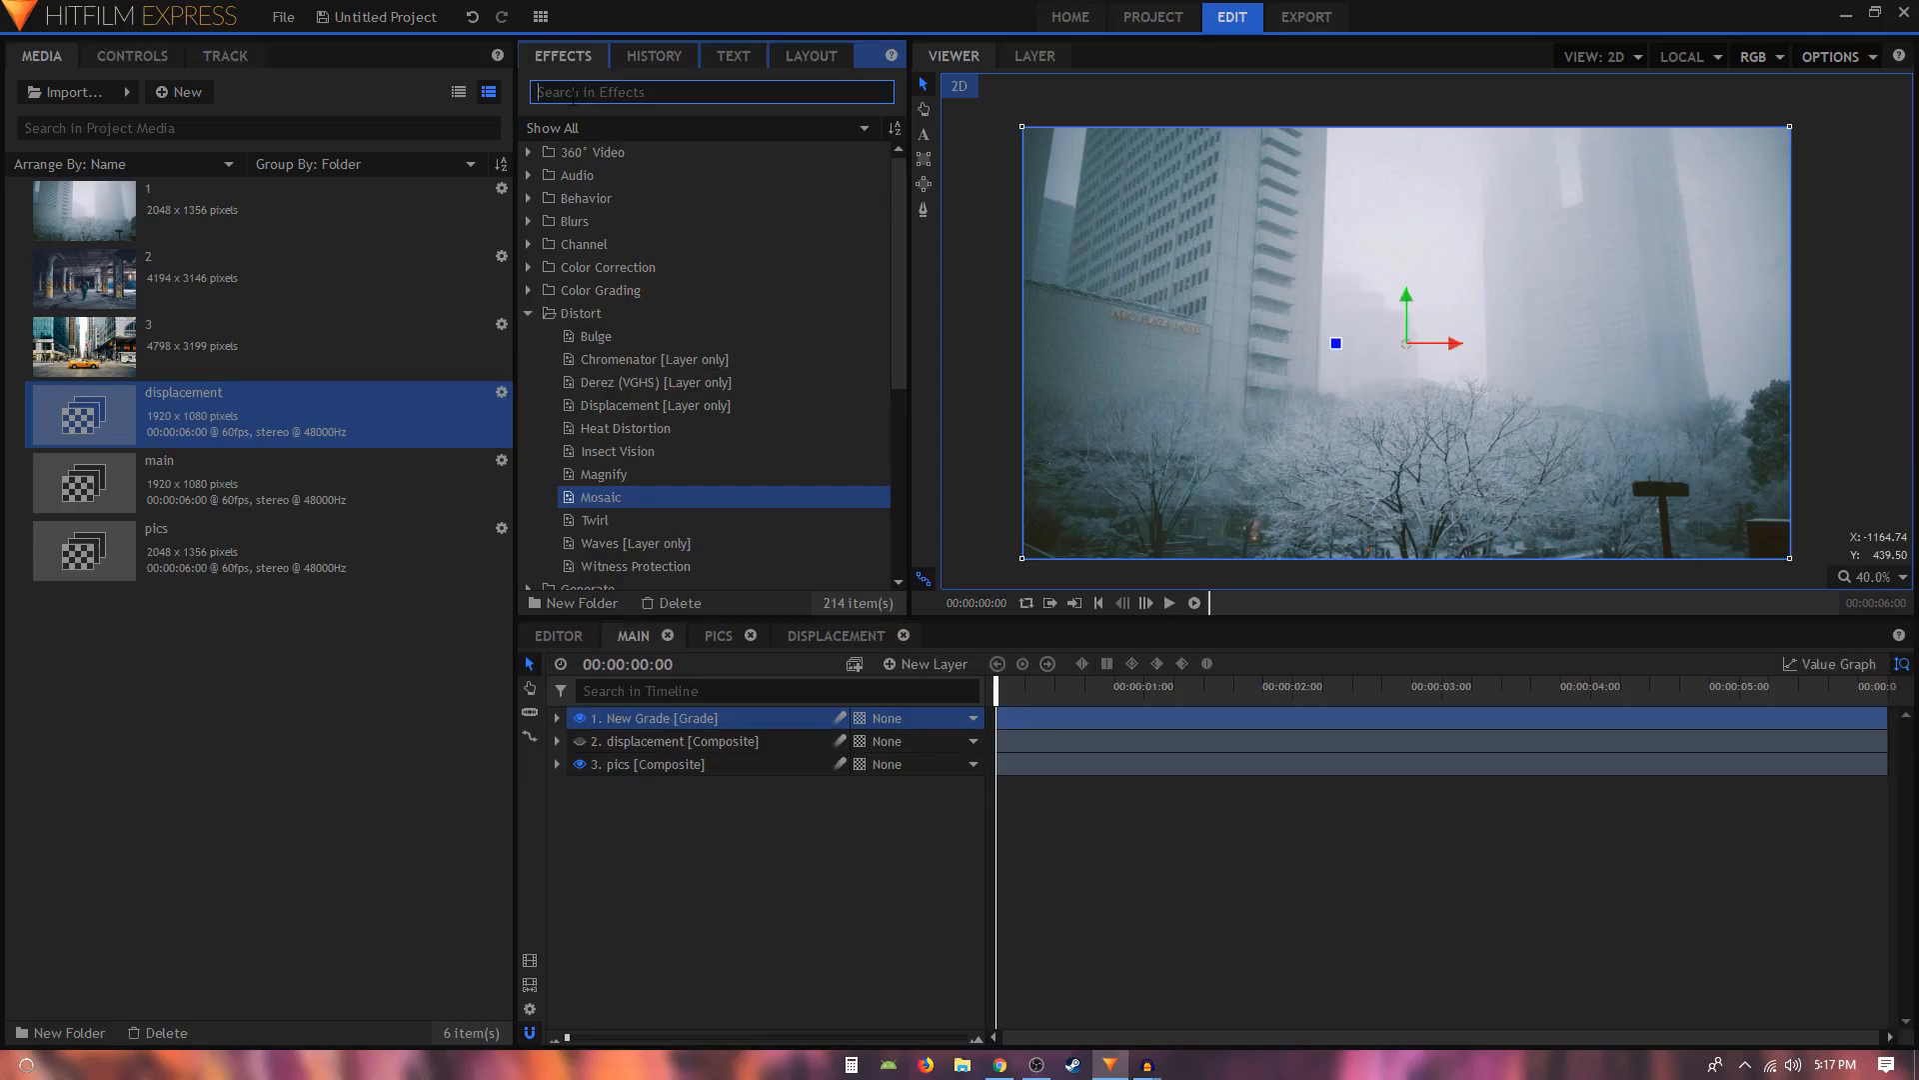
pyautogui.write('dis')
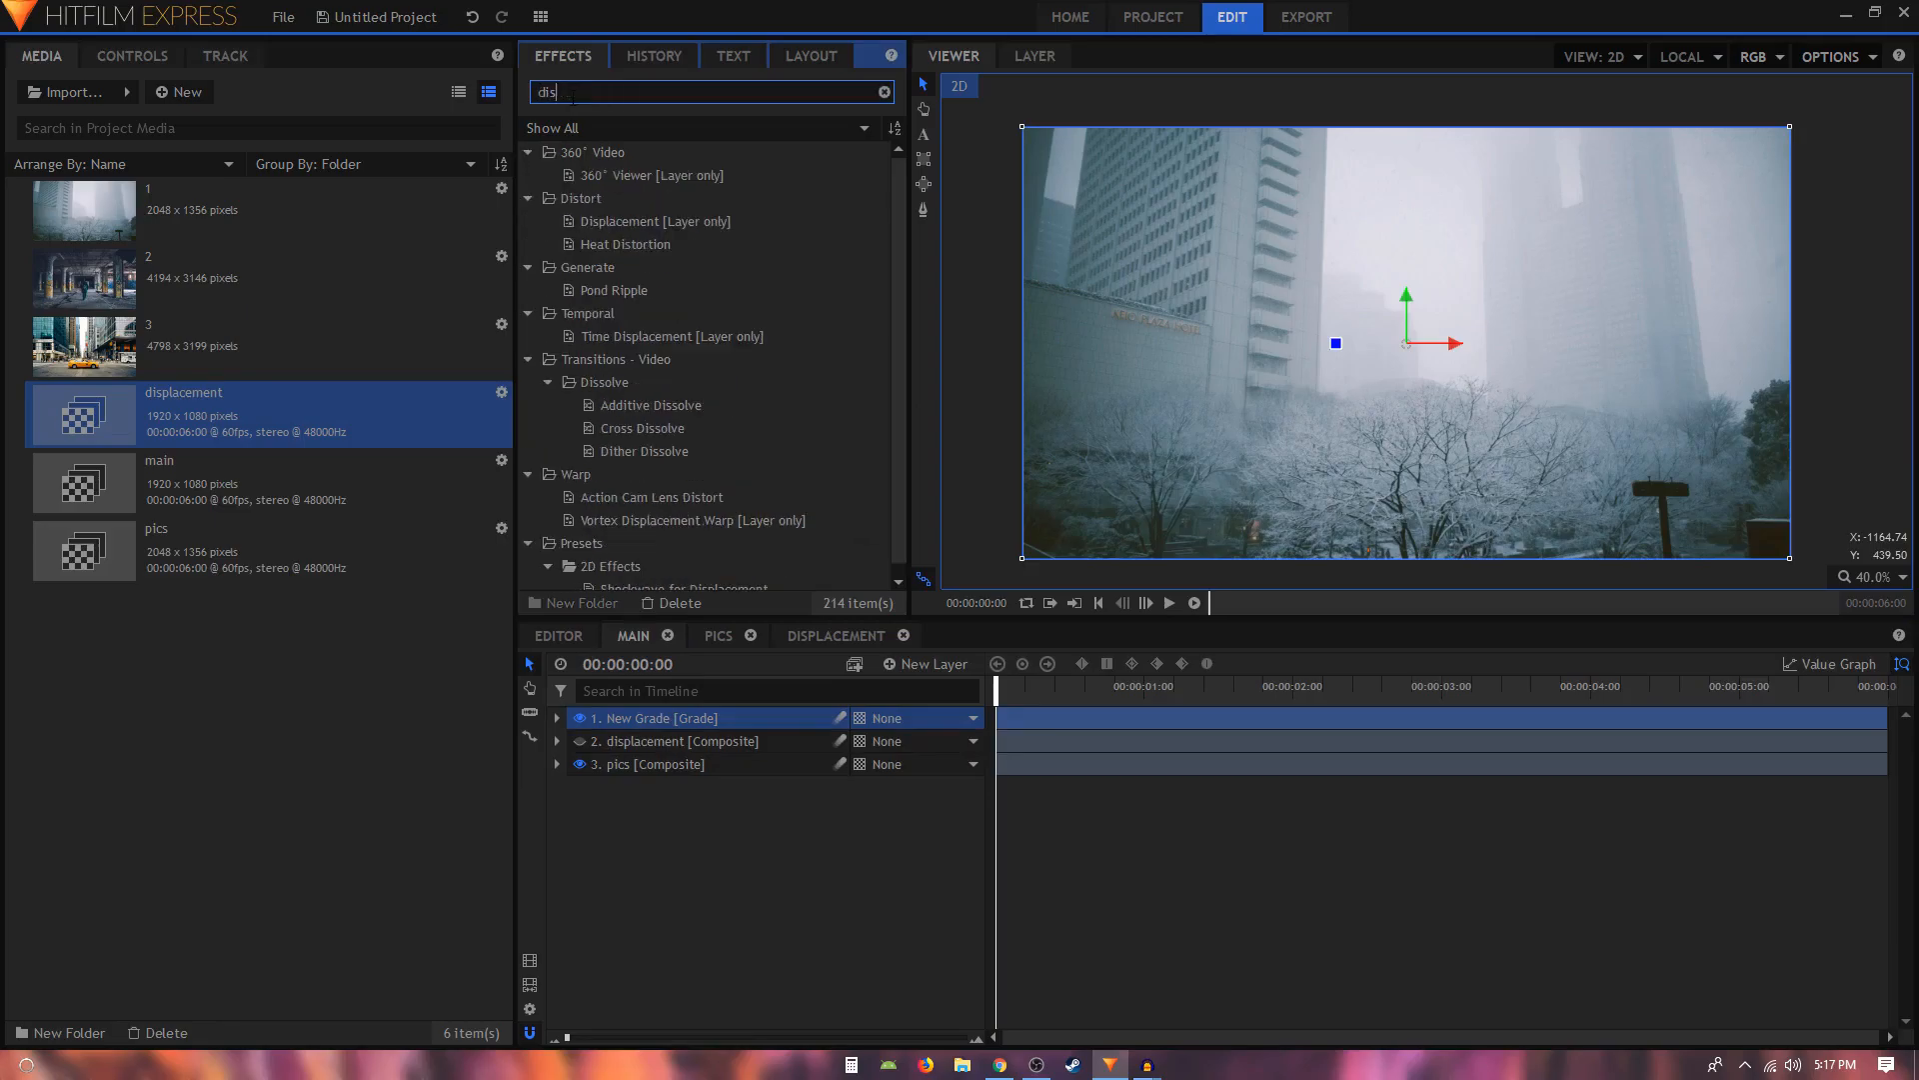
pyautogui.write('pl')
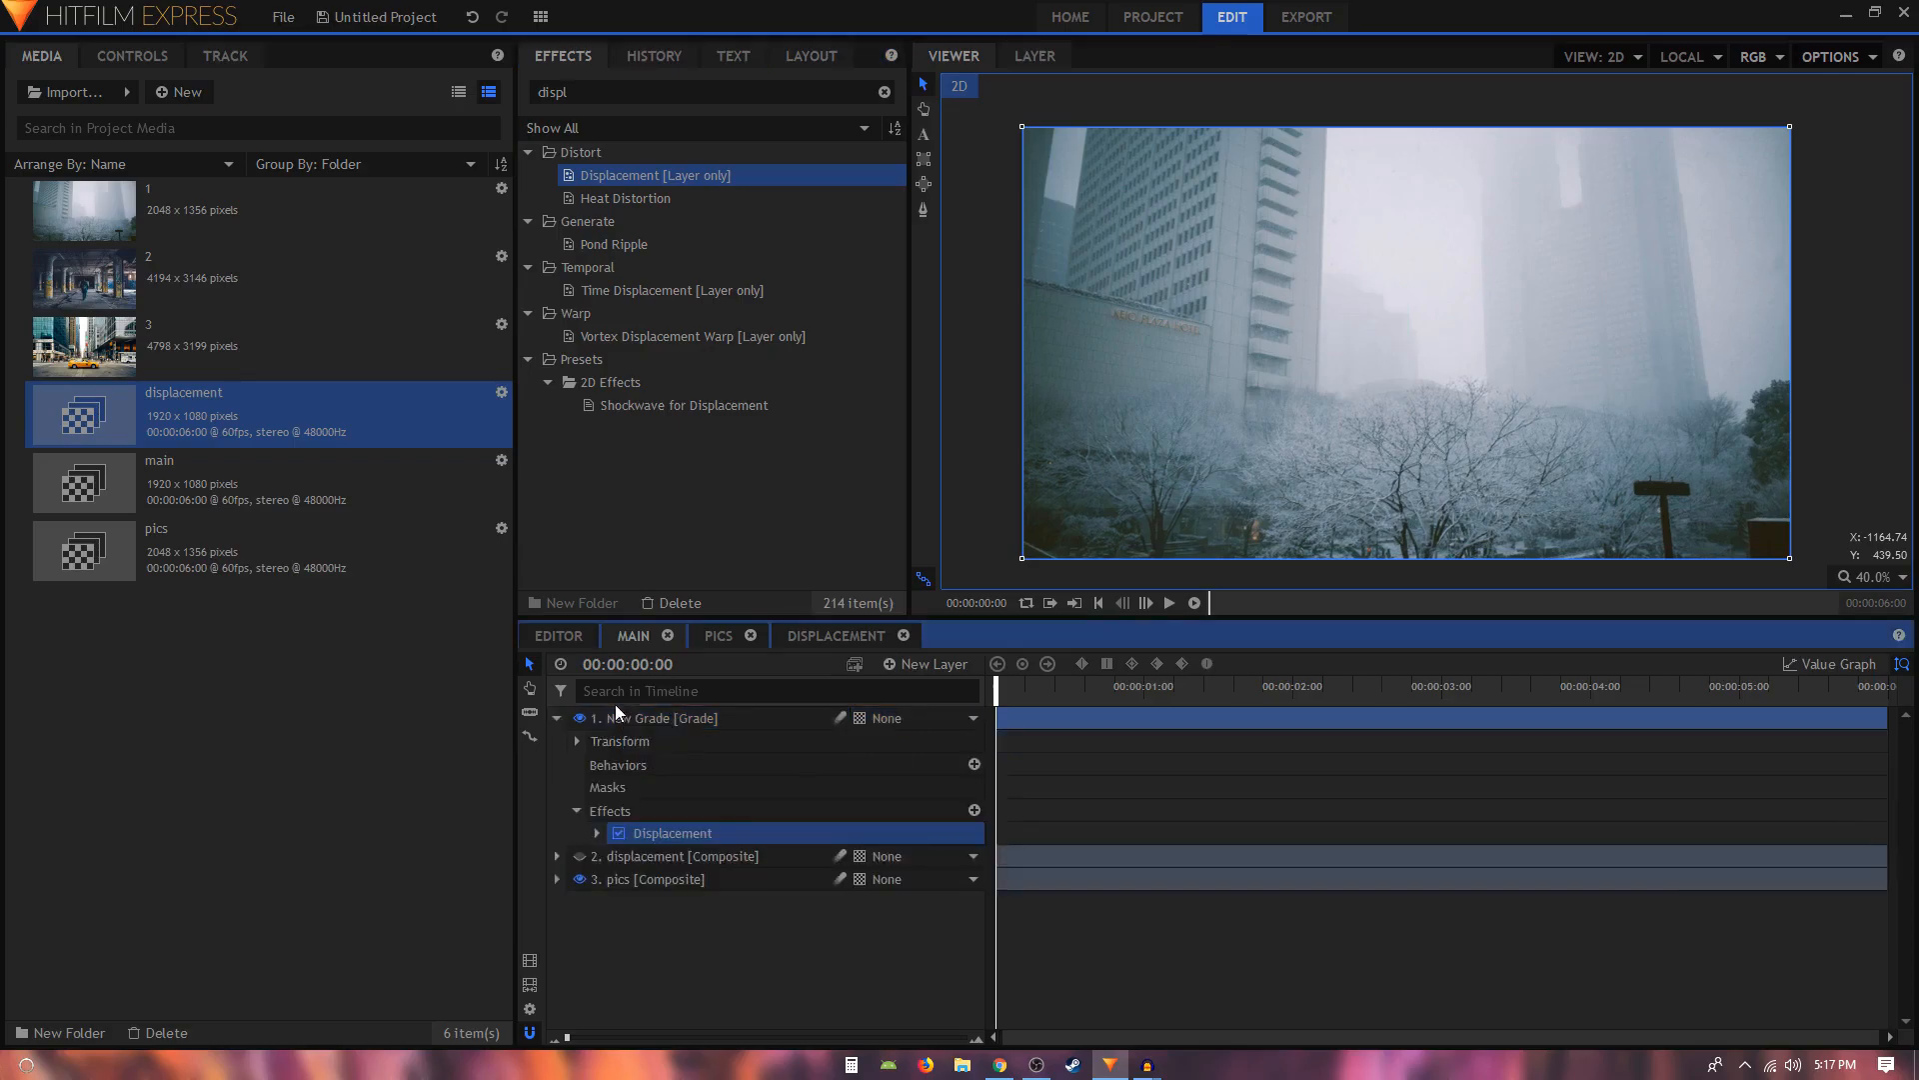
pyautogui.moveTo(285, 337)
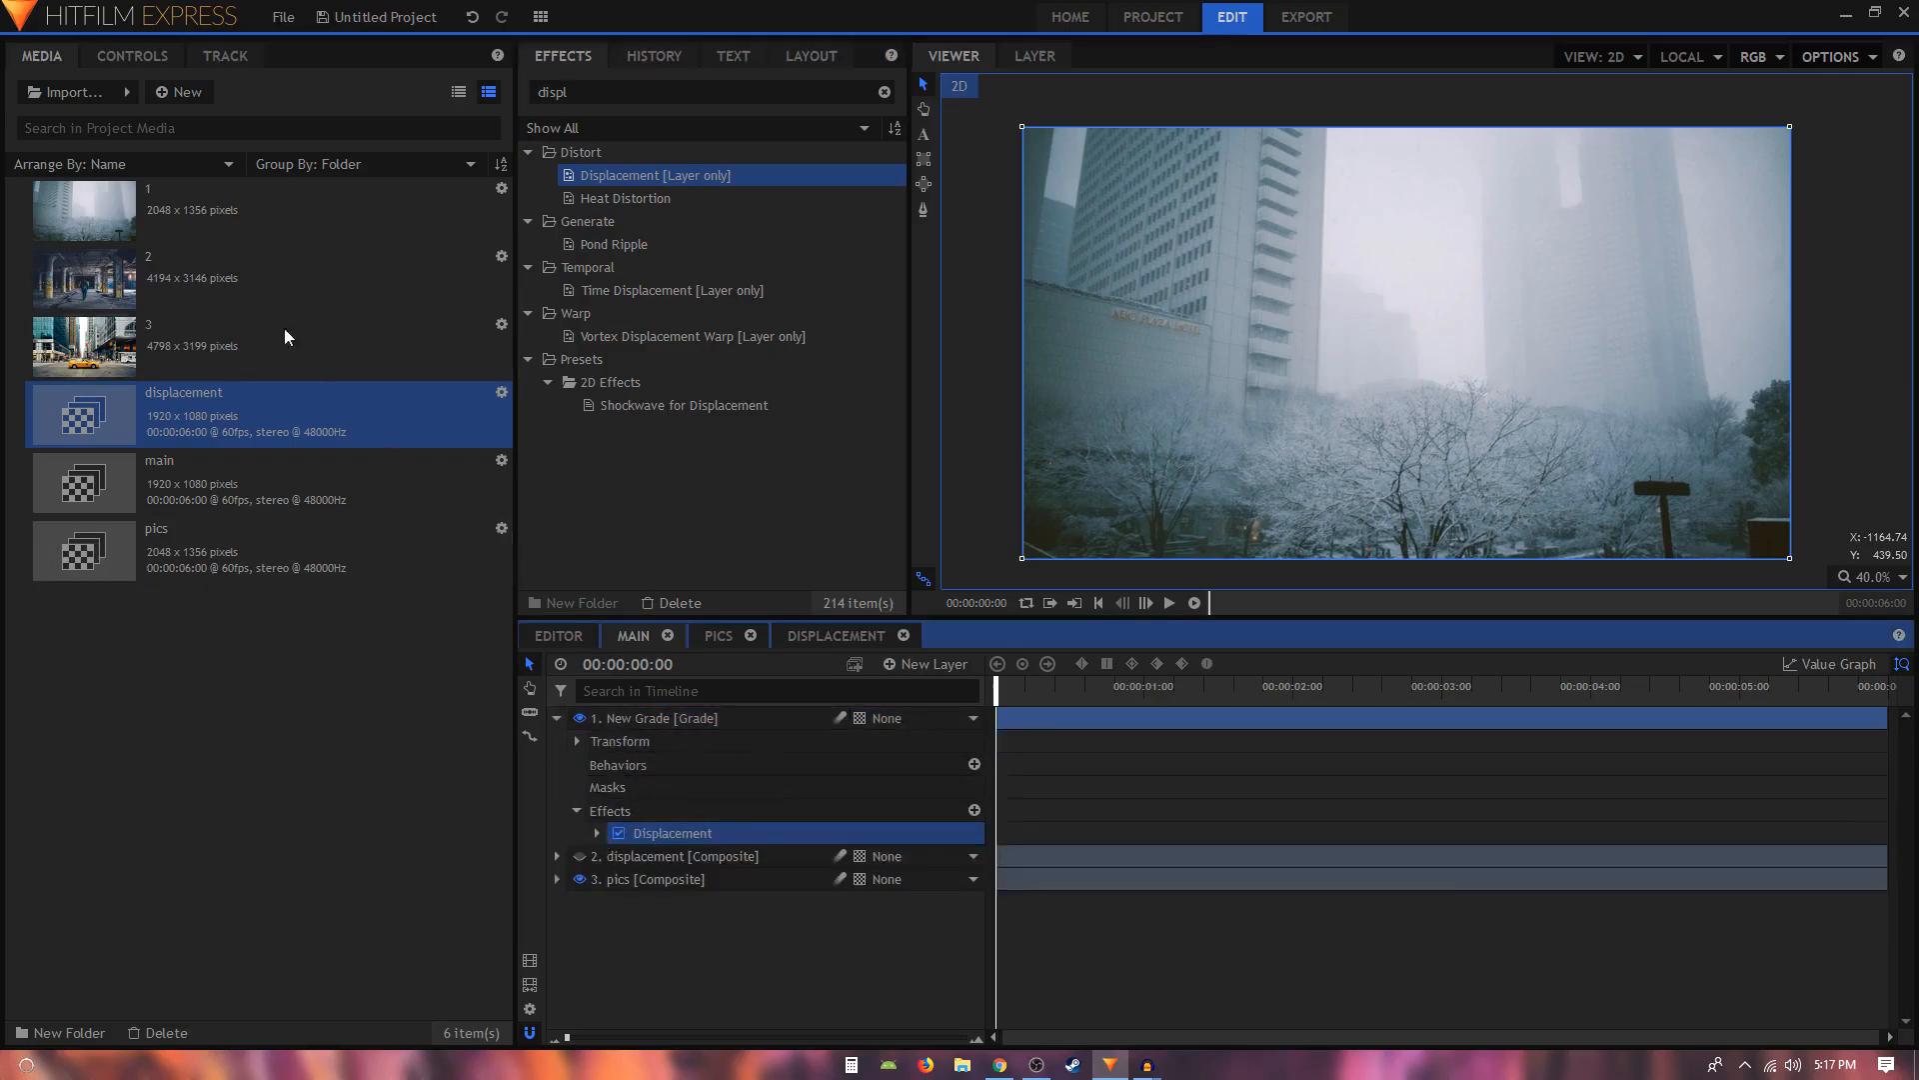
pyautogui.click(130, 56)
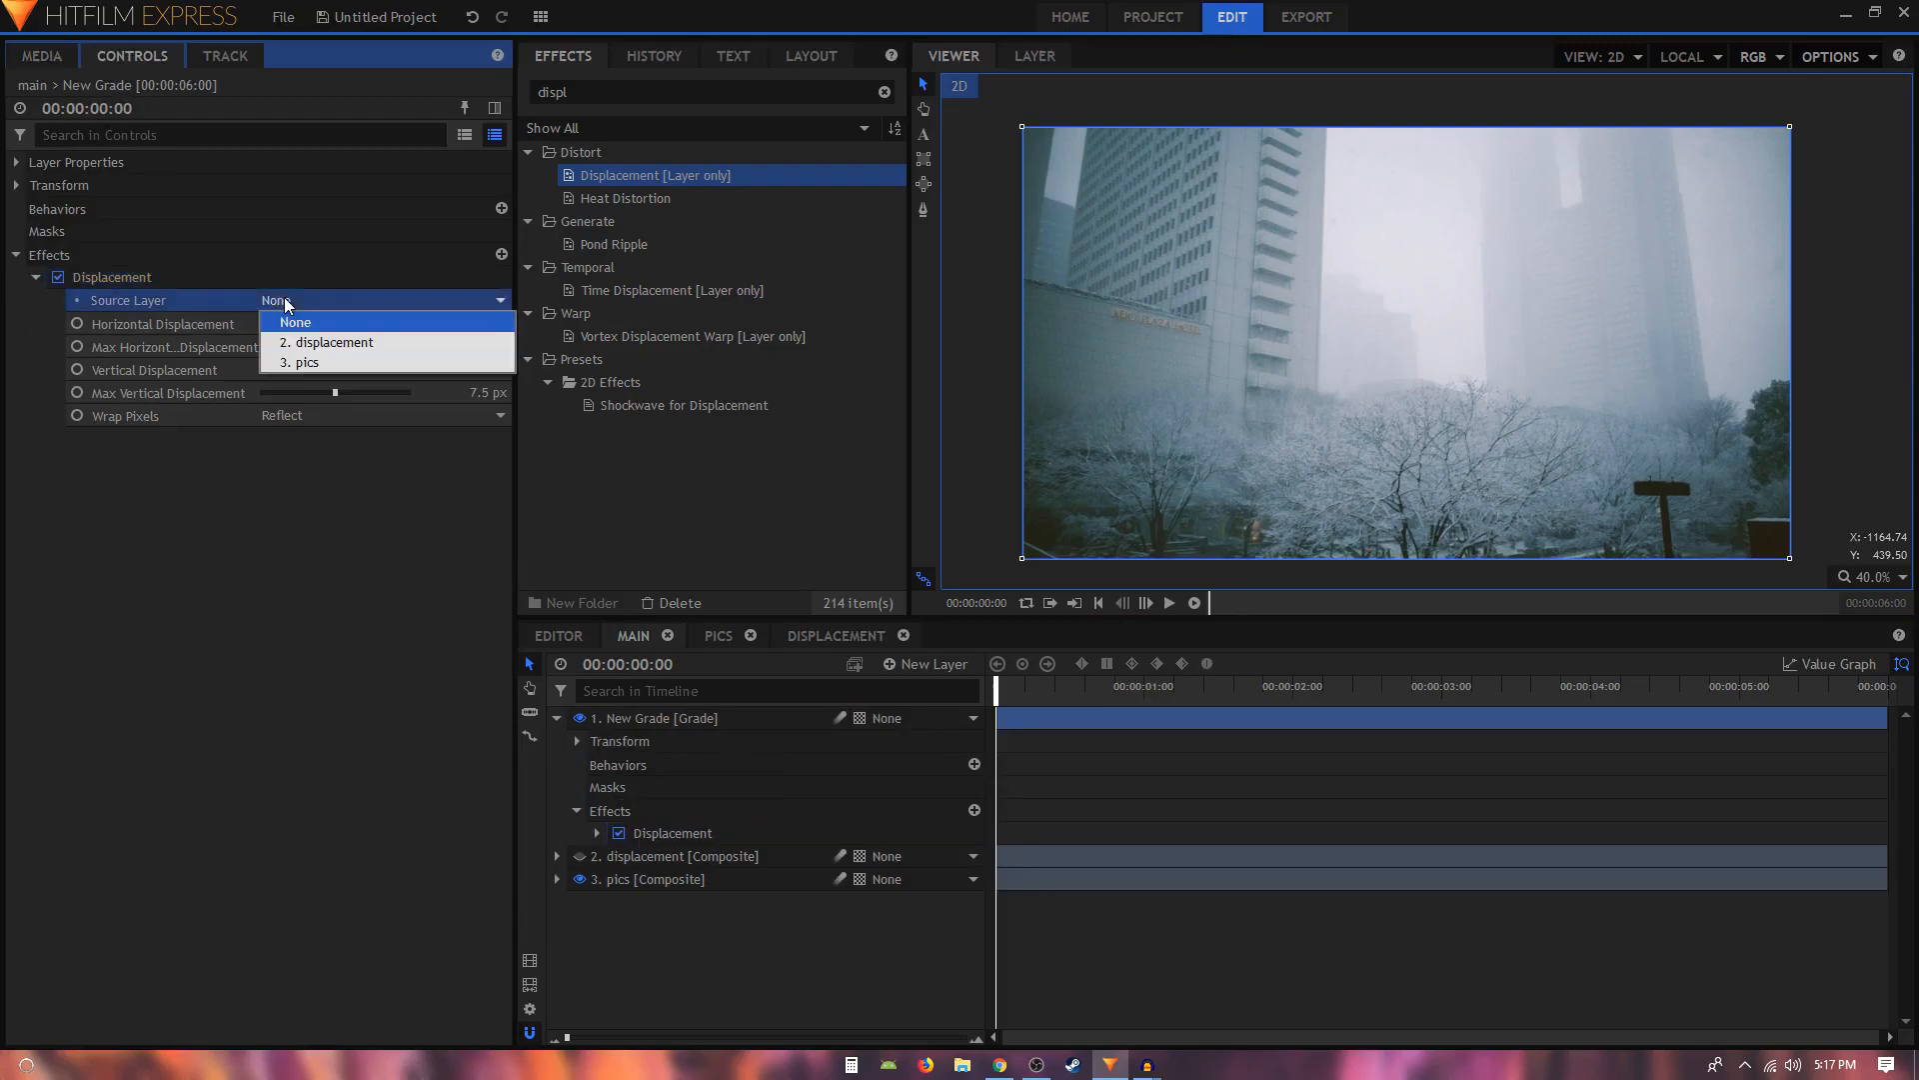
# Set Displacement's source to 2. displacement and Max Vertical Displacement to 0 px.
pyautogui.click(328, 342)
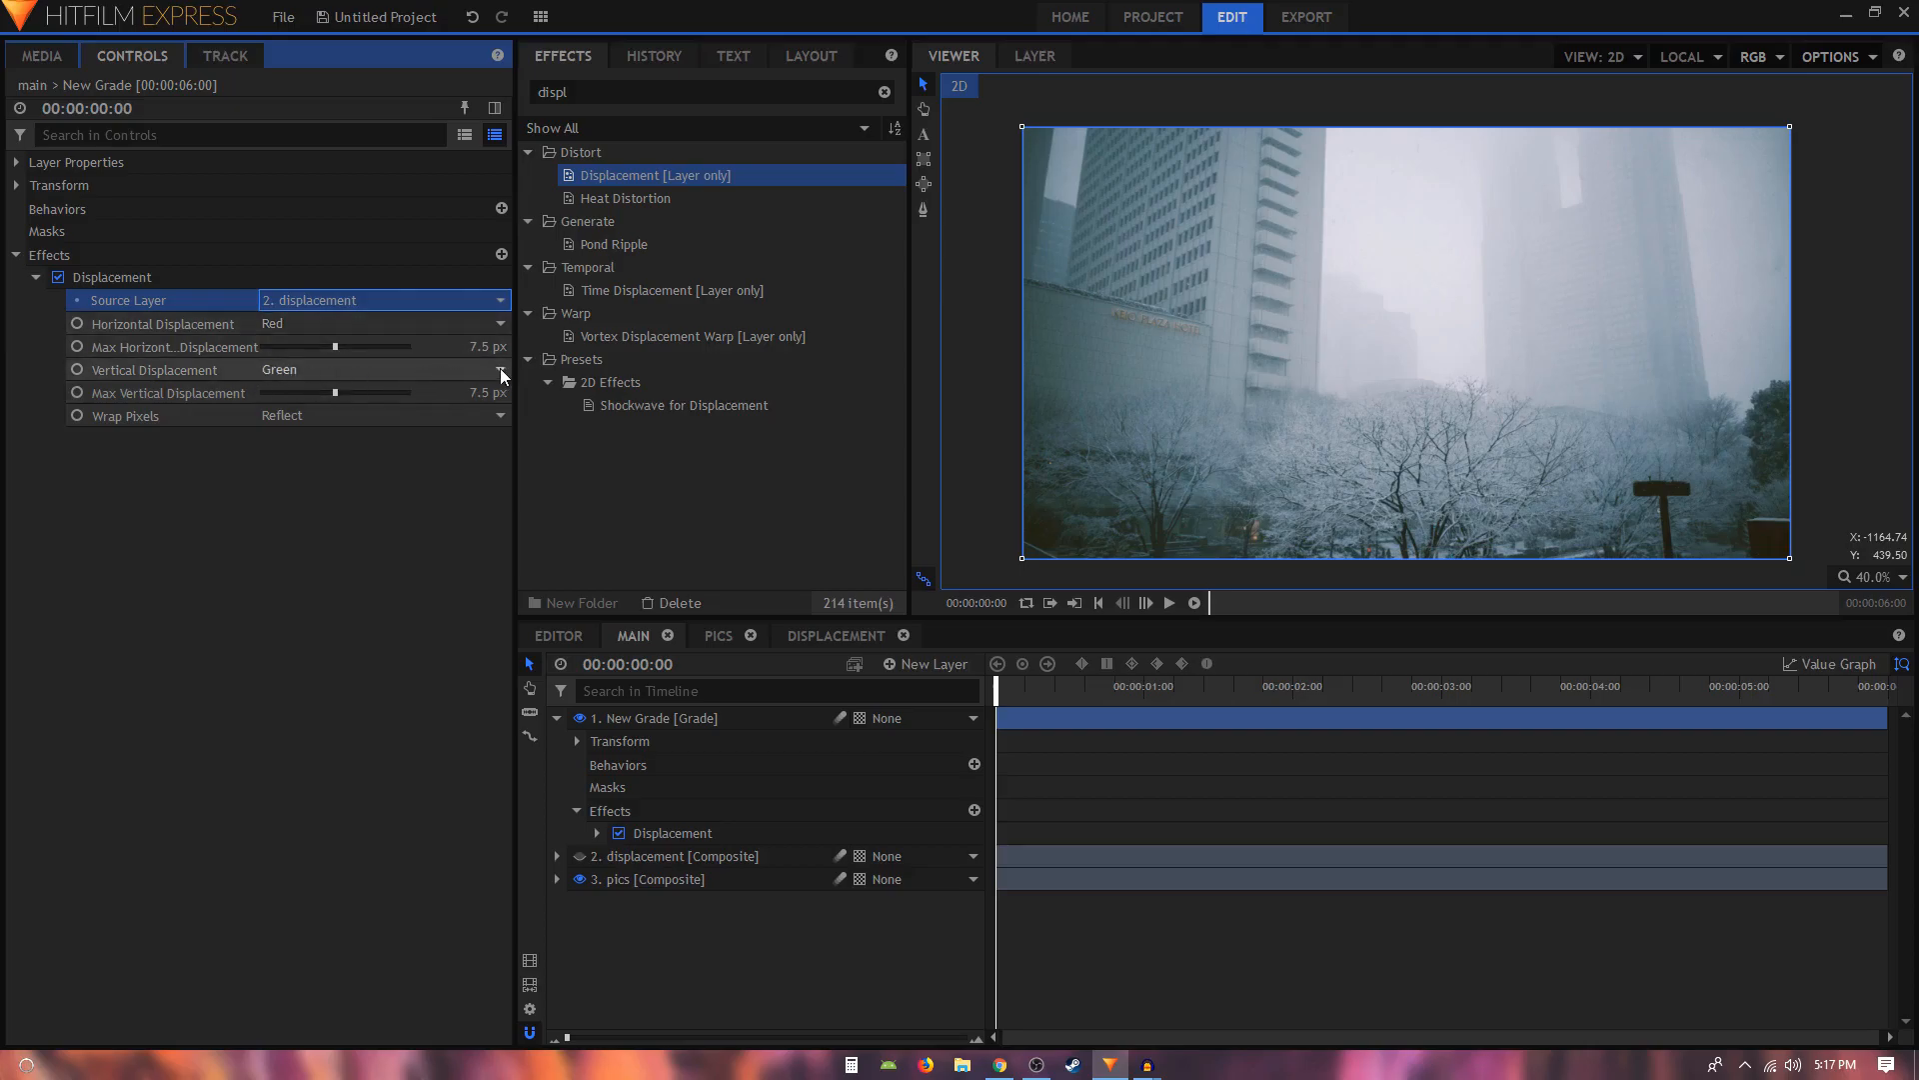
pyautogui.doubleClick(465, 393)
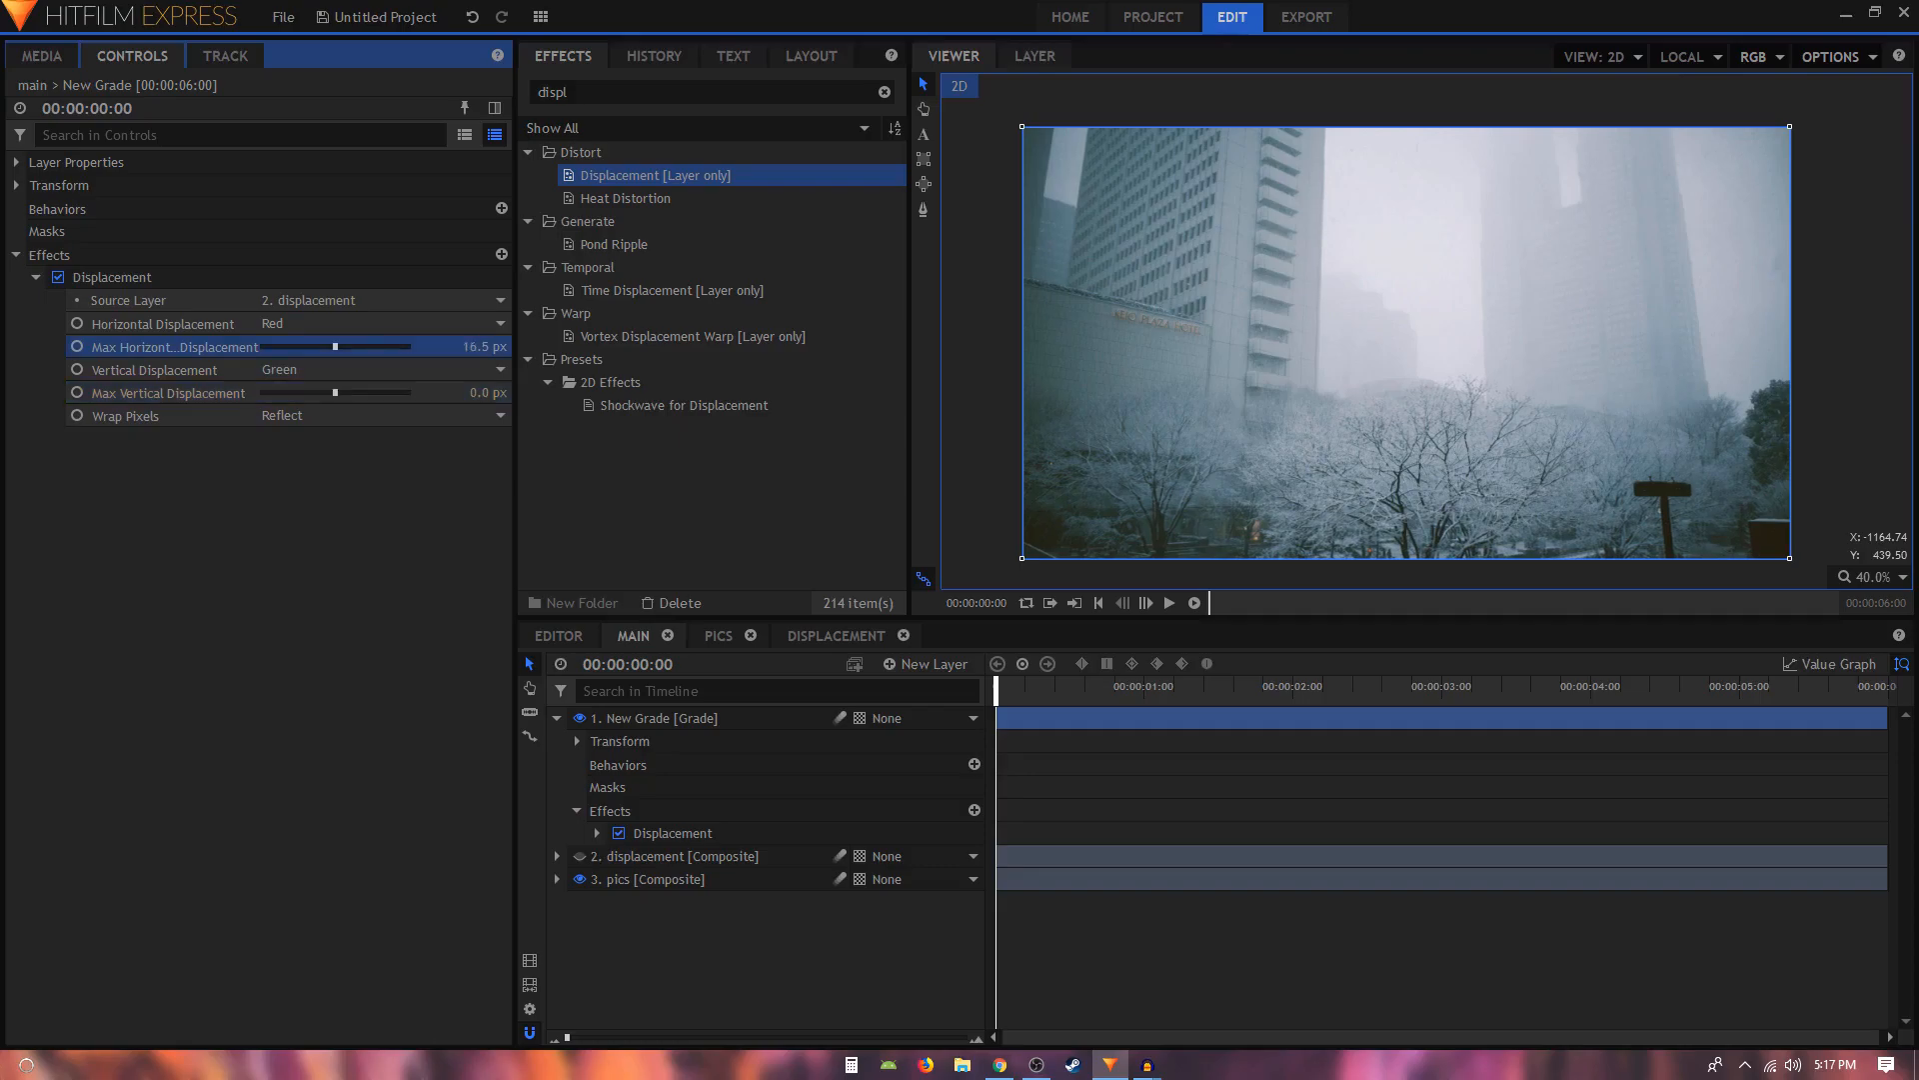
# Try several Max Horizontal Displacement values before settling on 65.5 px.
pyautogui.moveTo(302, 346); pyautogui.dragTo(373, 347)
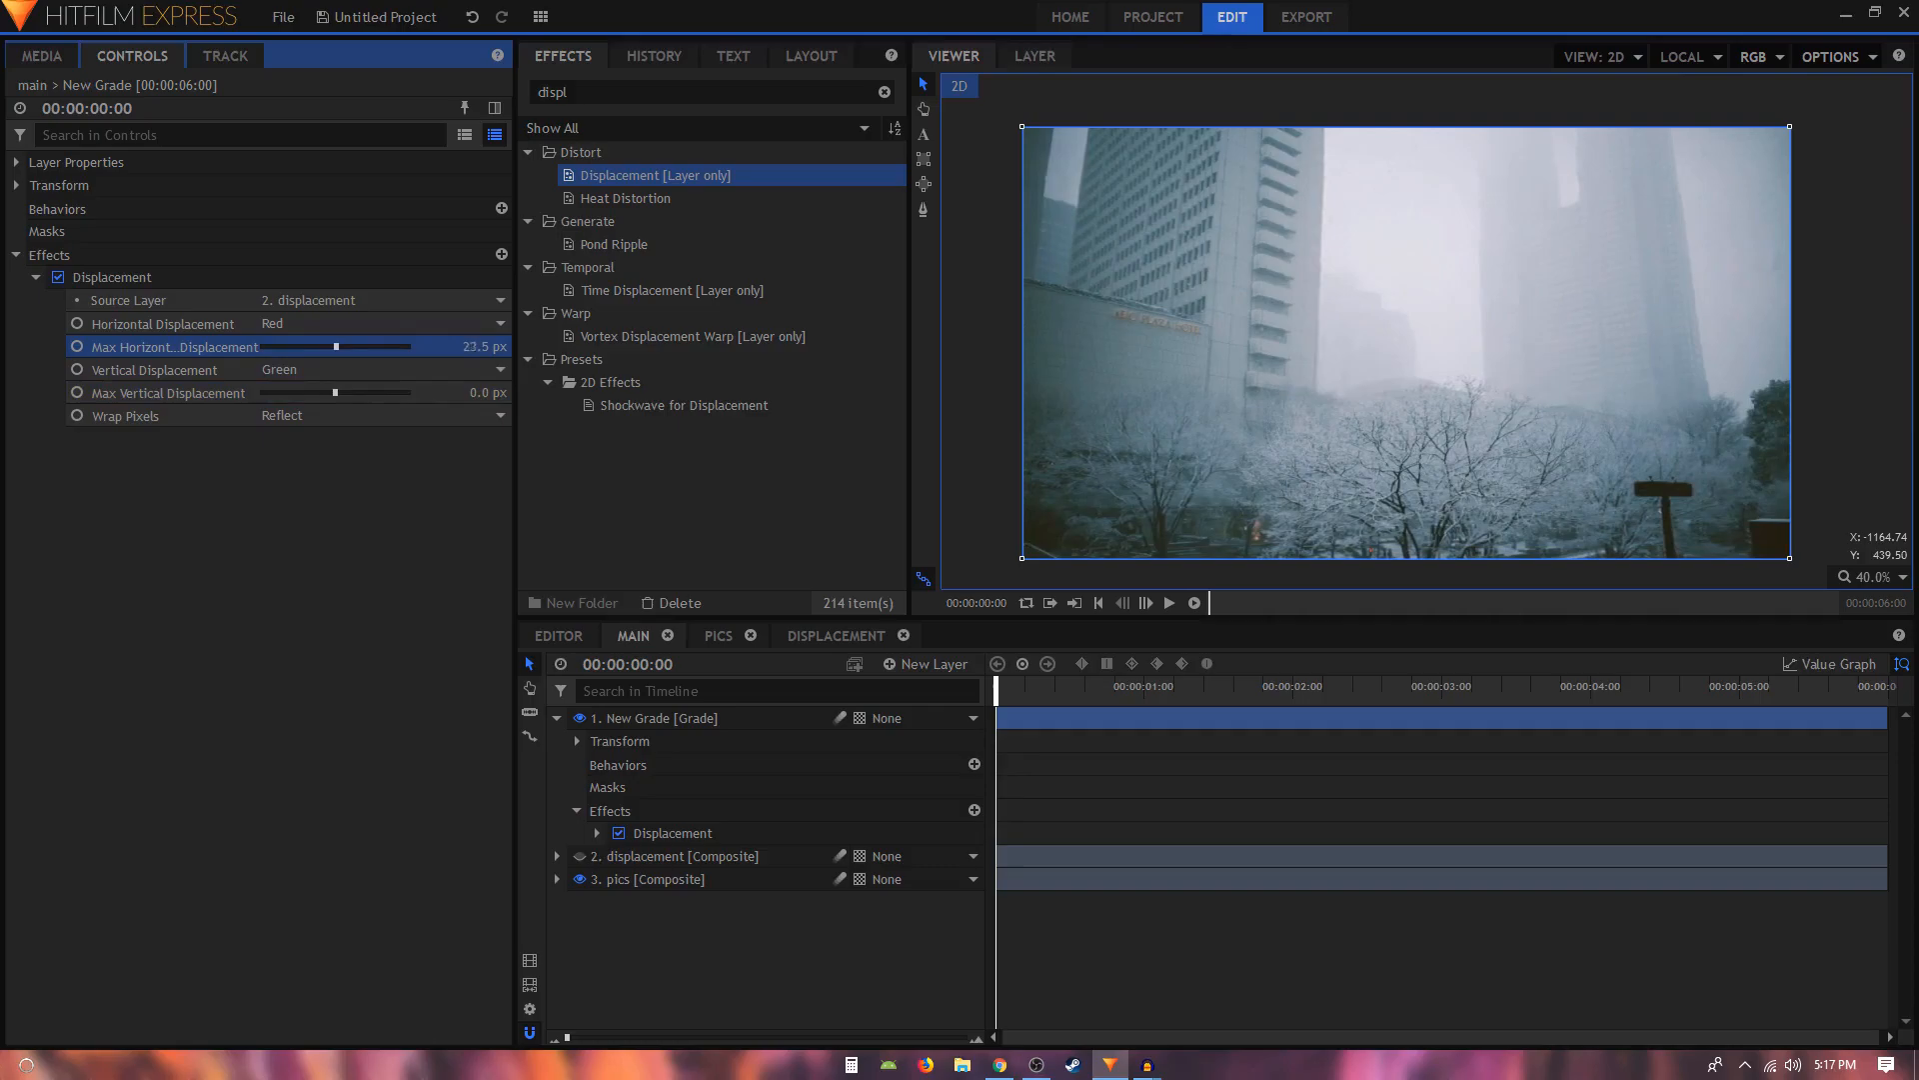
pyautogui.moveTo(304, 346); pyautogui.dragTo(284, 347)
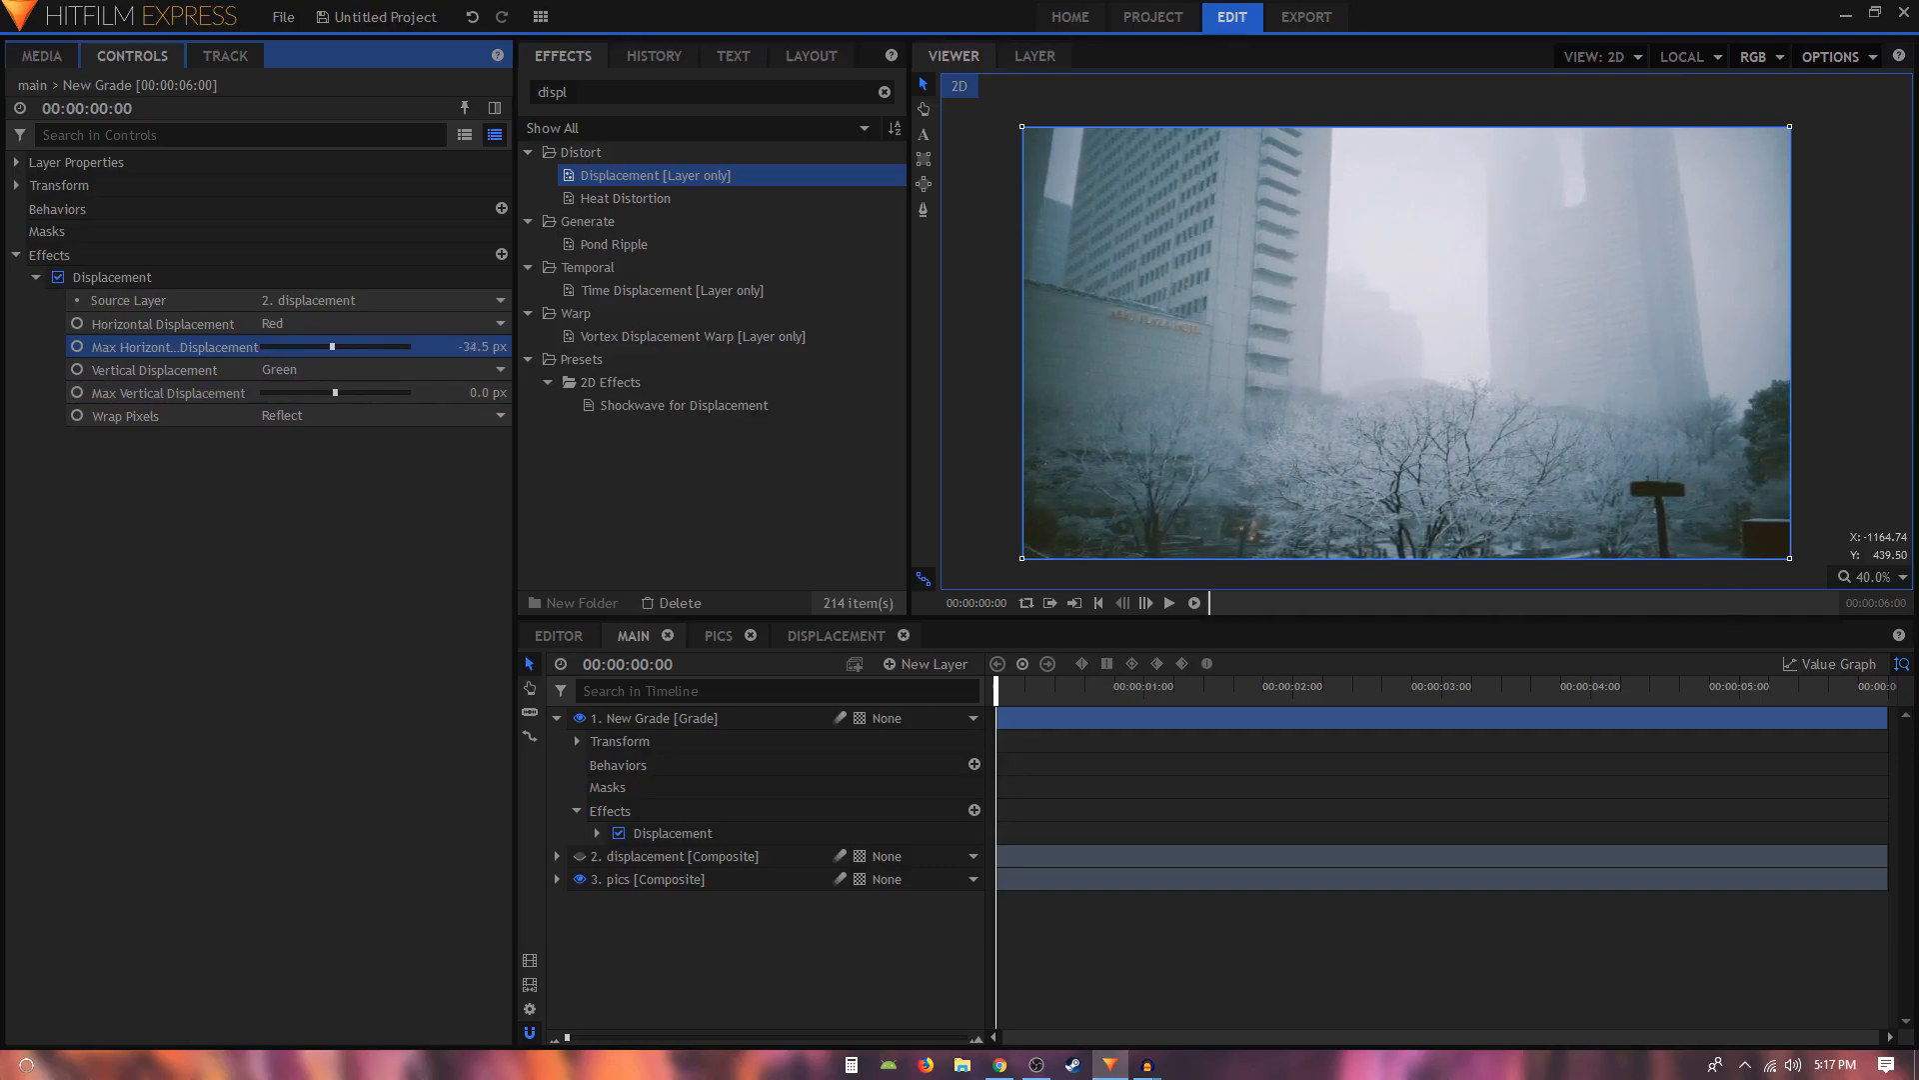
pyautogui.moveTo(331, 346); pyautogui.dragTo(300, 347)
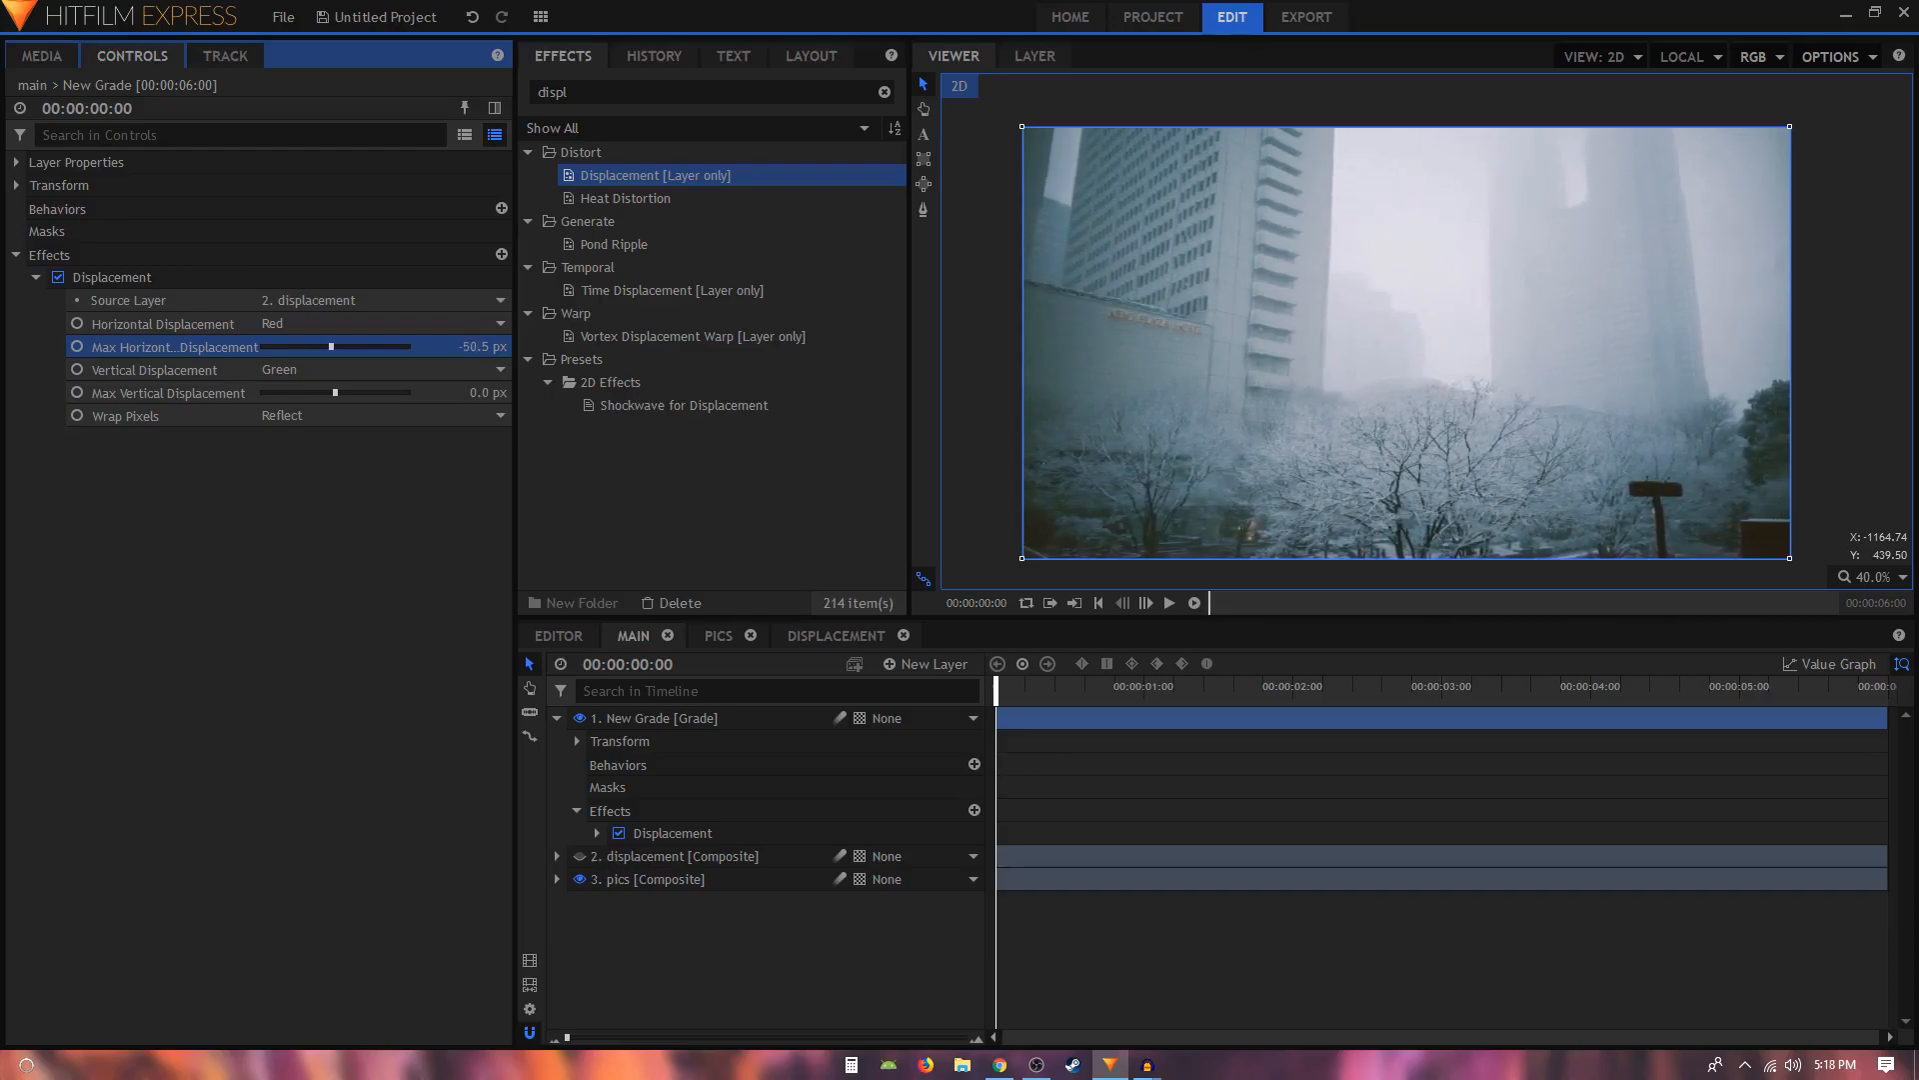
pyautogui.moveTo(331, 346); pyautogui.dragTo(318, 347)
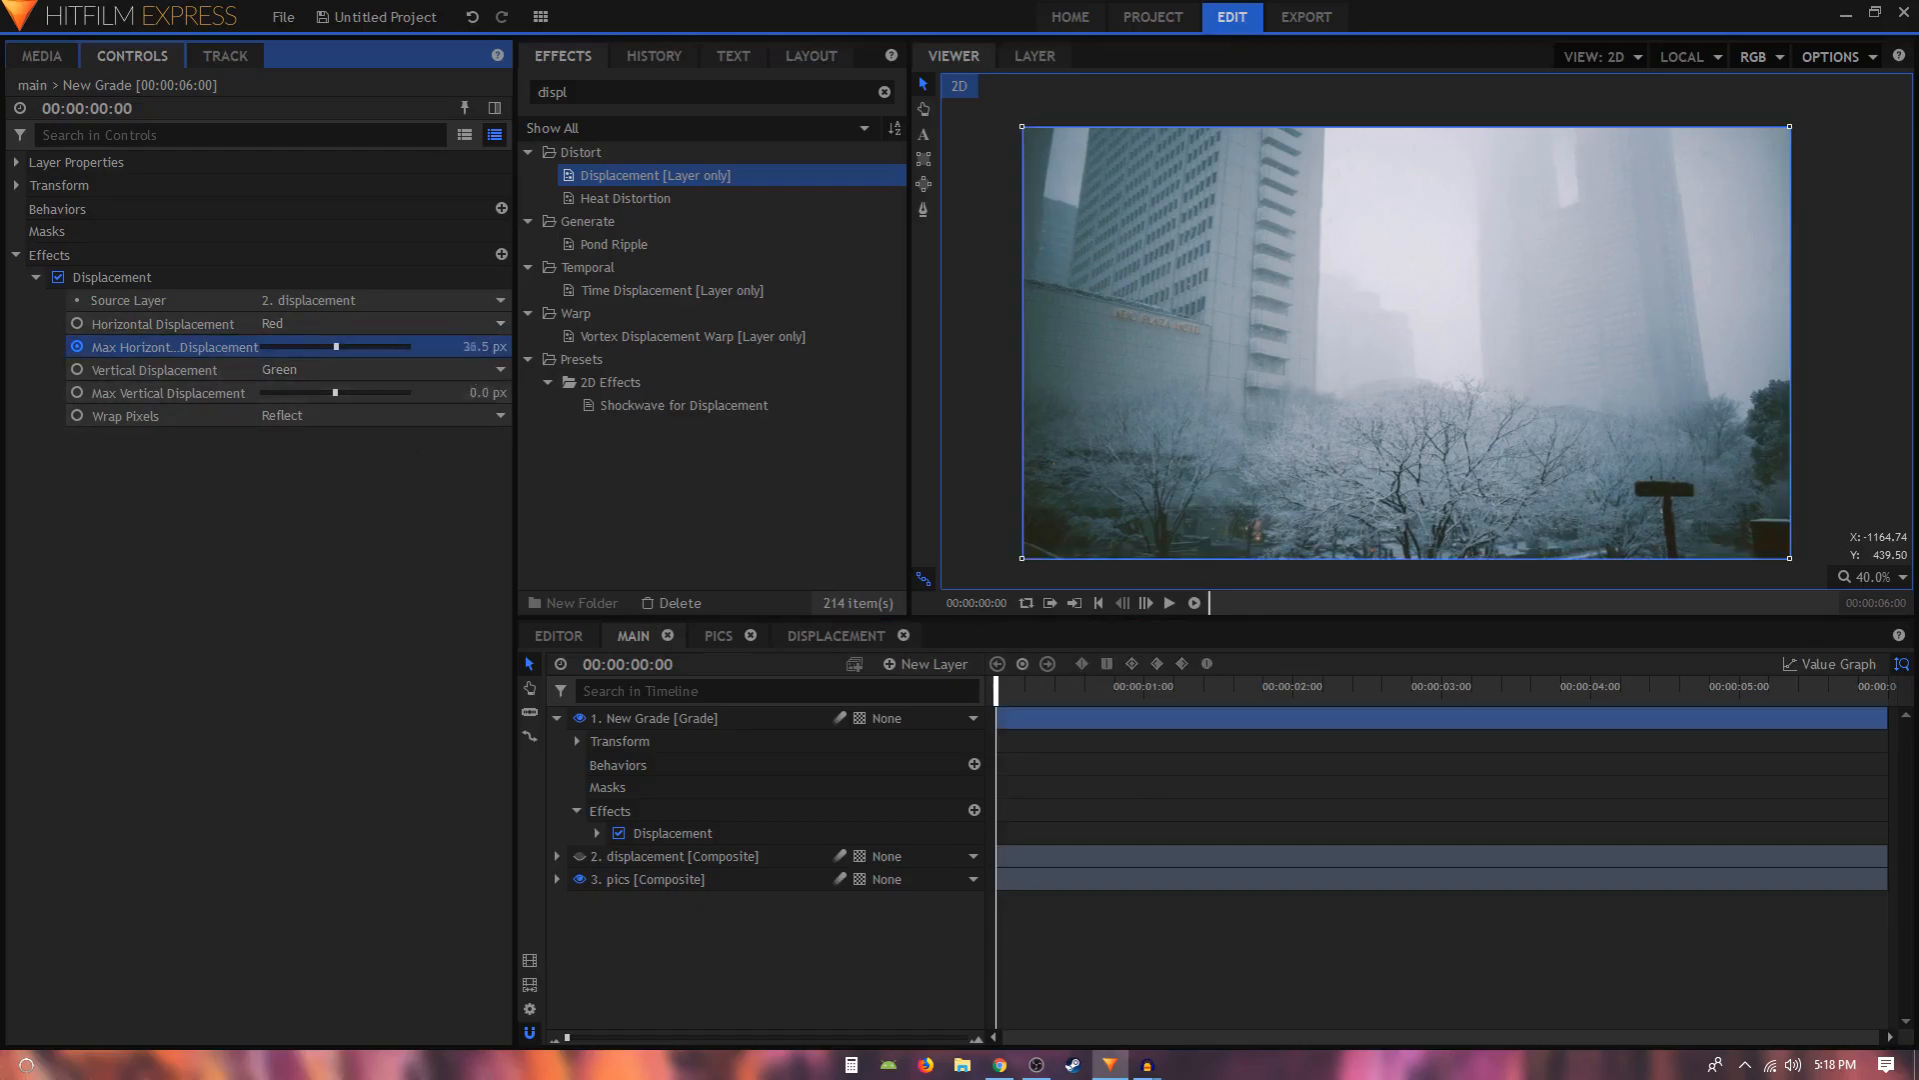
pyautogui.moveTo(304, 347); pyautogui.dragTo(367, 347)
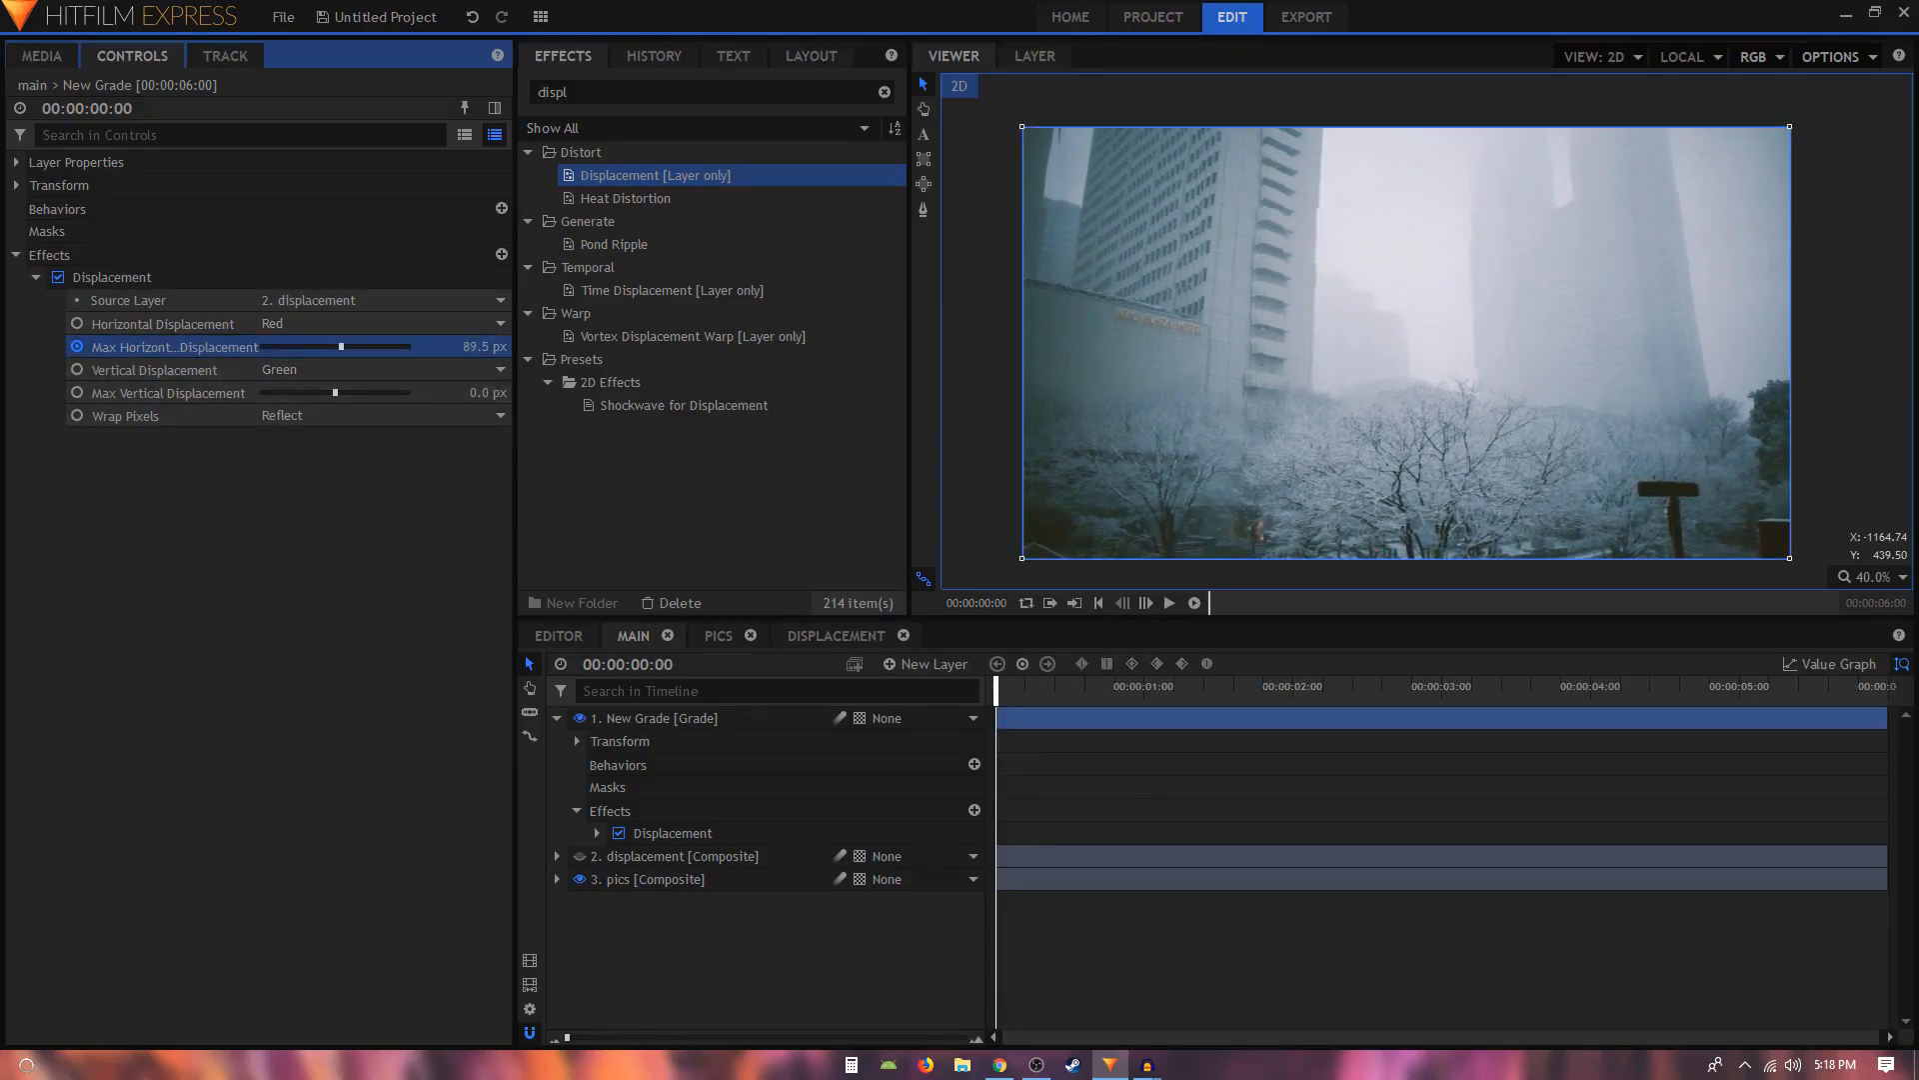
pyautogui.moveTo(367, 347); pyautogui.dragTo(331, 347)
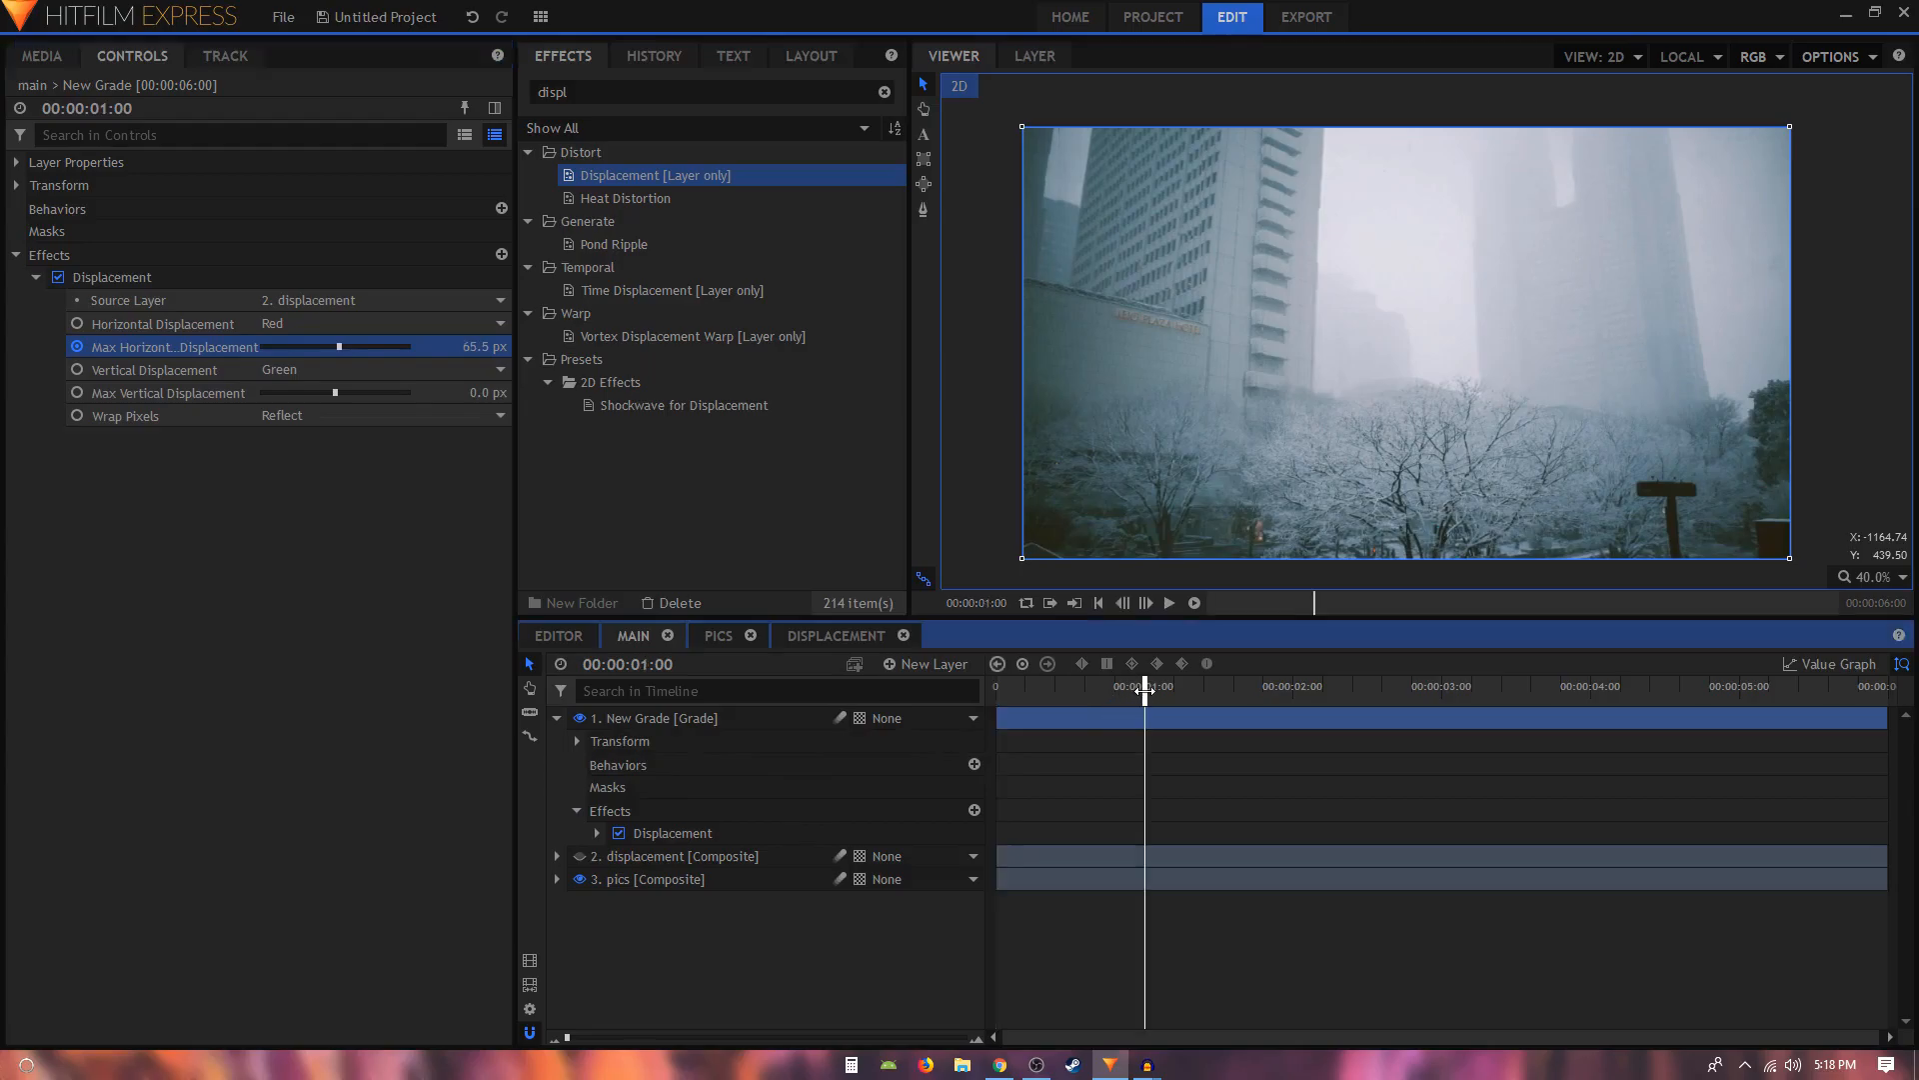
# Keyframe horizontal displacement from 65.5 px at 0s to 0 px at 1s, then preview.
pyautogui.doubleClick(475, 347)
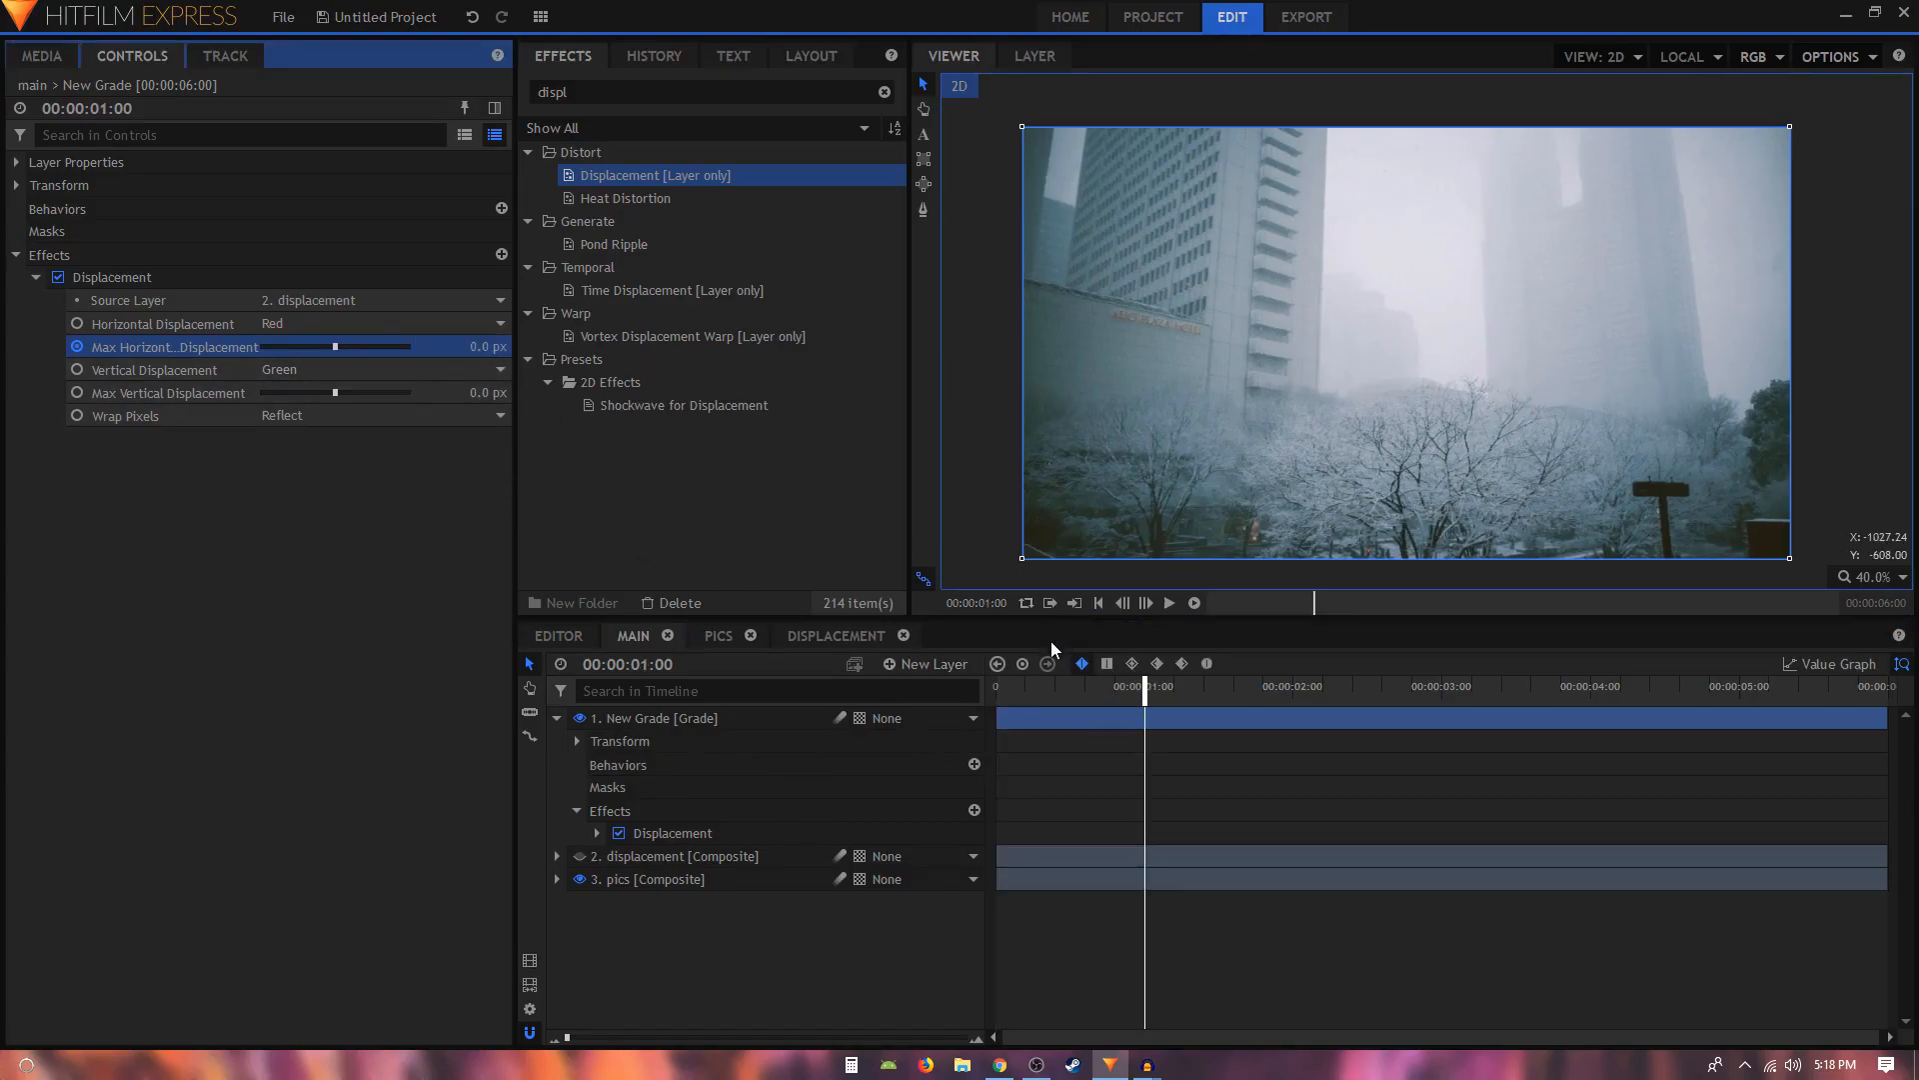
pyautogui.click(1167, 602)
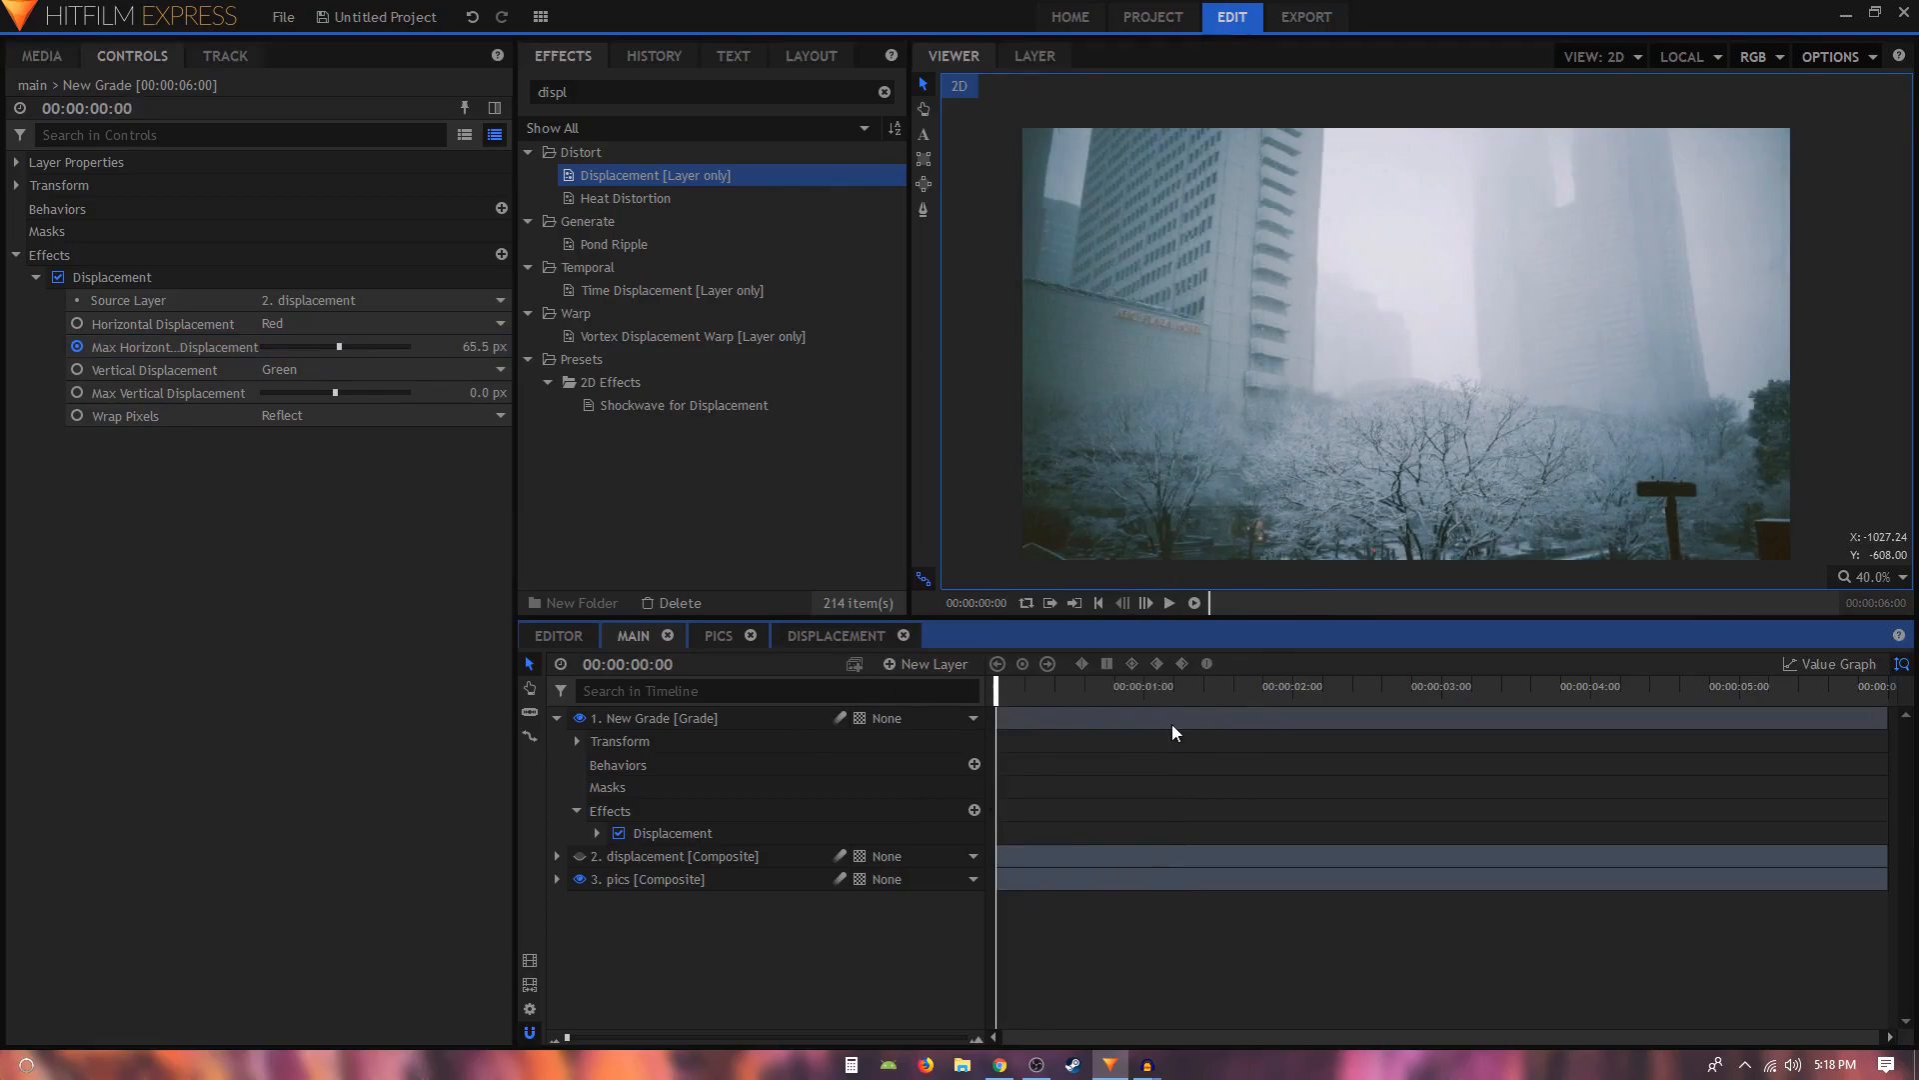
pyautogui.click(1242, 686)
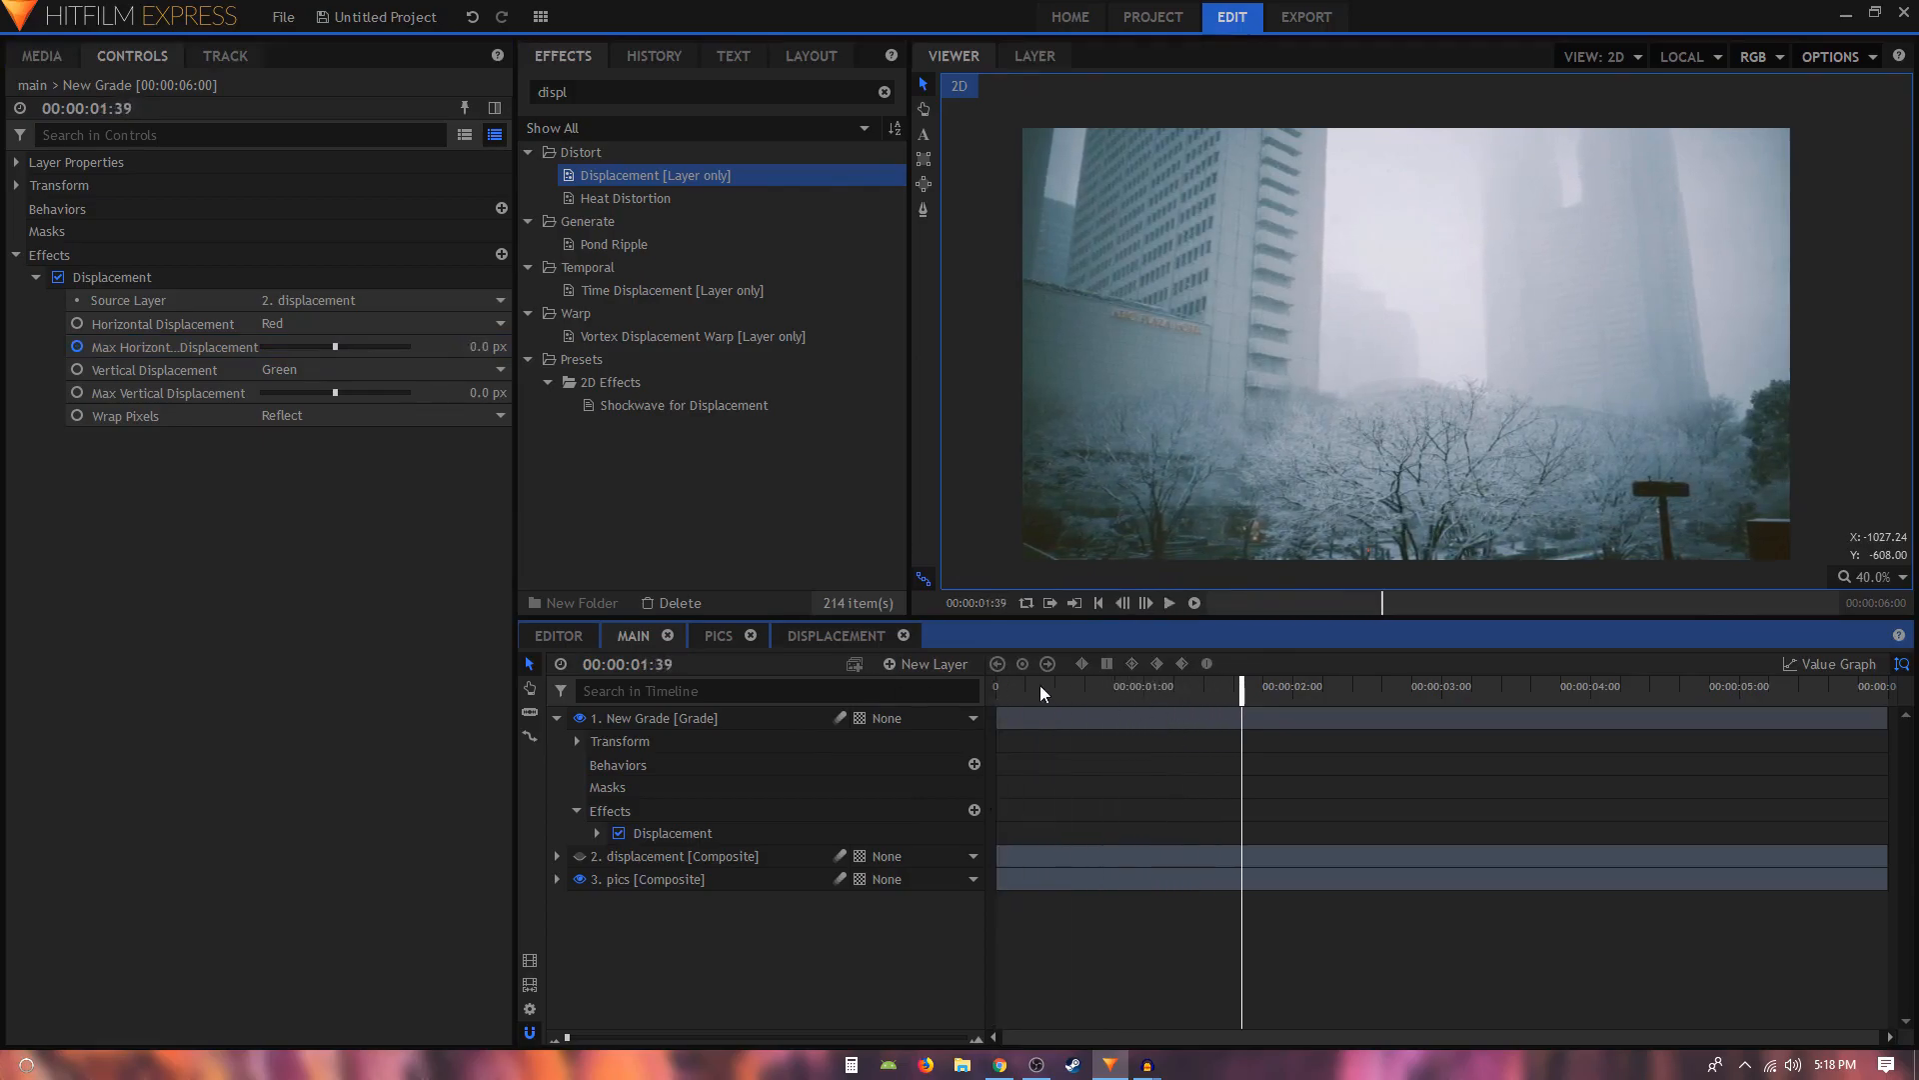
pyautogui.click(1166, 602)
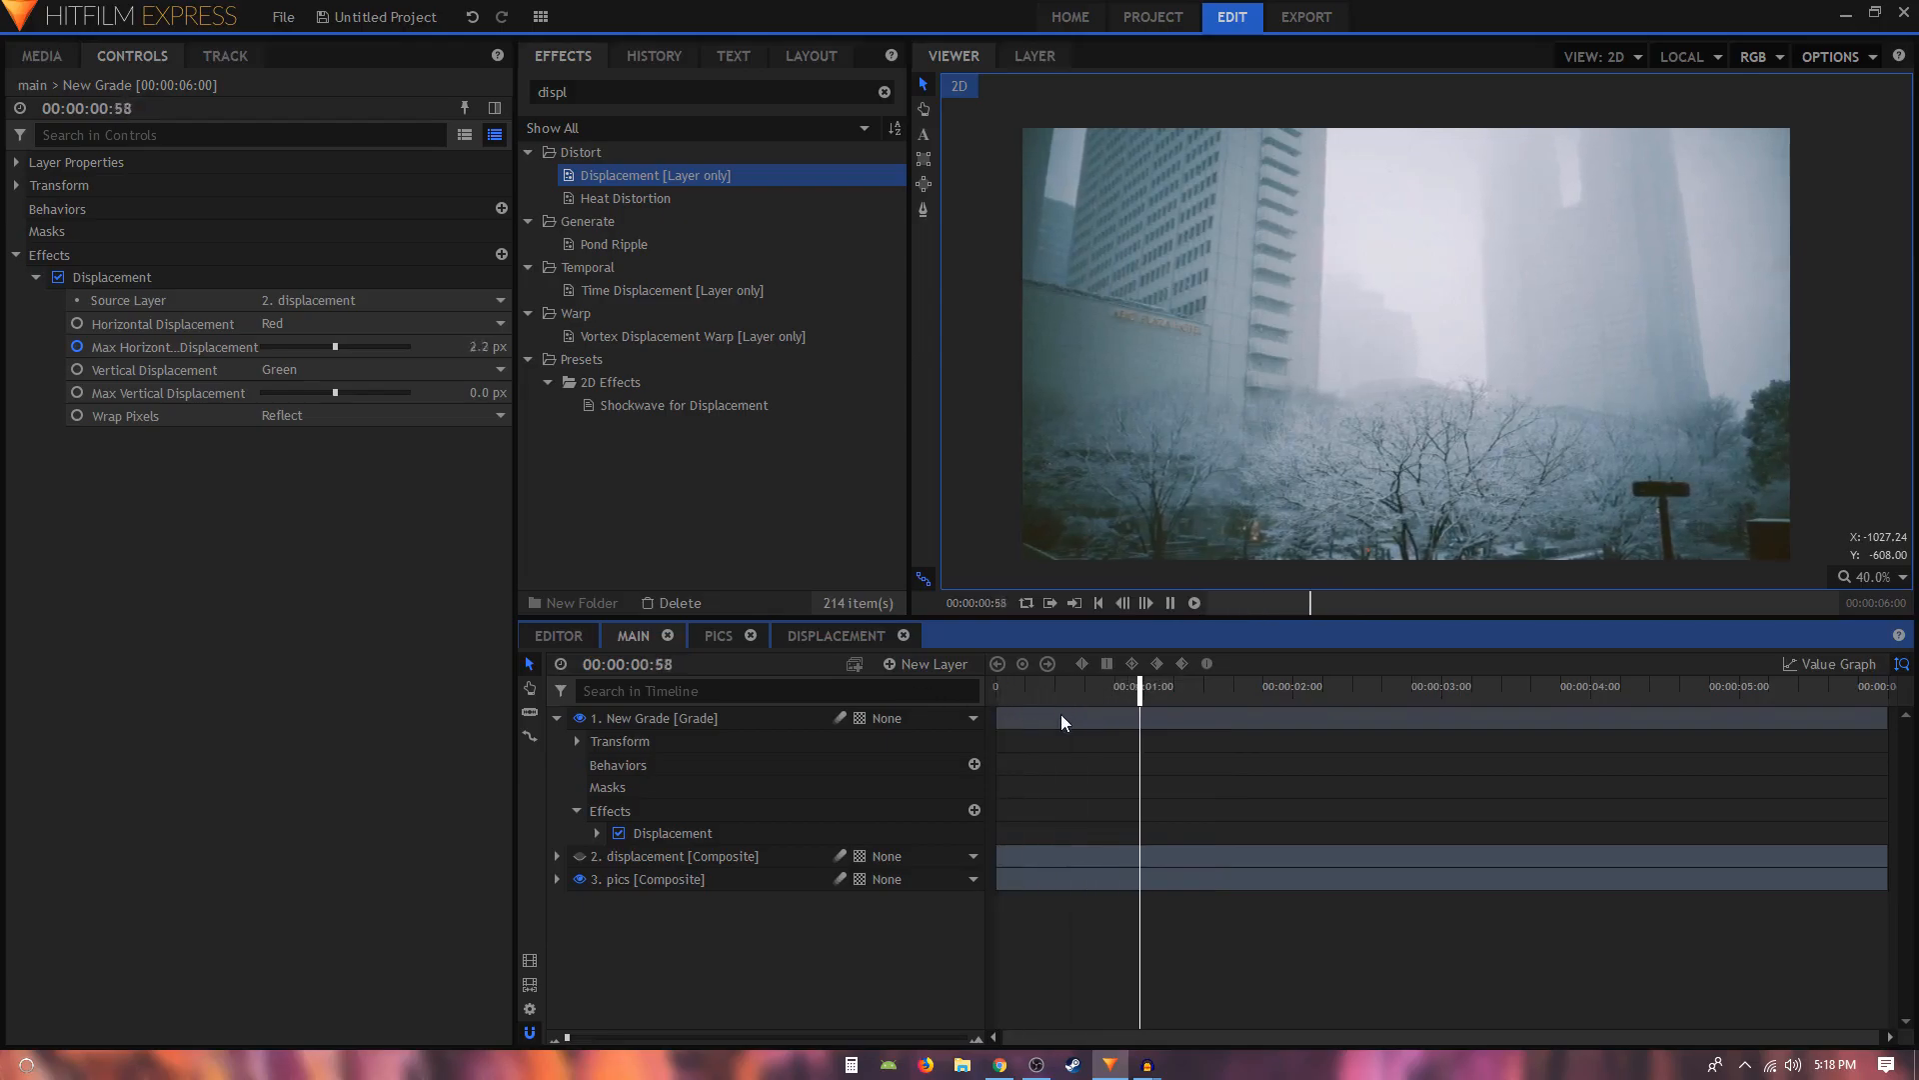
pyautogui.click(42, 56)
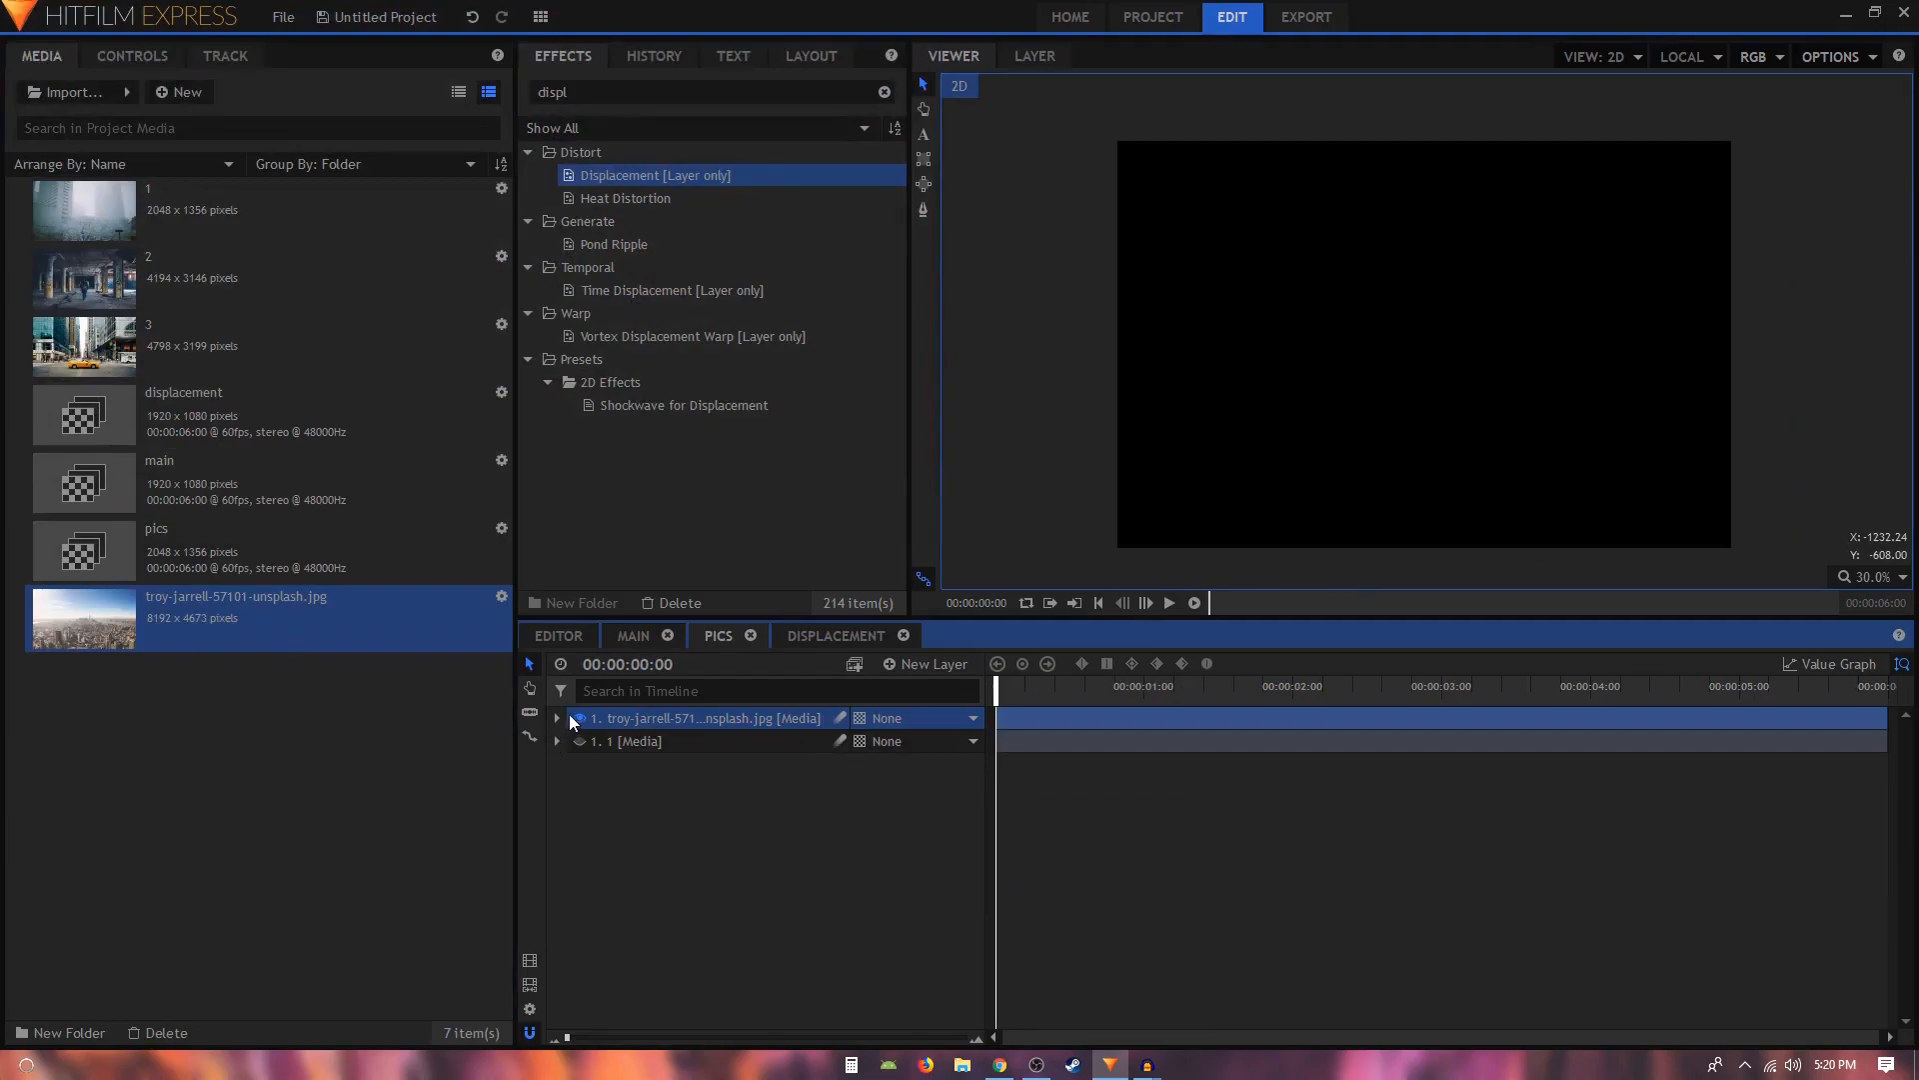
# Inspect the skyline photo layer's properties in the pics composite, then return to the main composite.
pyautogui.click(556, 718)
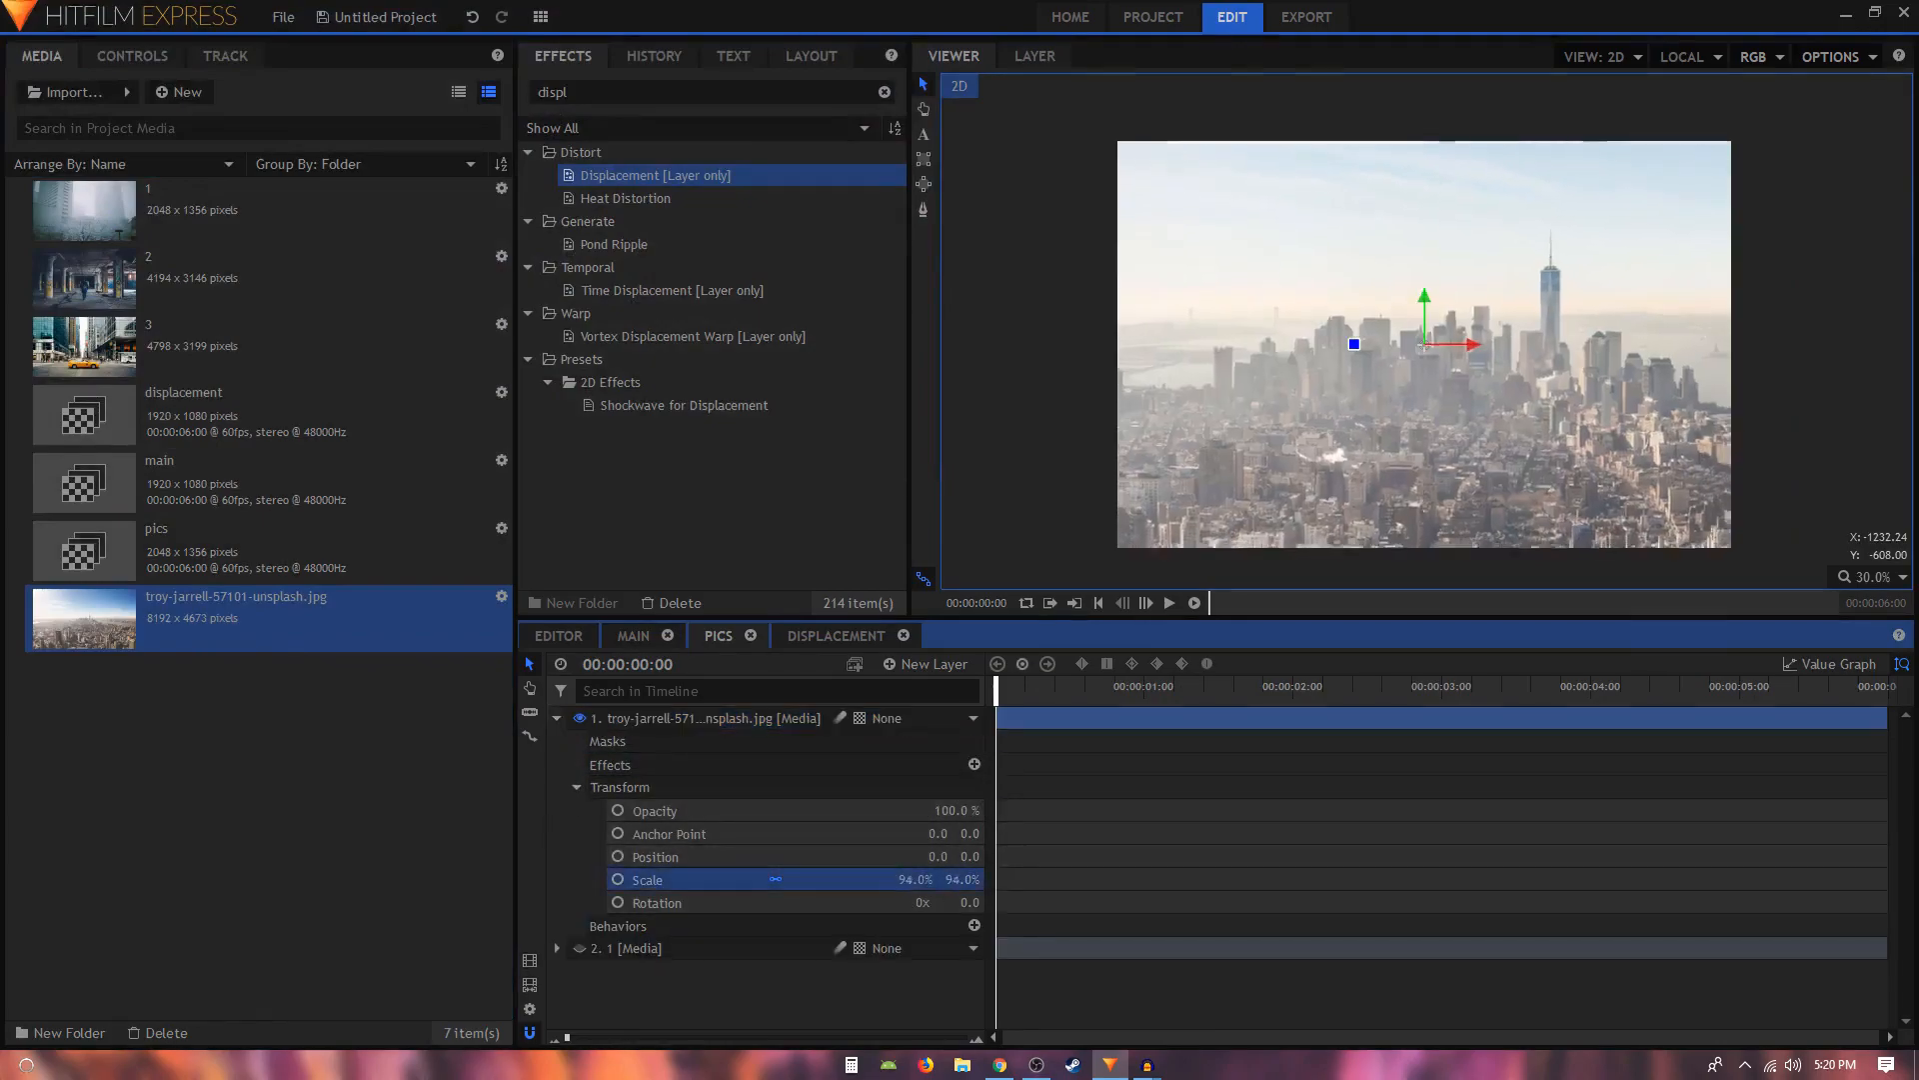
pyautogui.click(556, 719)
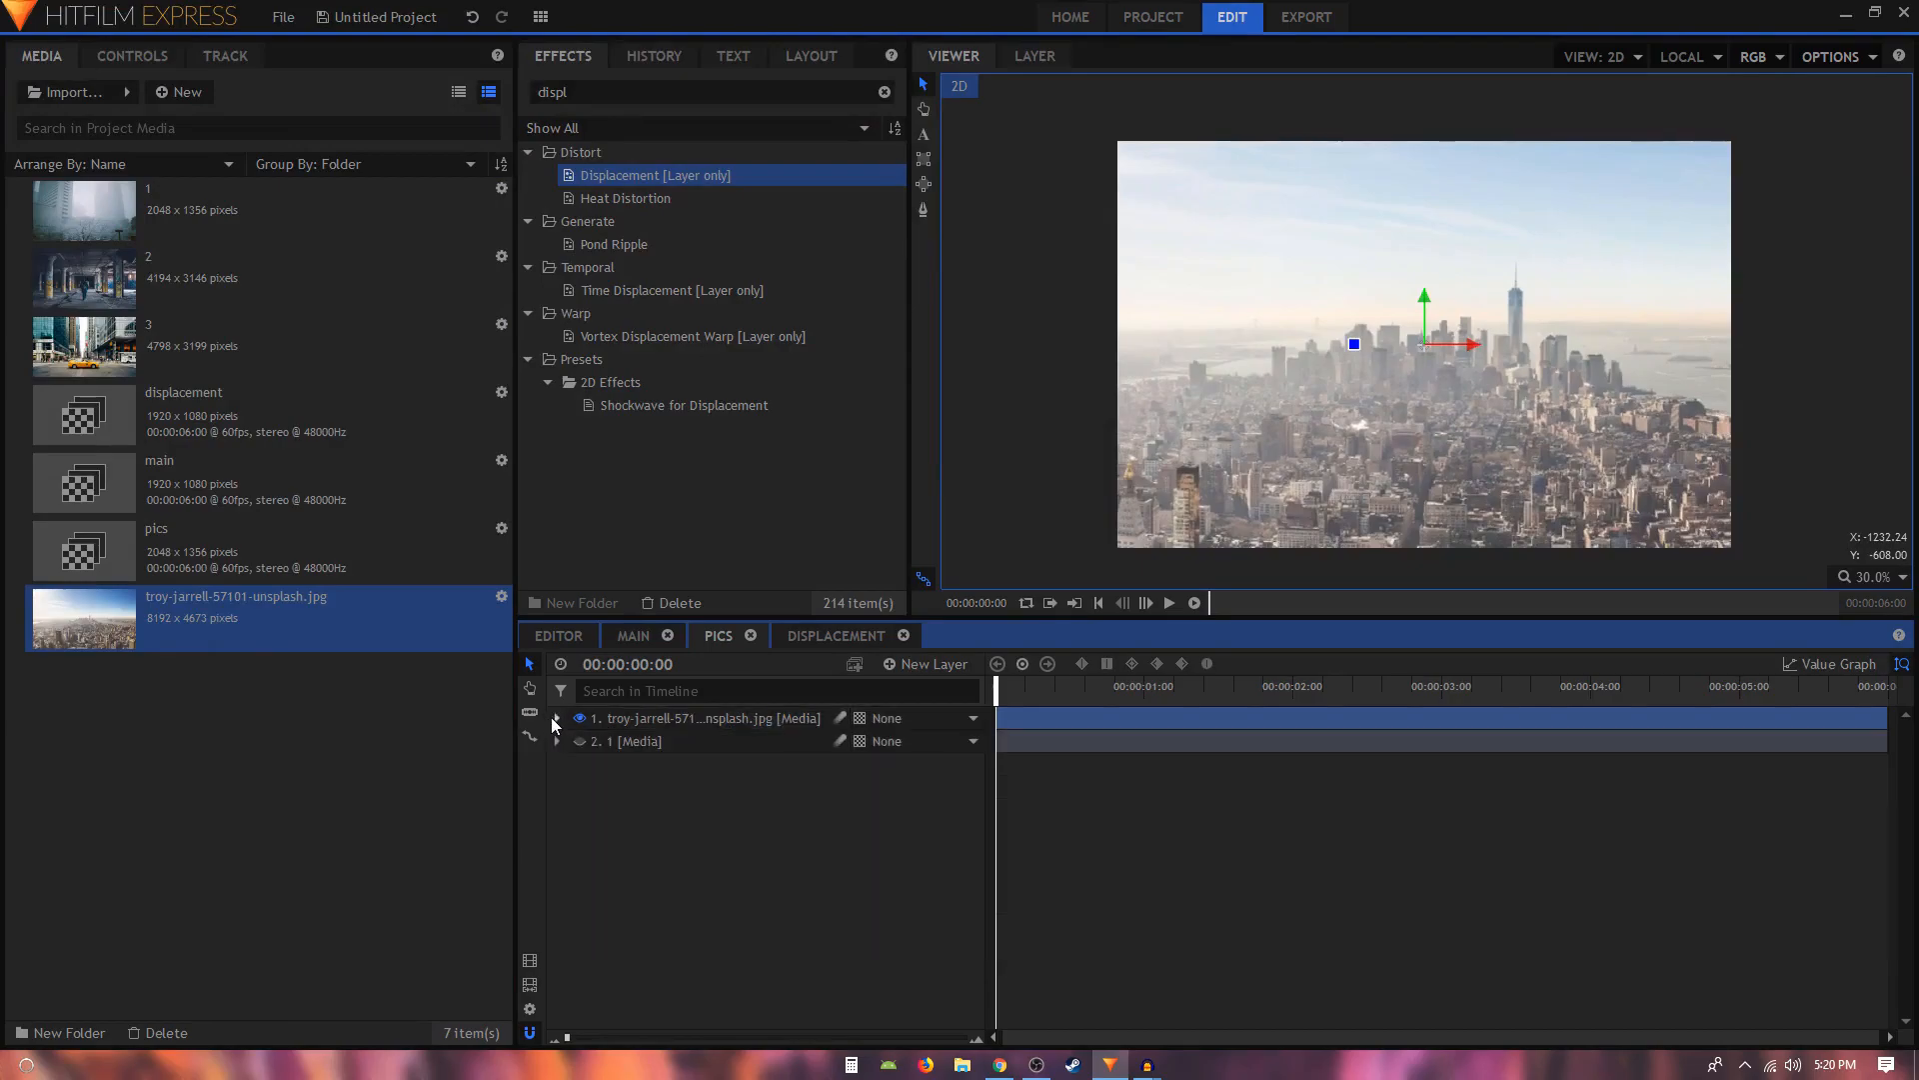
pyautogui.click(632, 634)
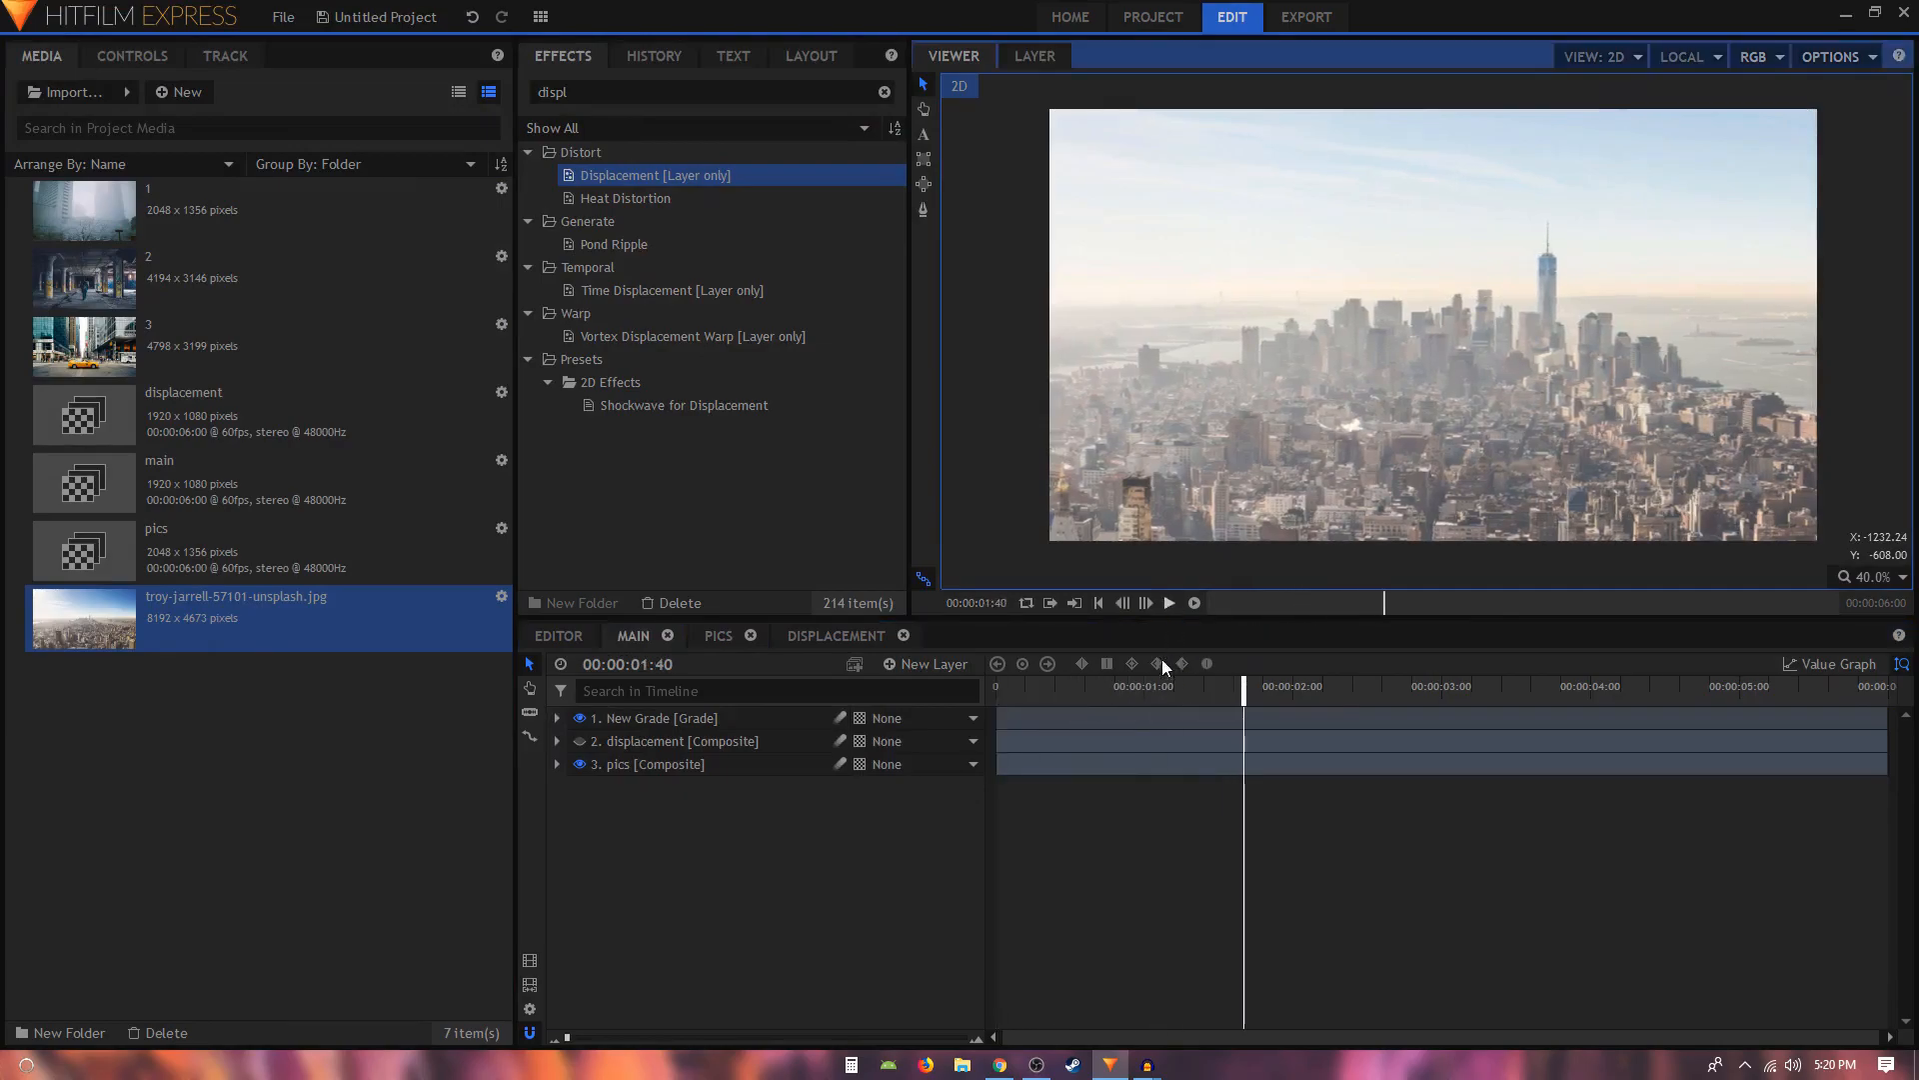
# Play the skyline camera move, enable looping with an out point near 1s, and preview the loop.
pyautogui.click(1166, 602)
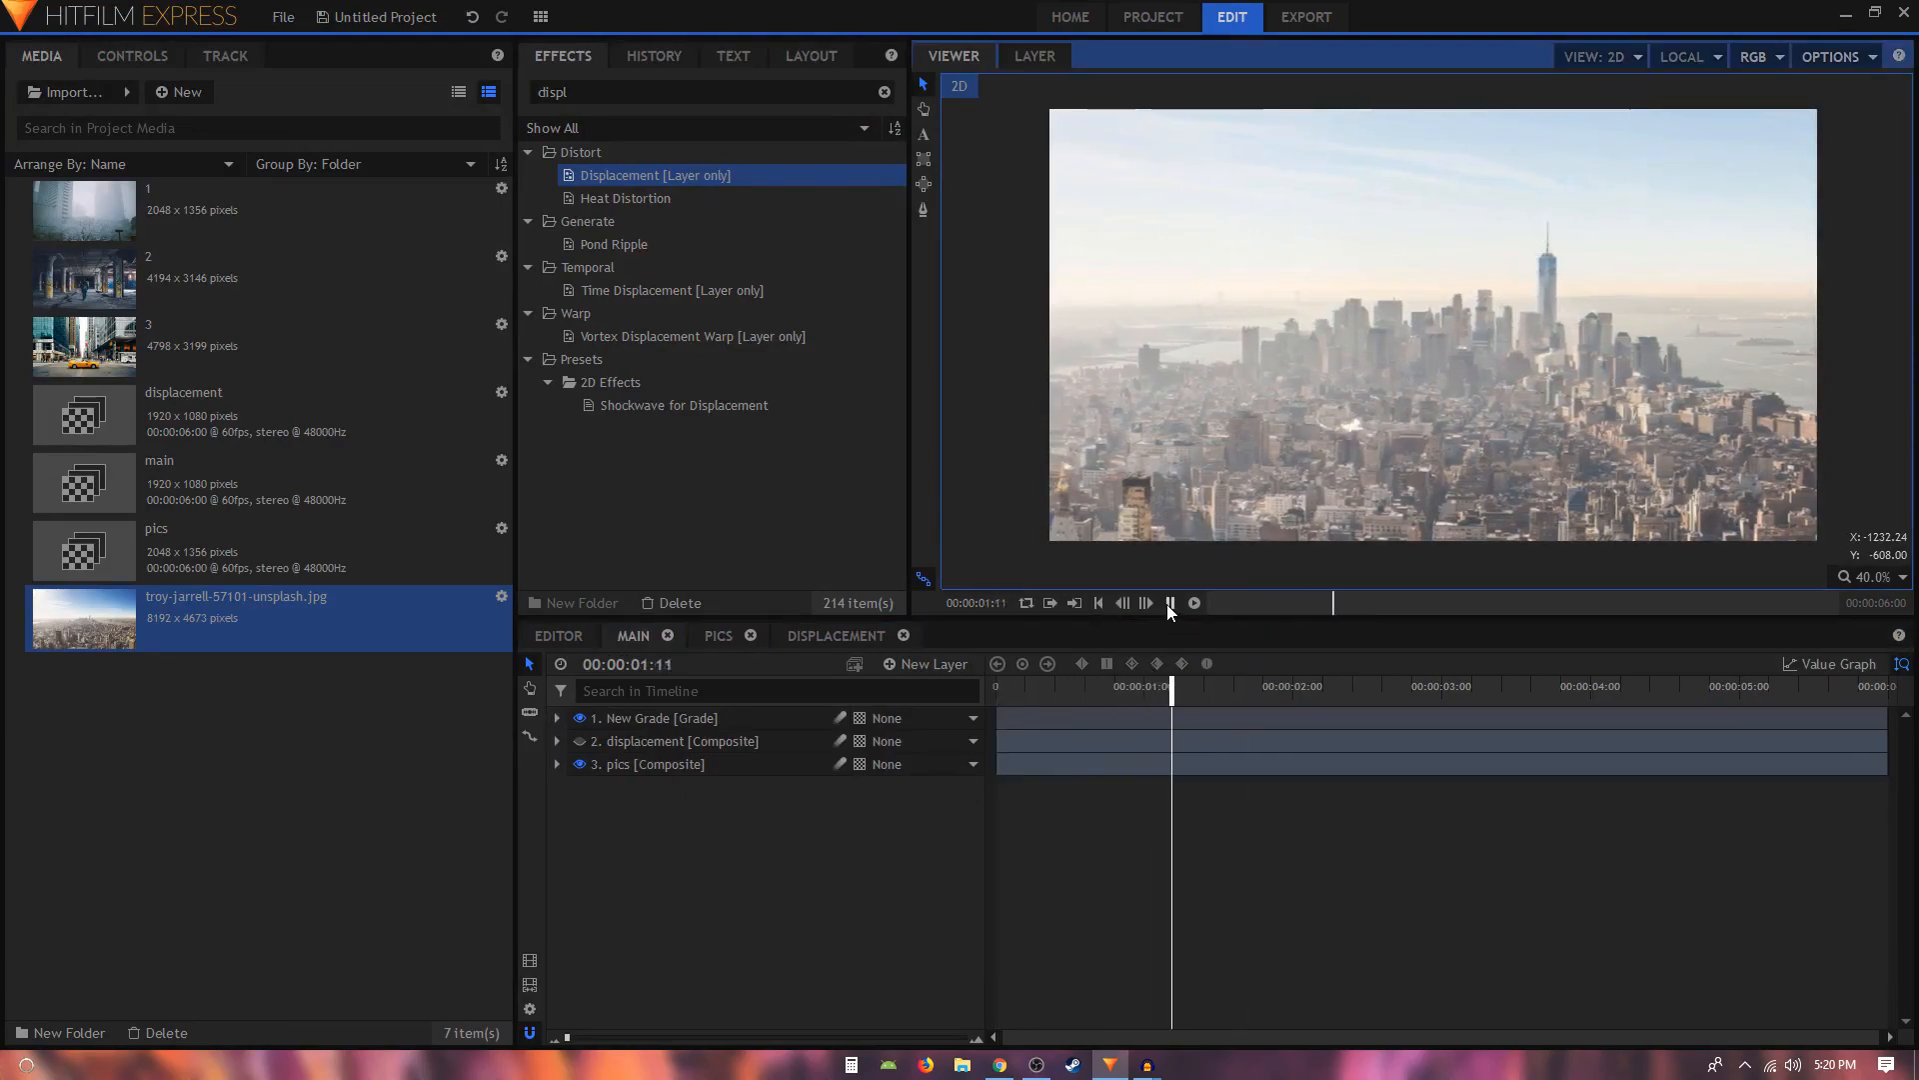
pyautogui.click(1167, 602)
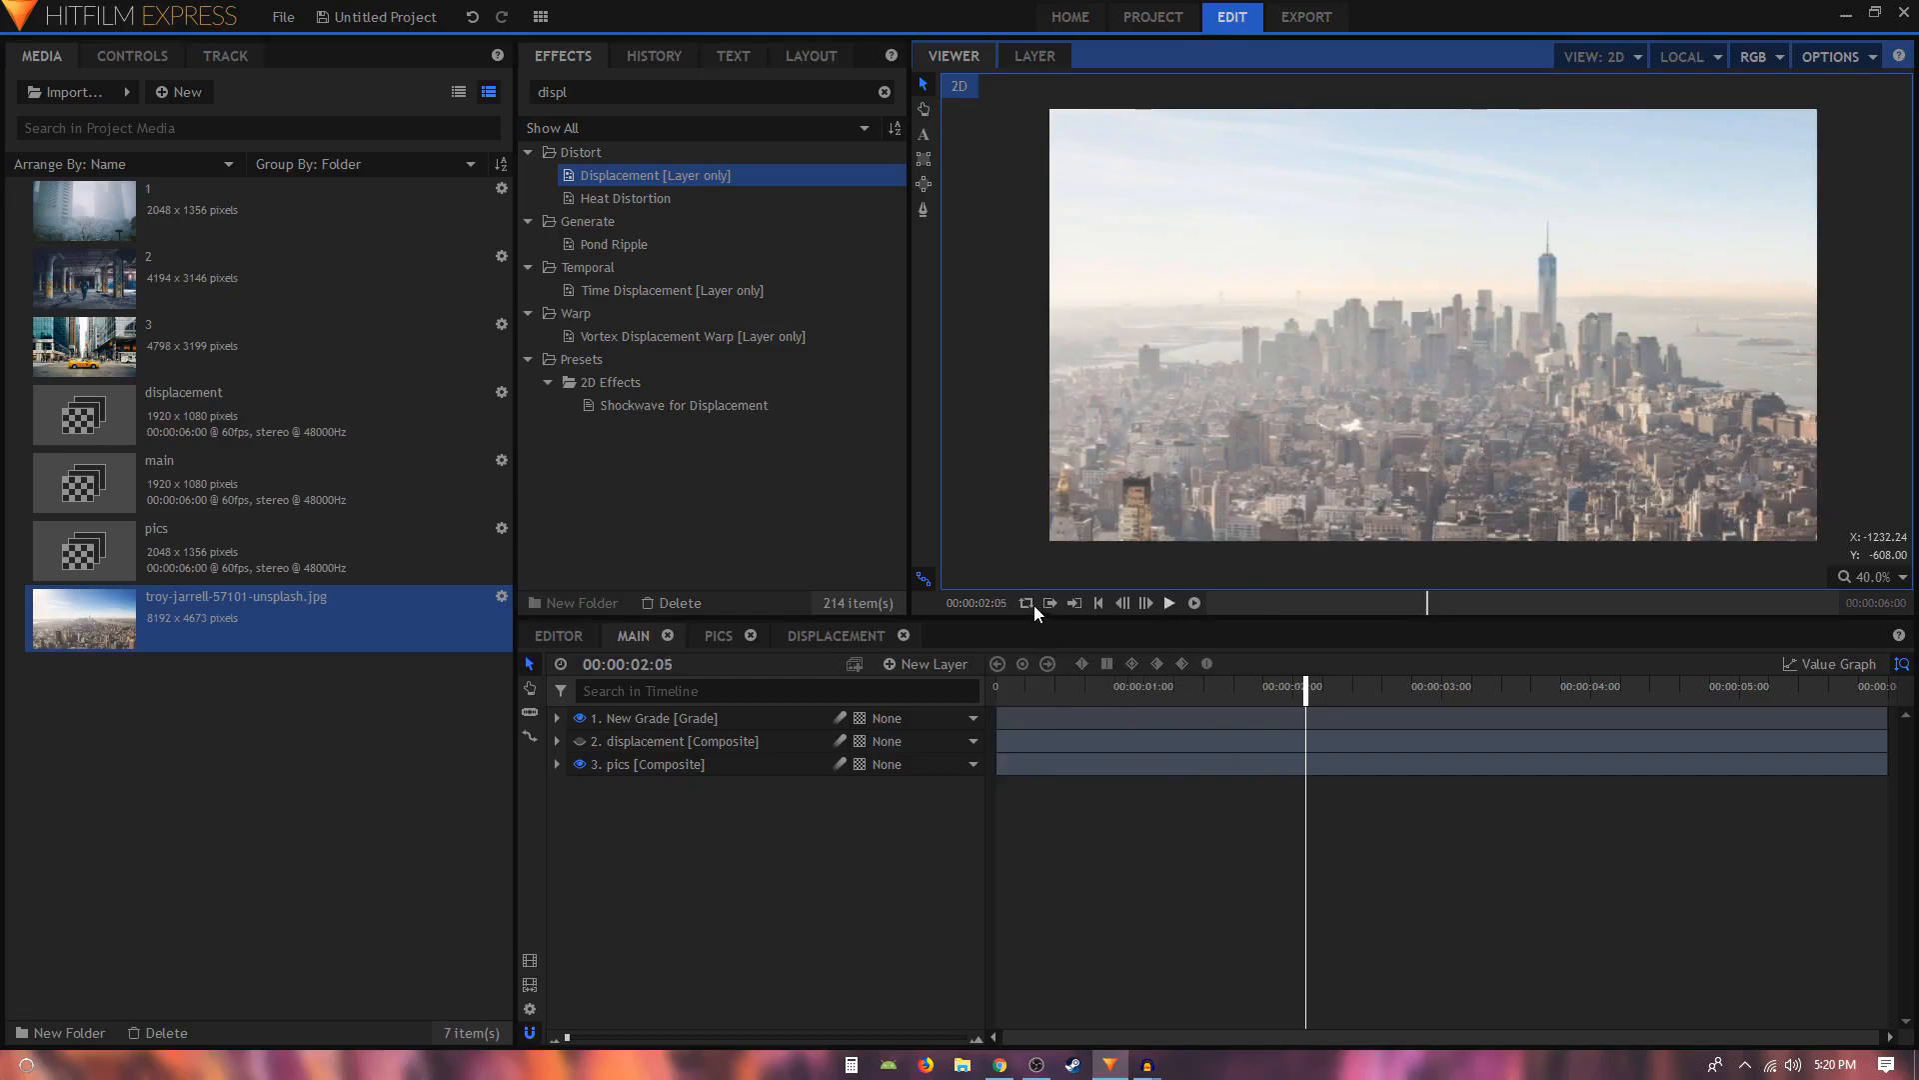
pyautogui.click(1074, 602)
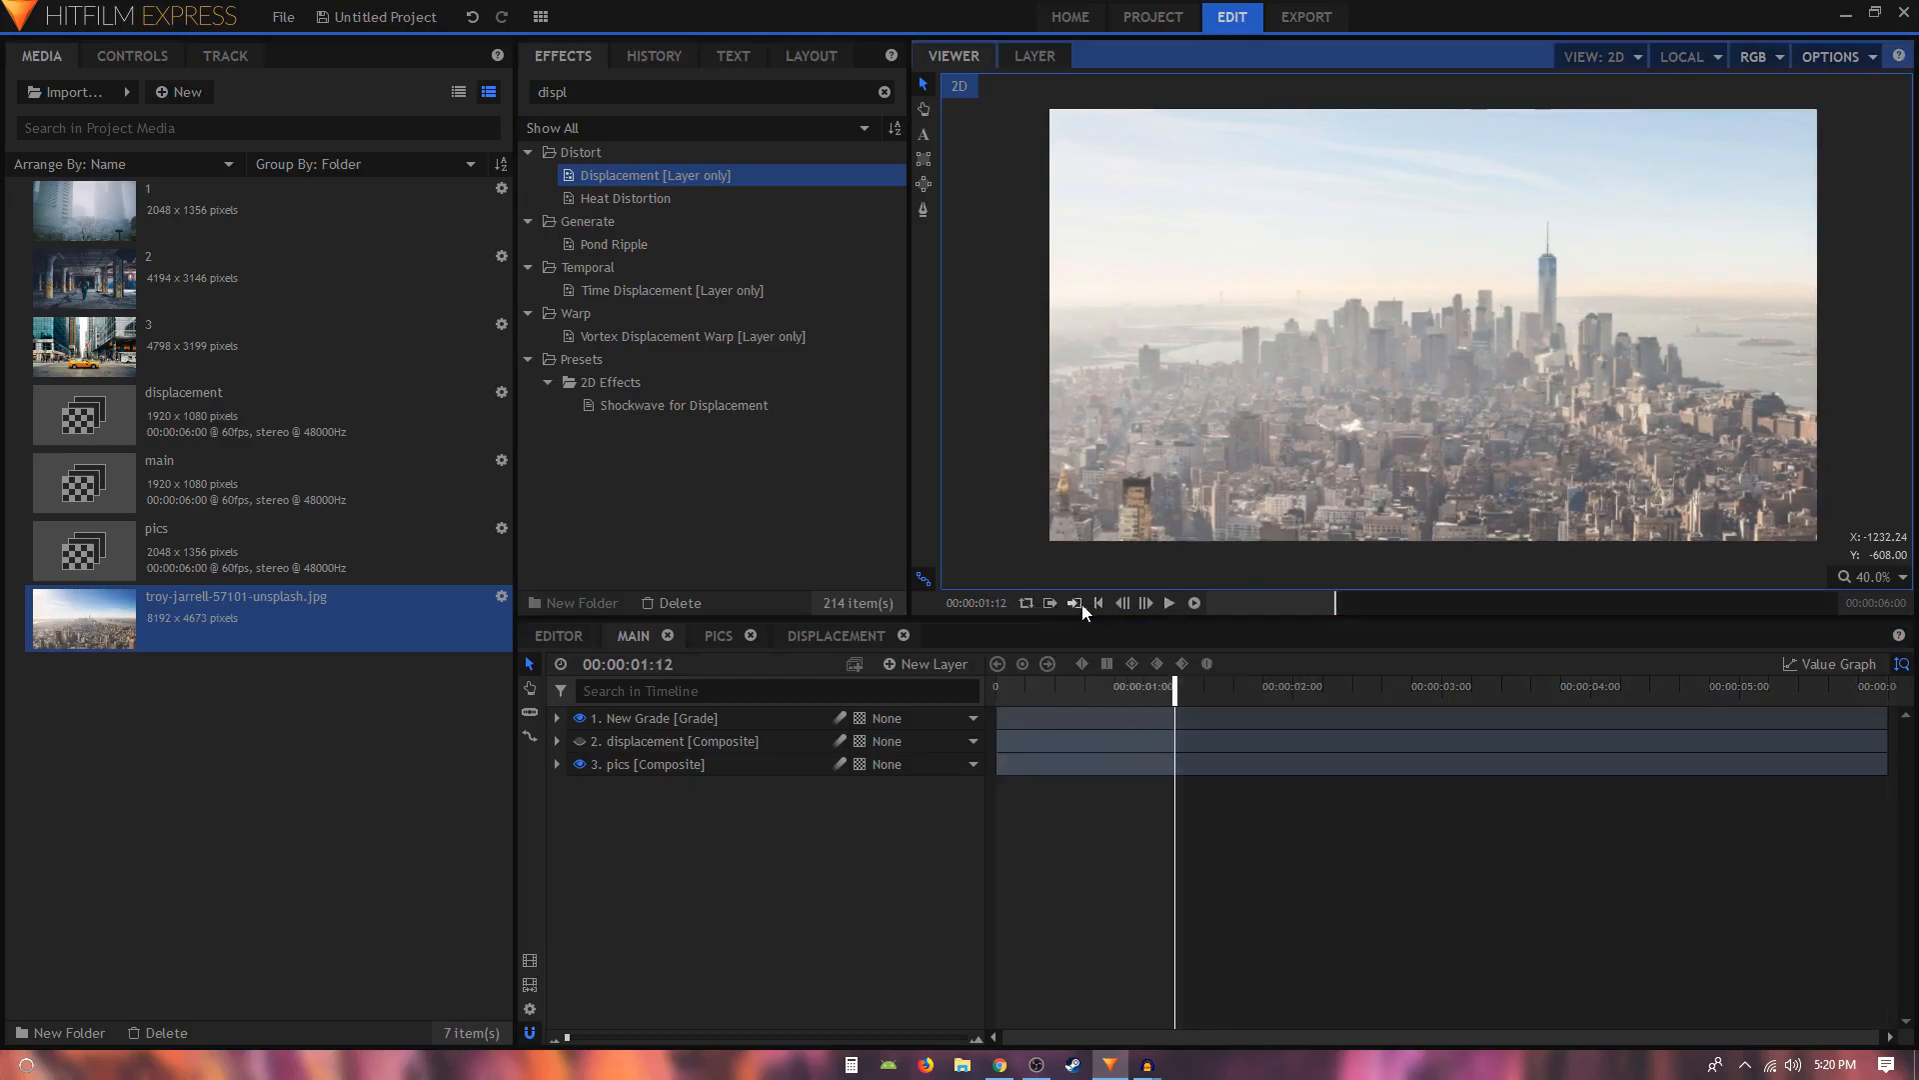
pyautogui.click(1167, 602)
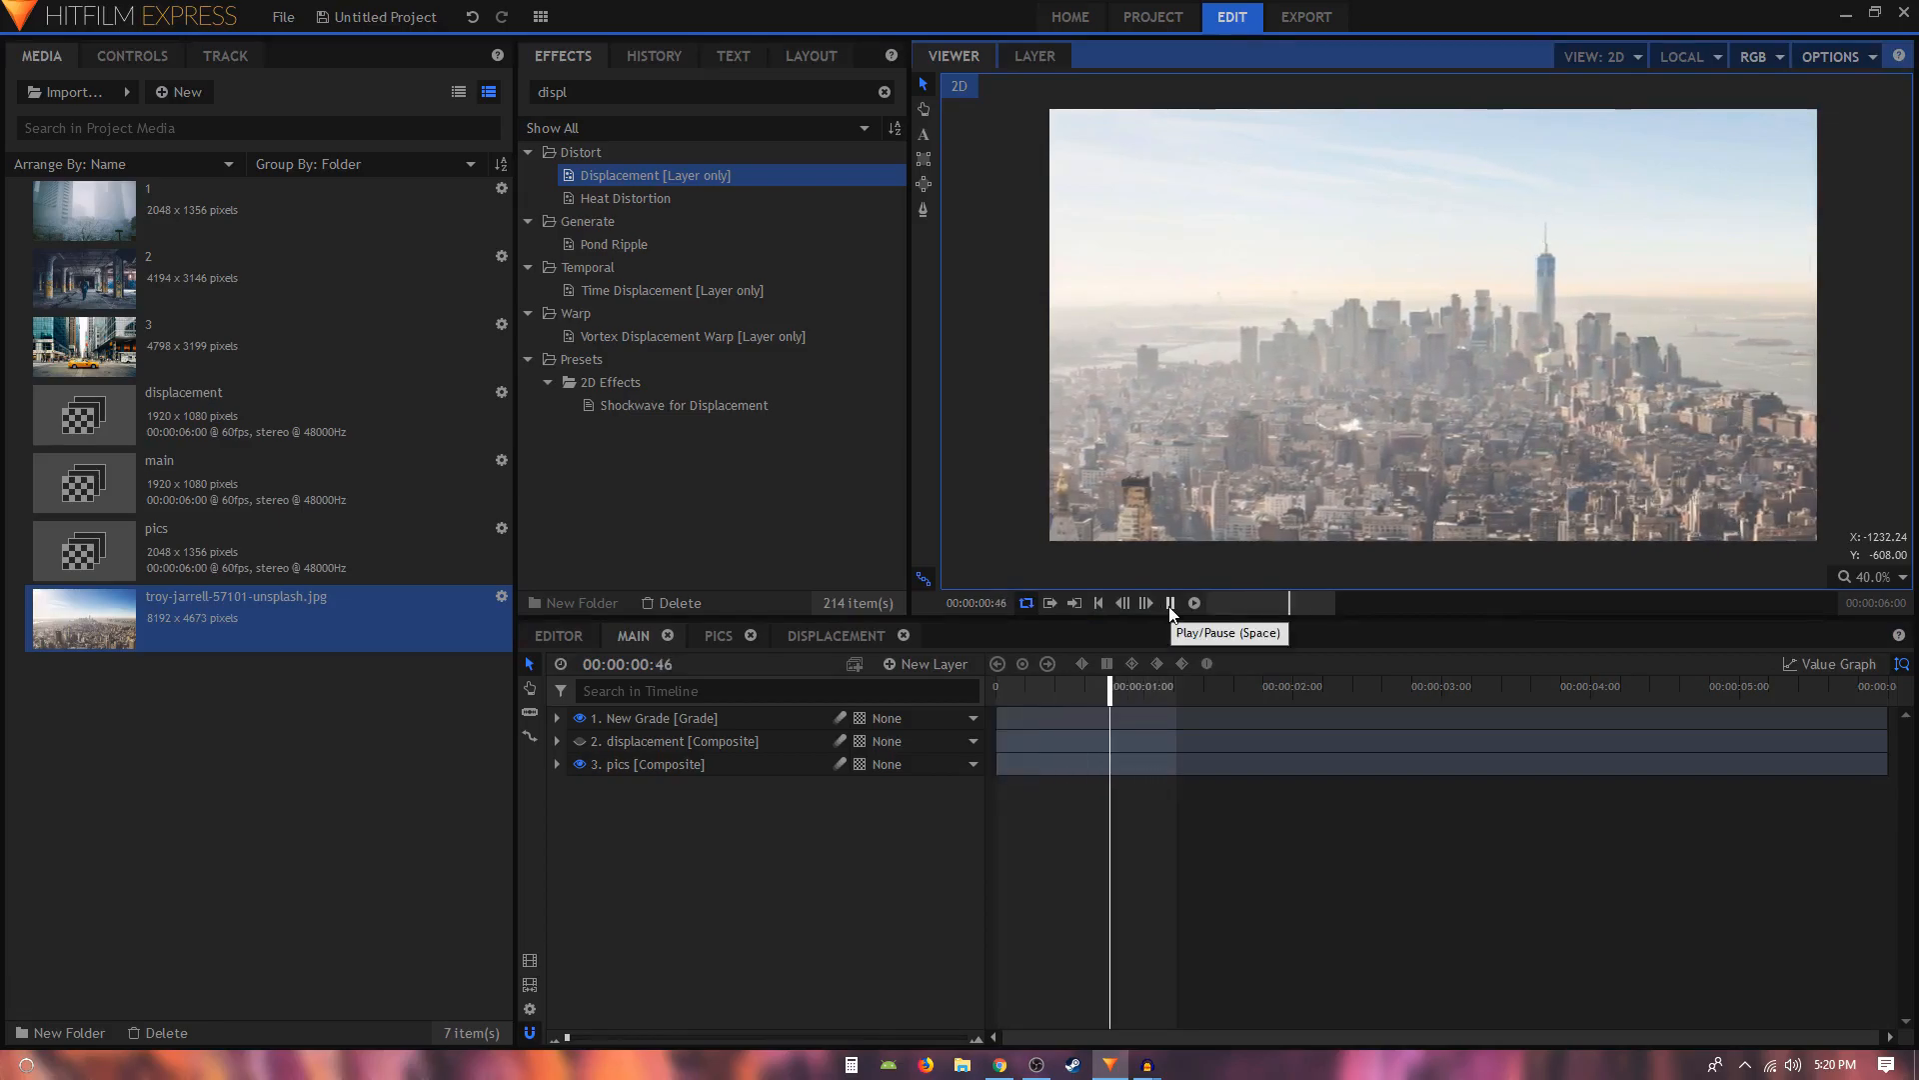
pyautogui.click(1193, 602)
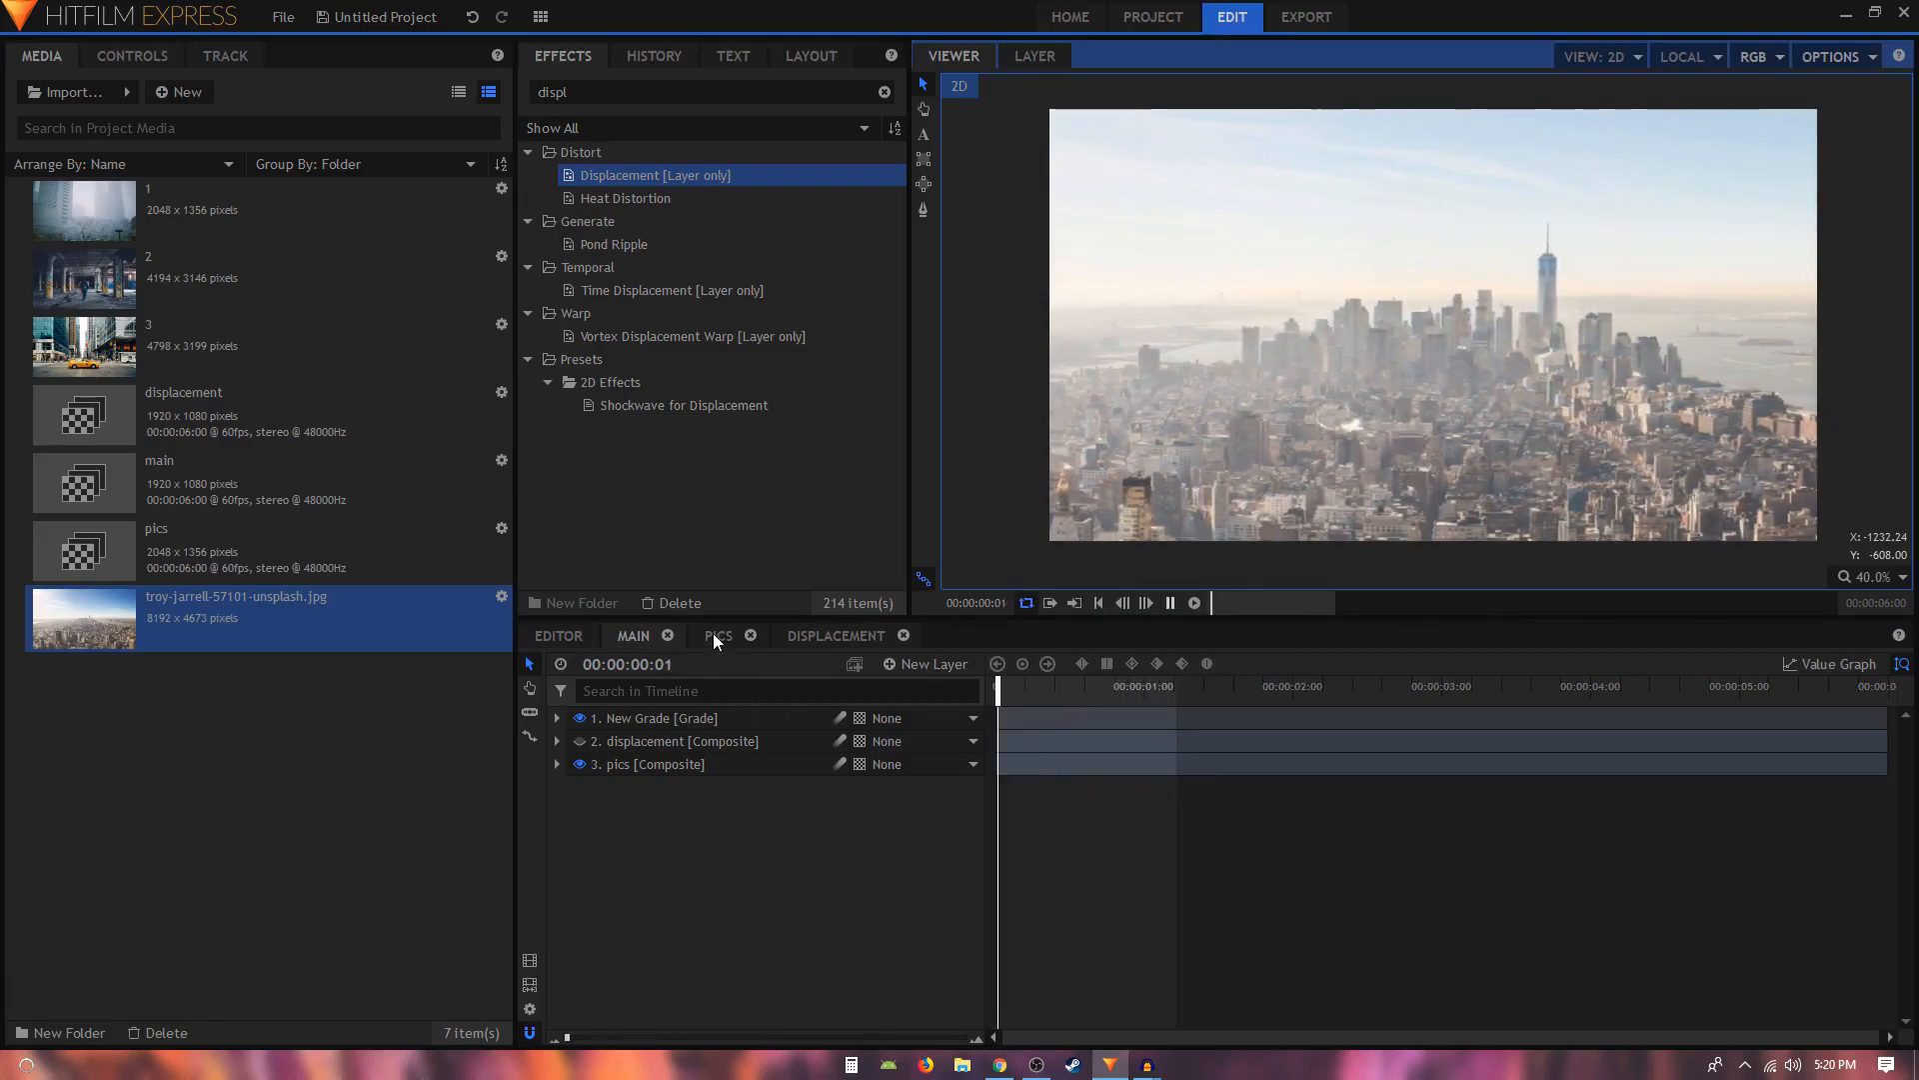
pyautogui.click(1168, 600)
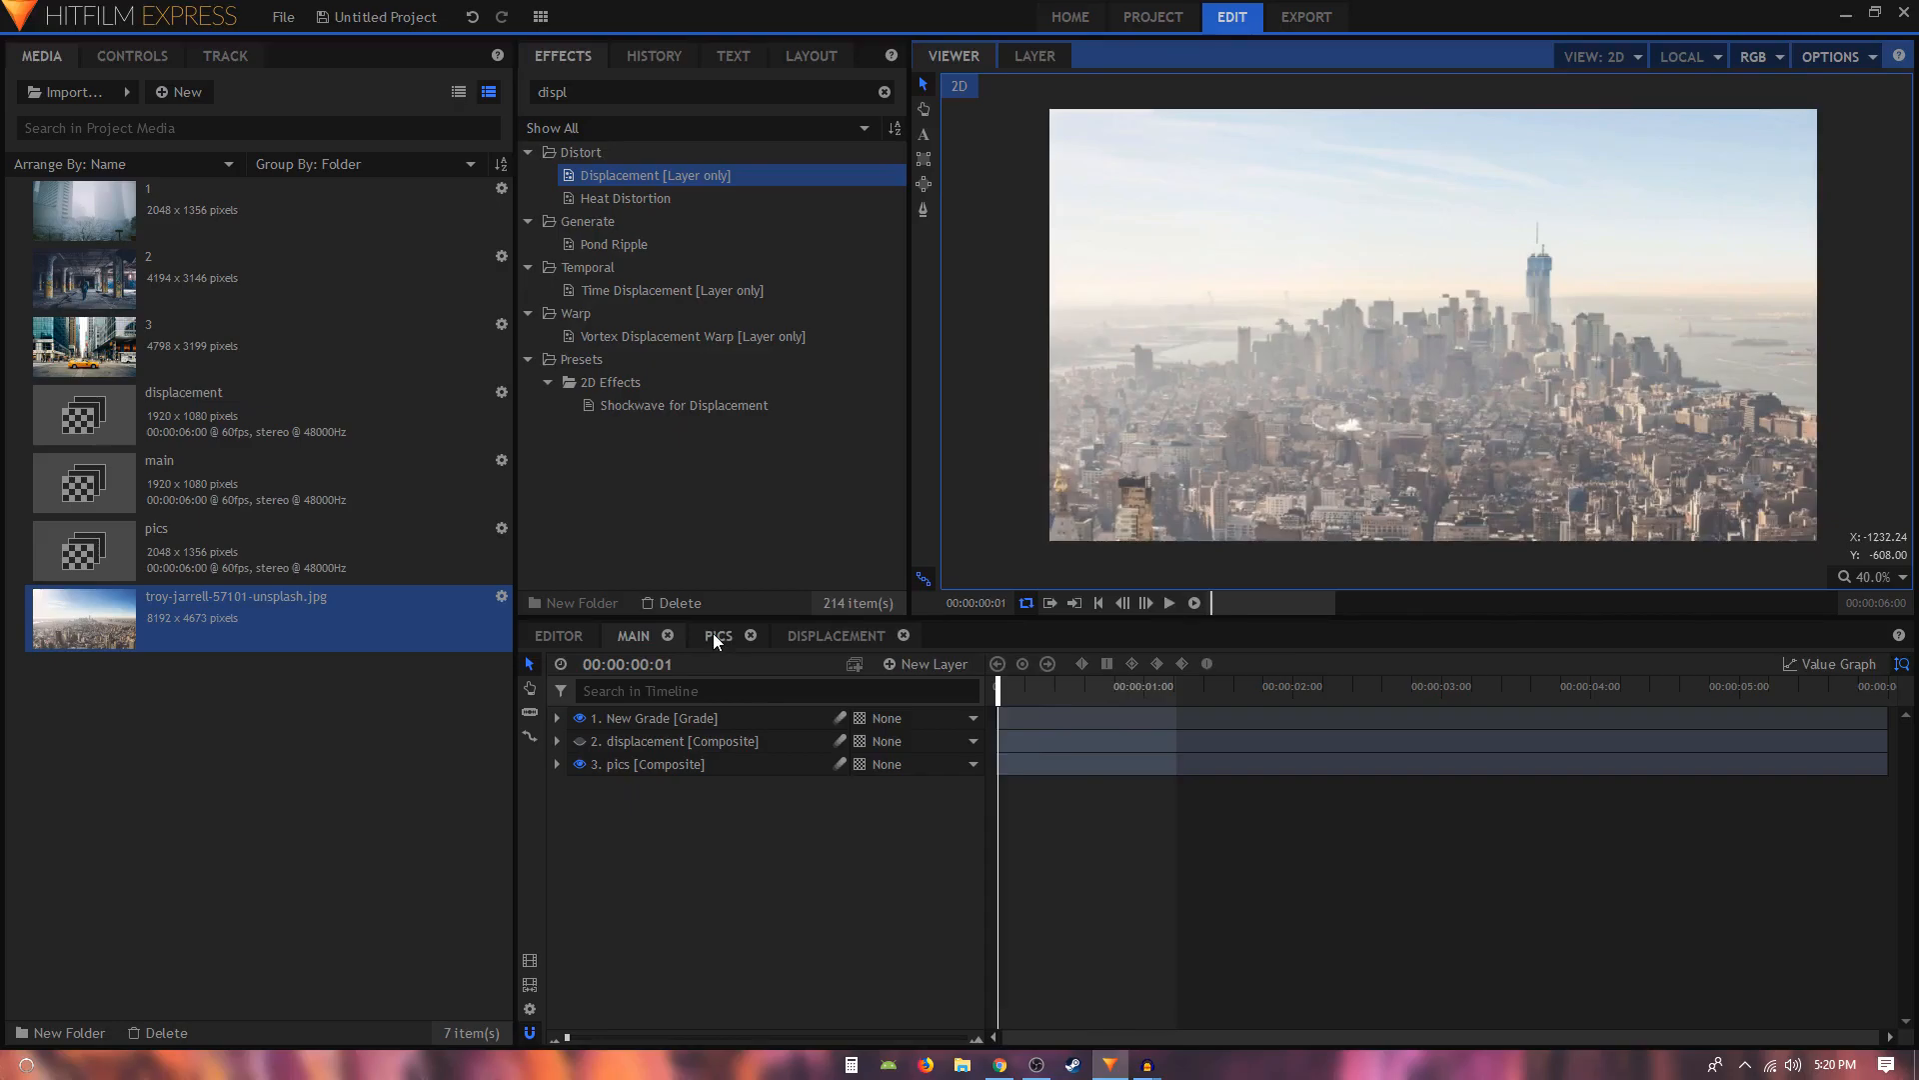
pyautogui.moveTo(729, 643)
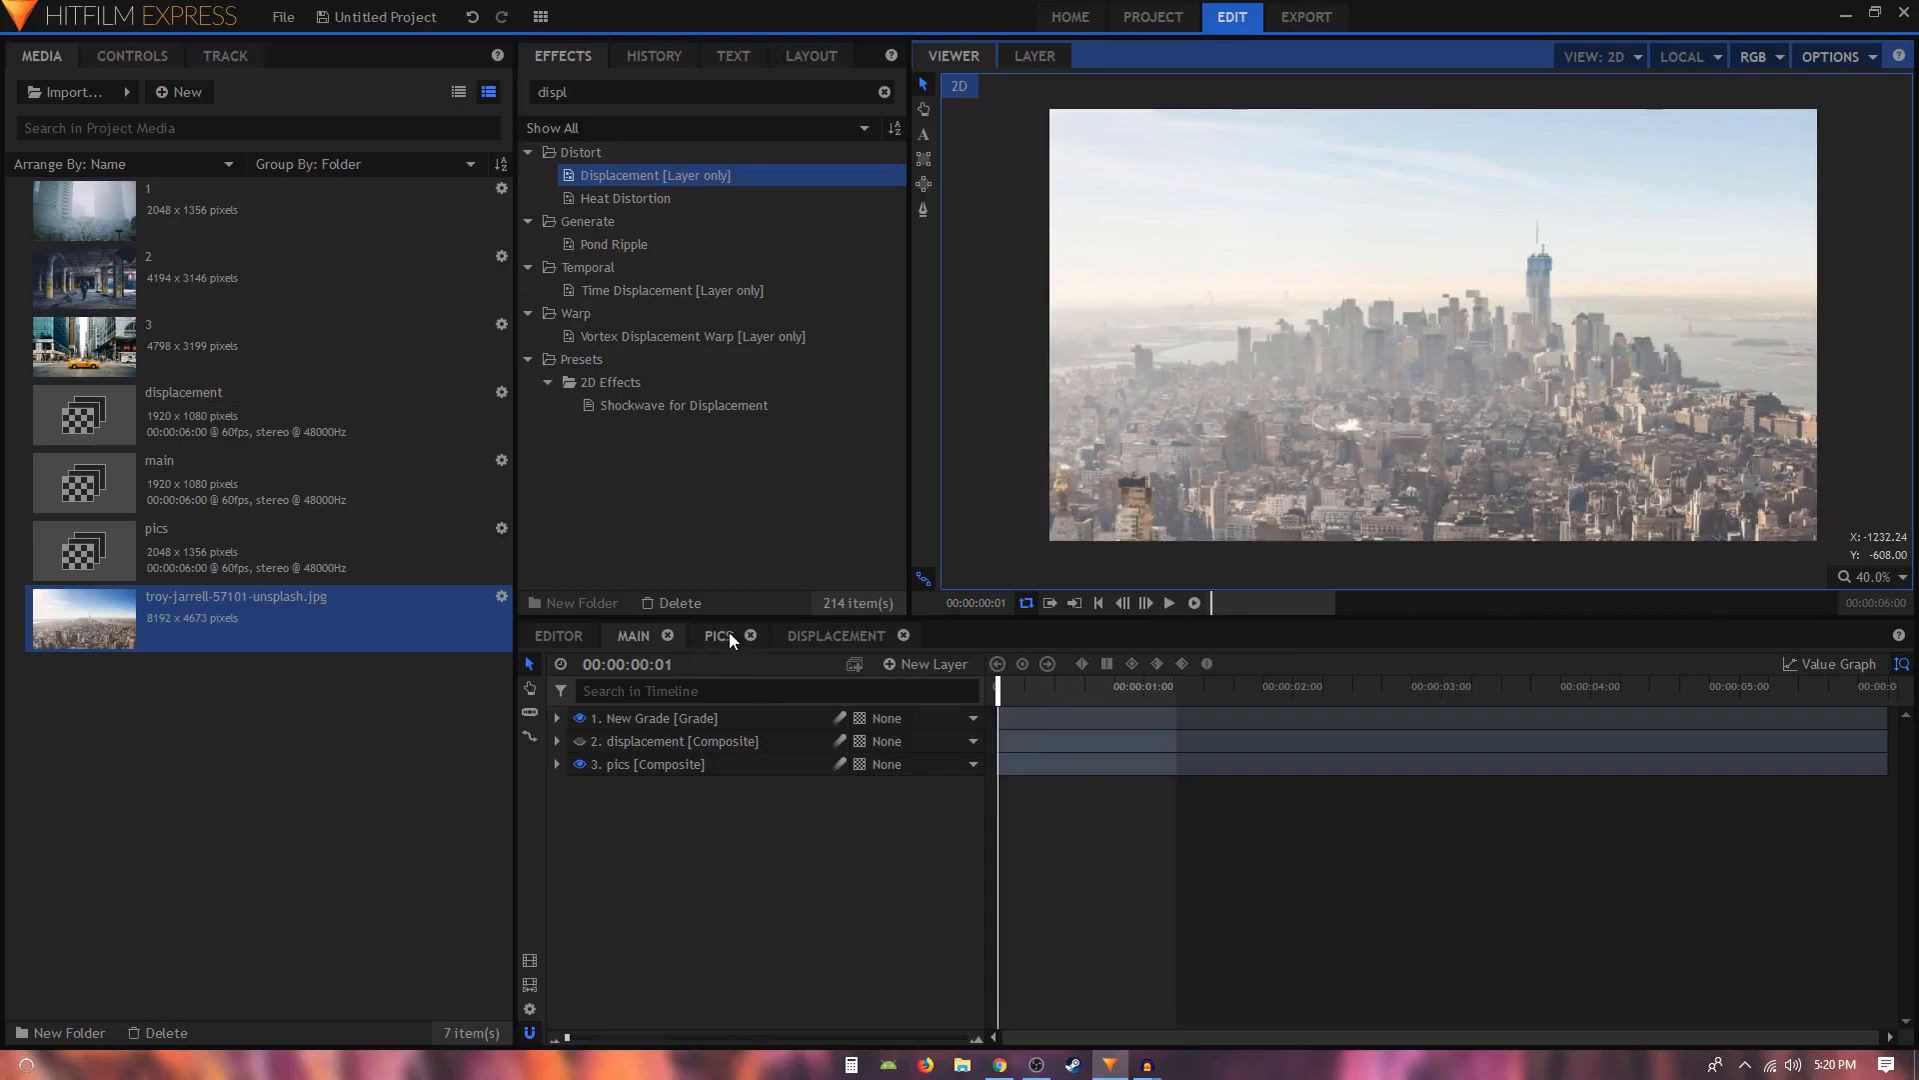